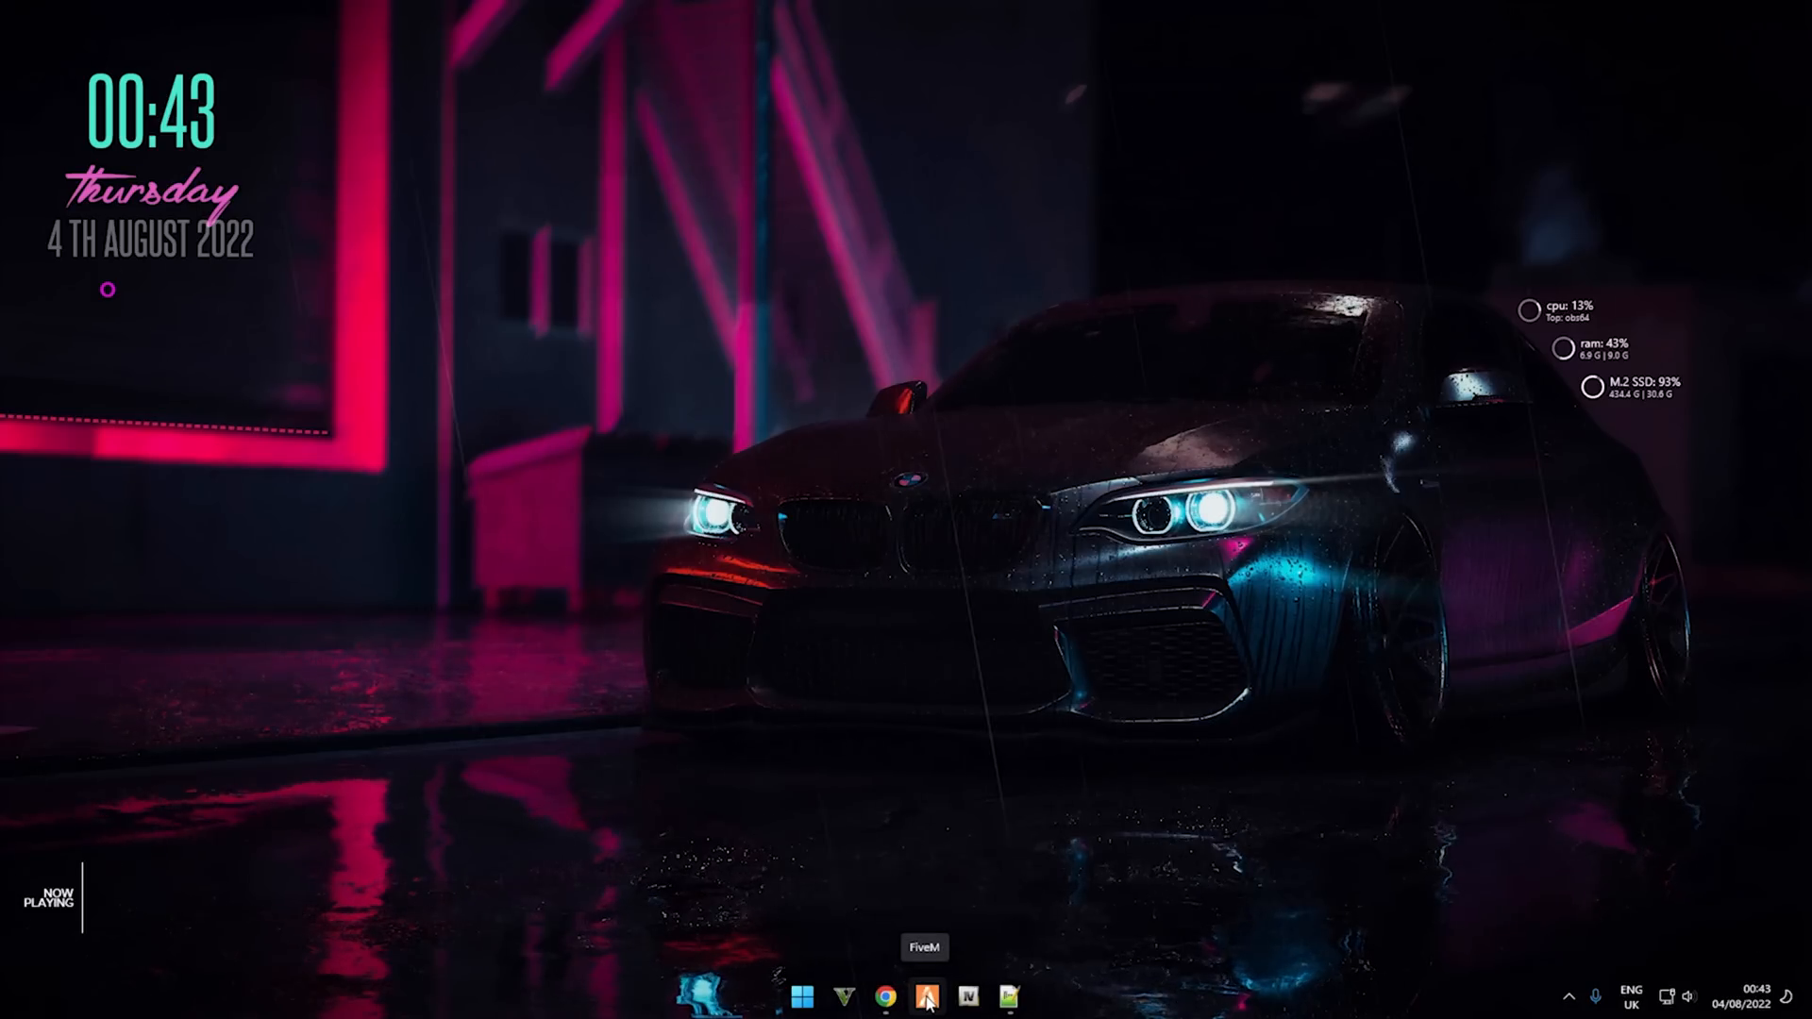
# Step: Launch and quit FiveM, then download and run the ReShade 5.3.0 setup from reshade.me
pyautogui.click(926, 998)
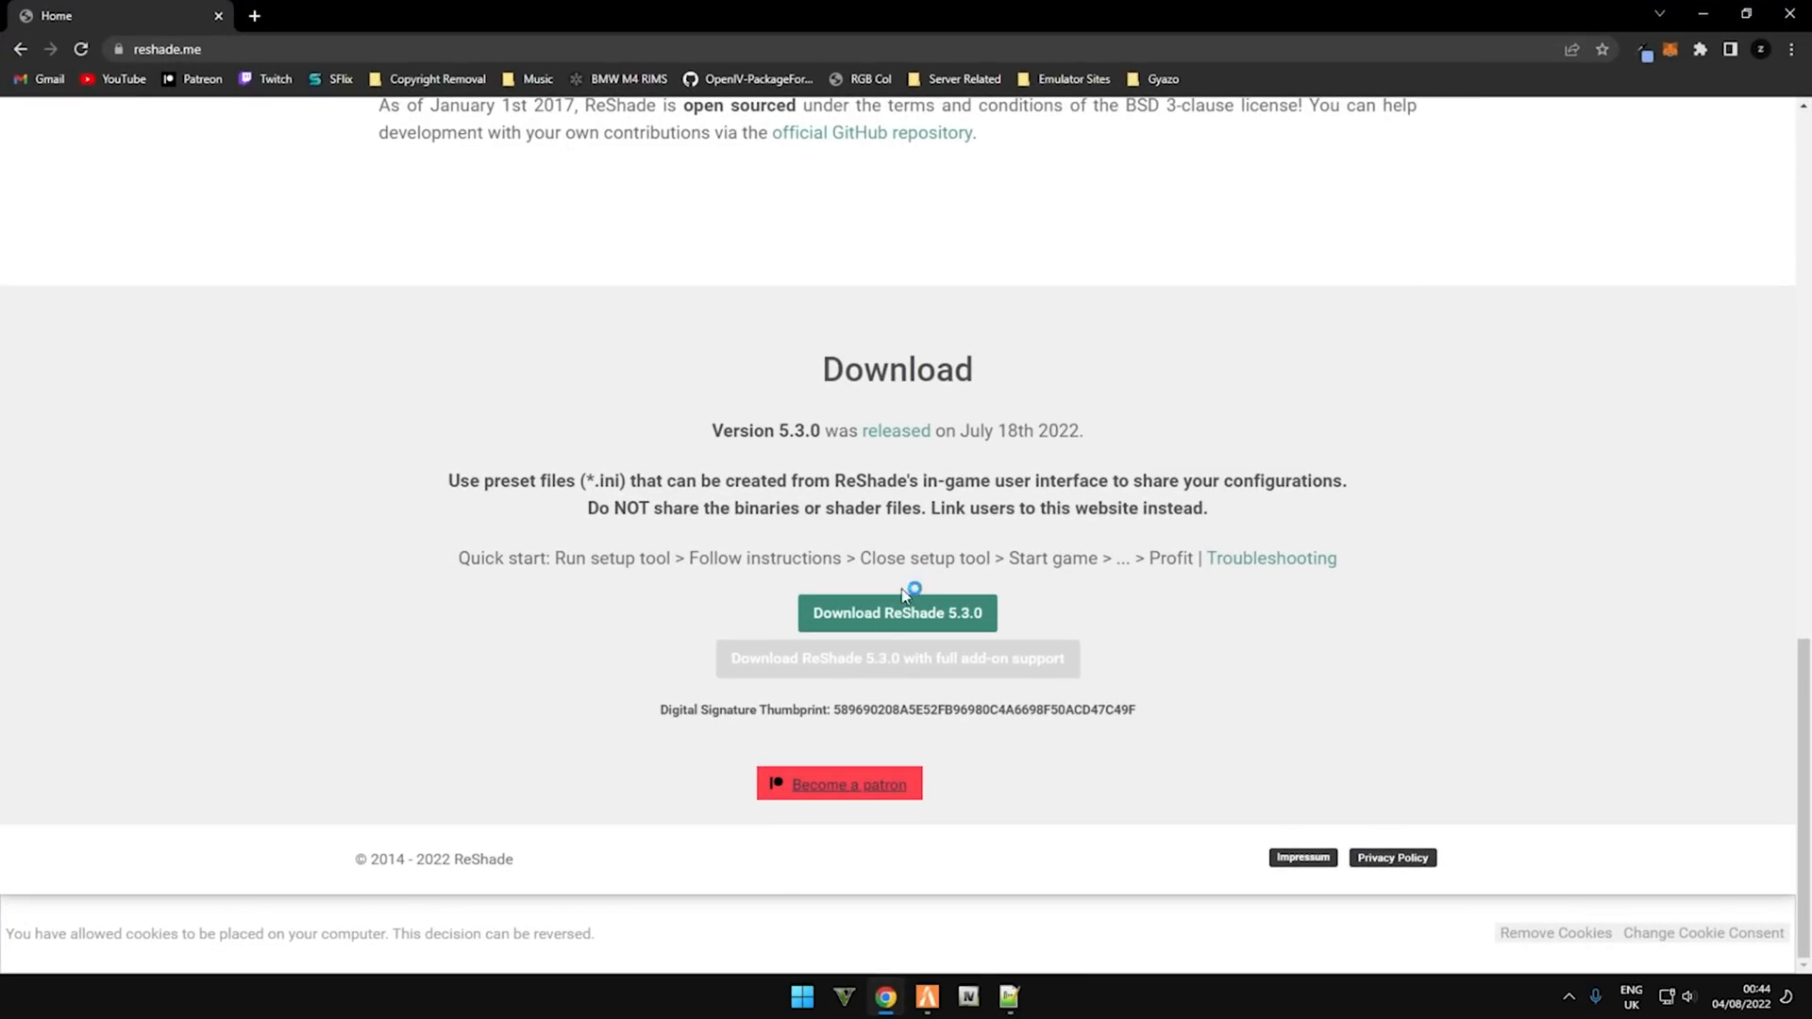
pyautogui.moveTo(839, 784)
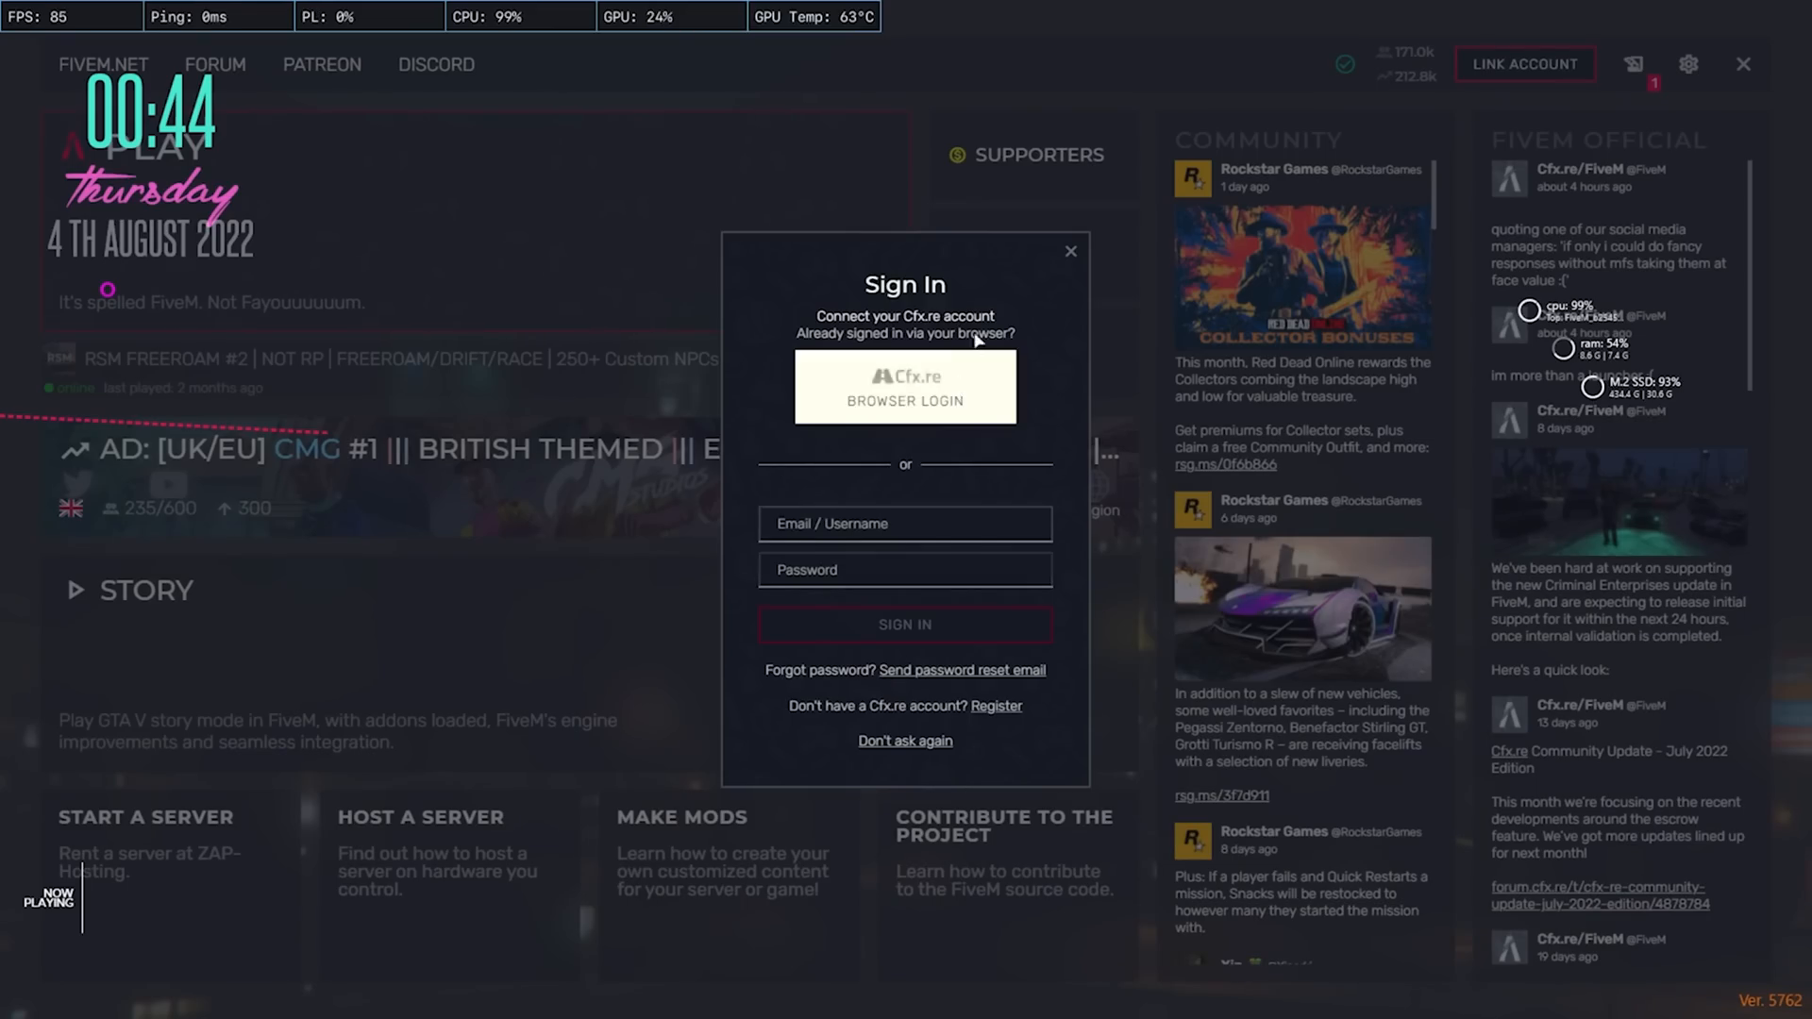
pyautogui.click(906, 741)
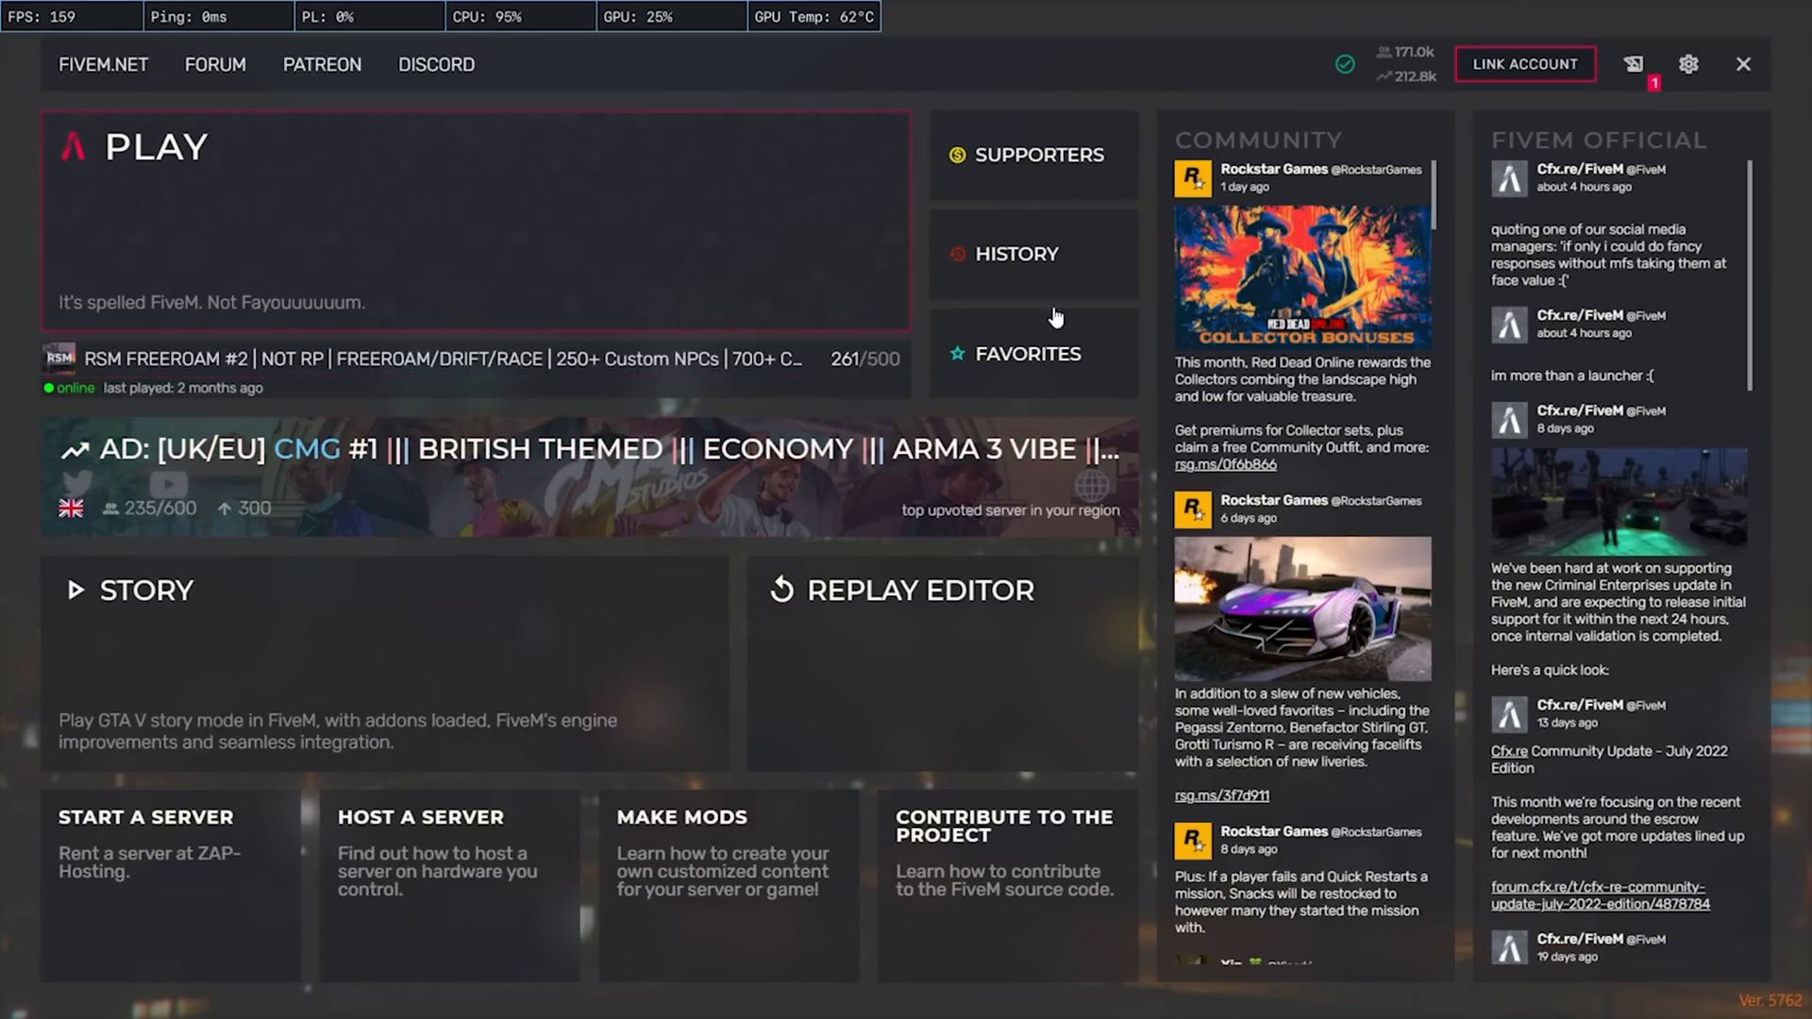
pyautogui.click(1743, 63)
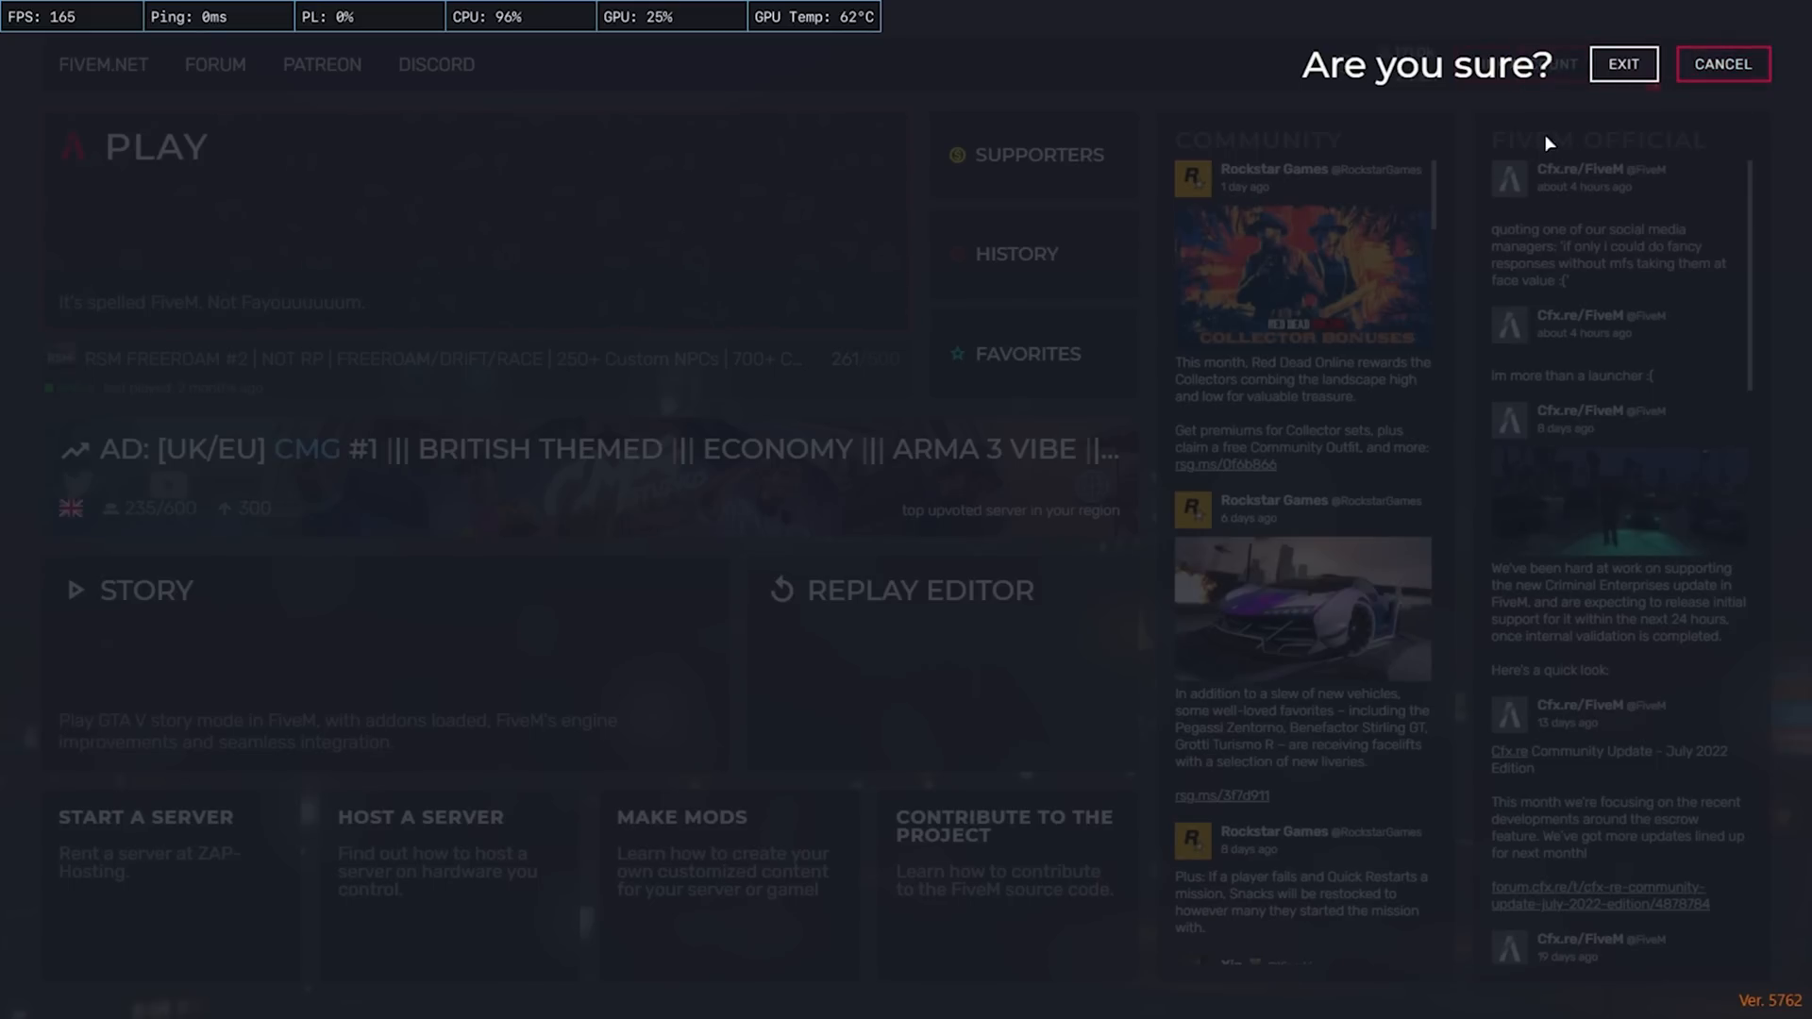
pyautogui.click(1623, 63)
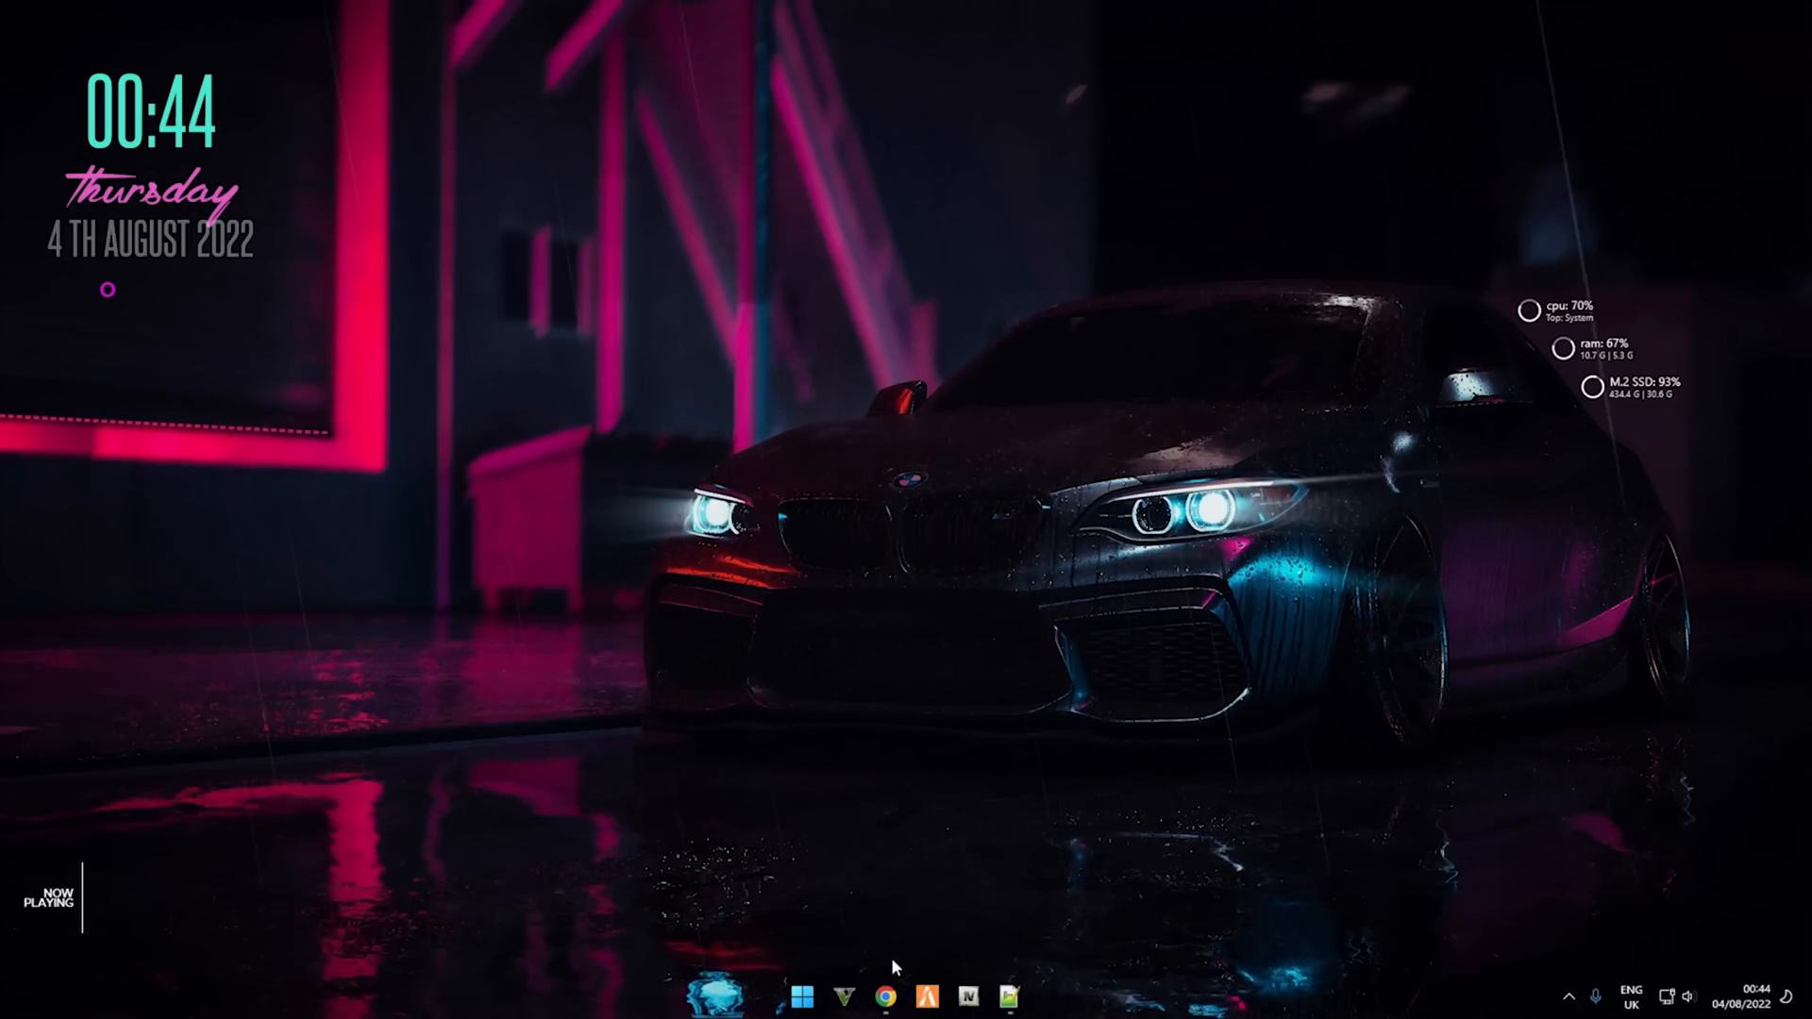
pyautogui.click(885, 994)
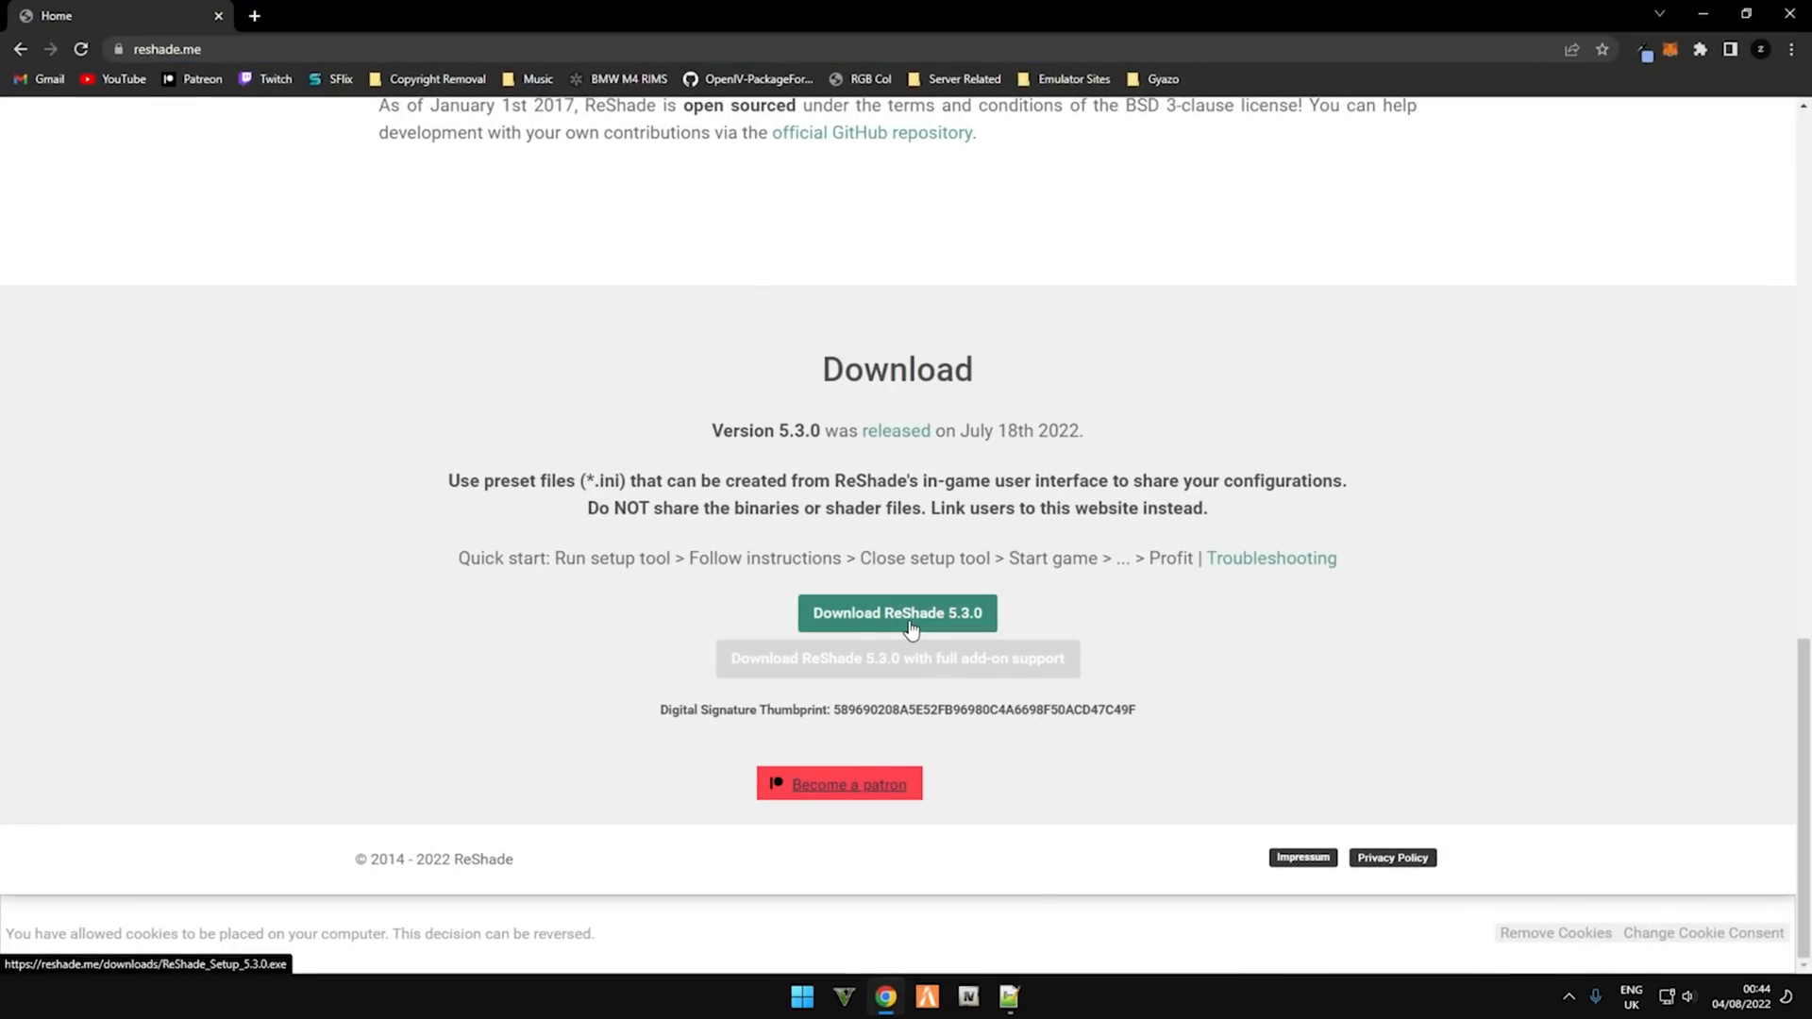
pyautogui.click(896, 613)
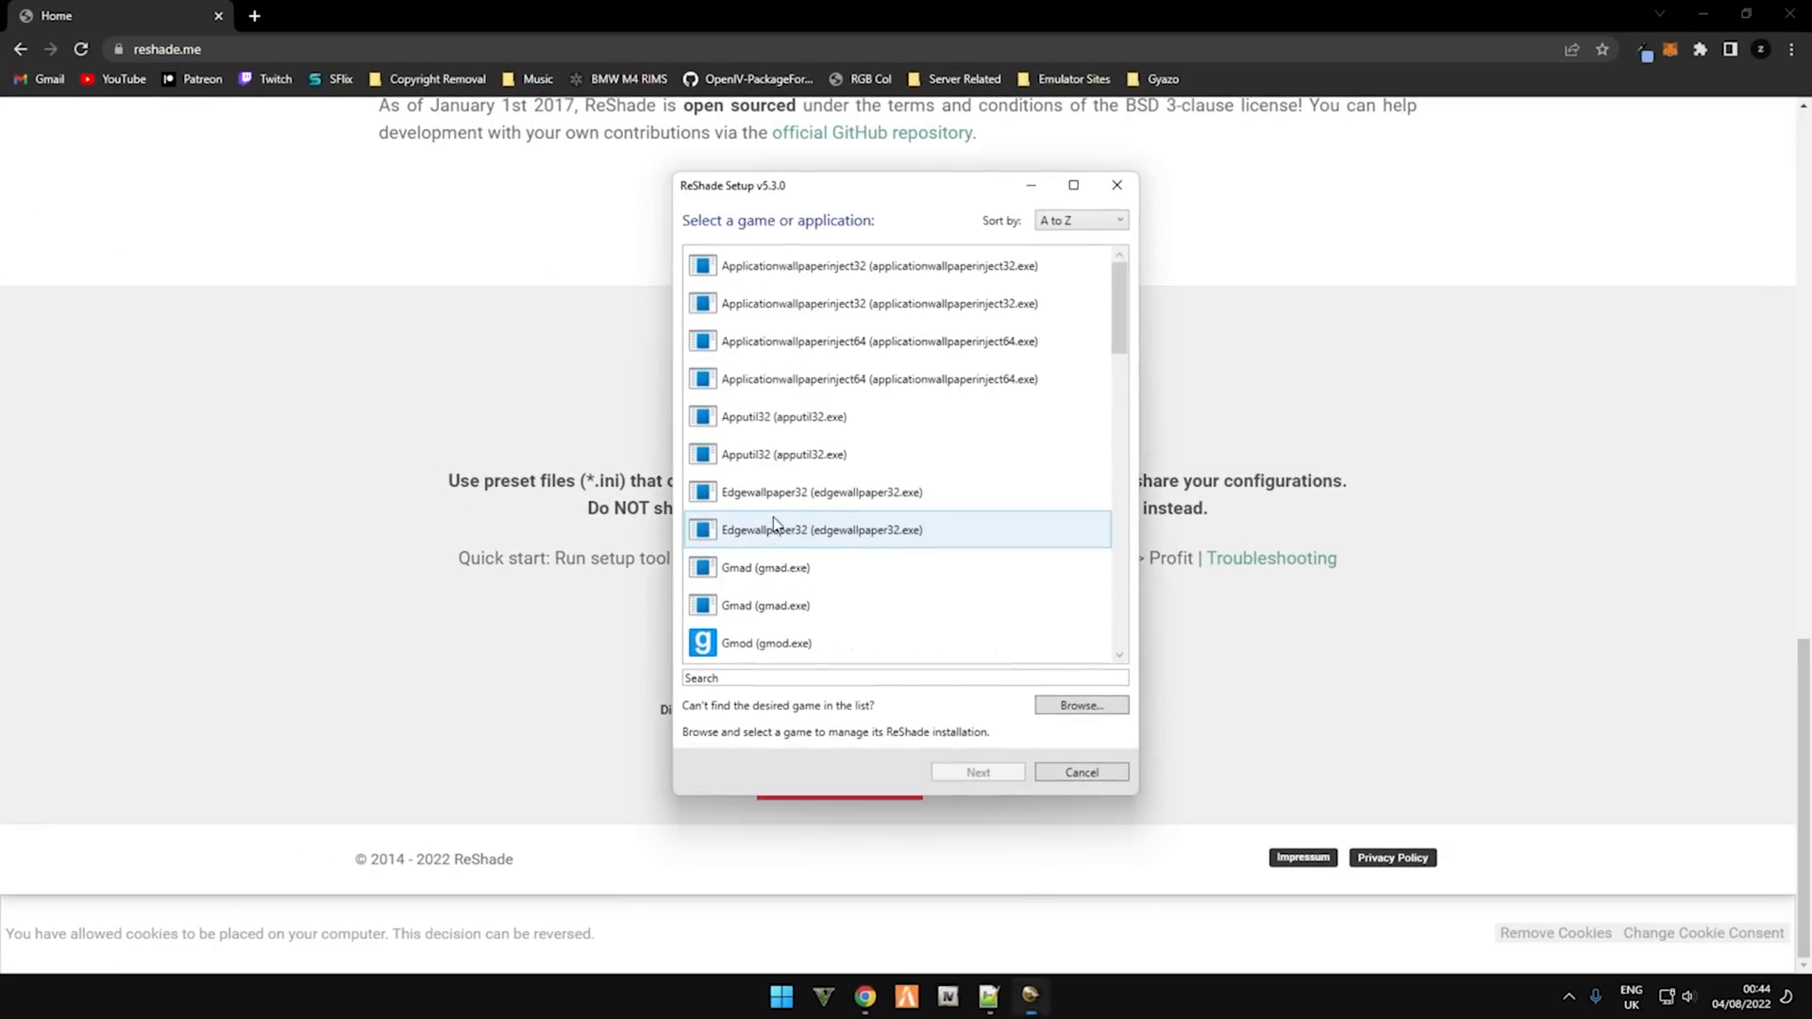
# Step: Pick GTA5.exe from the Grand Theft Auto V folder as the target game and continue
pyautogui.click(1080, 705)
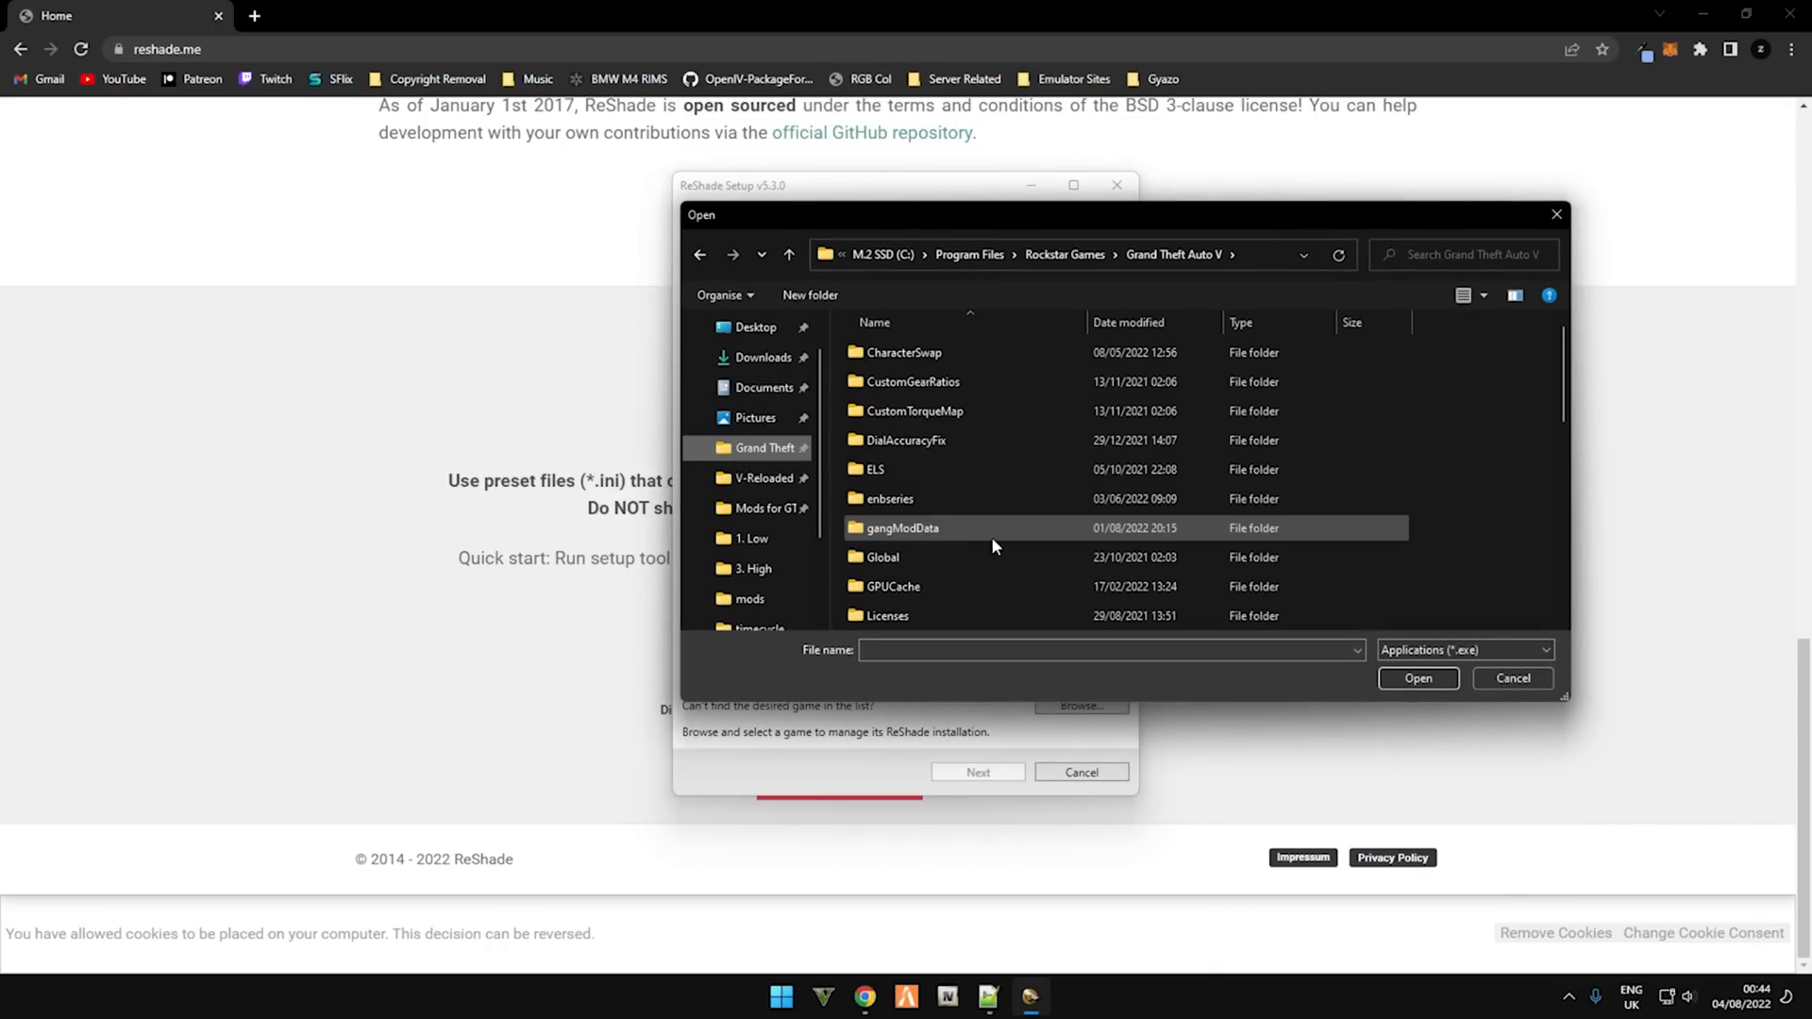
pyautogui.scroll(-3)
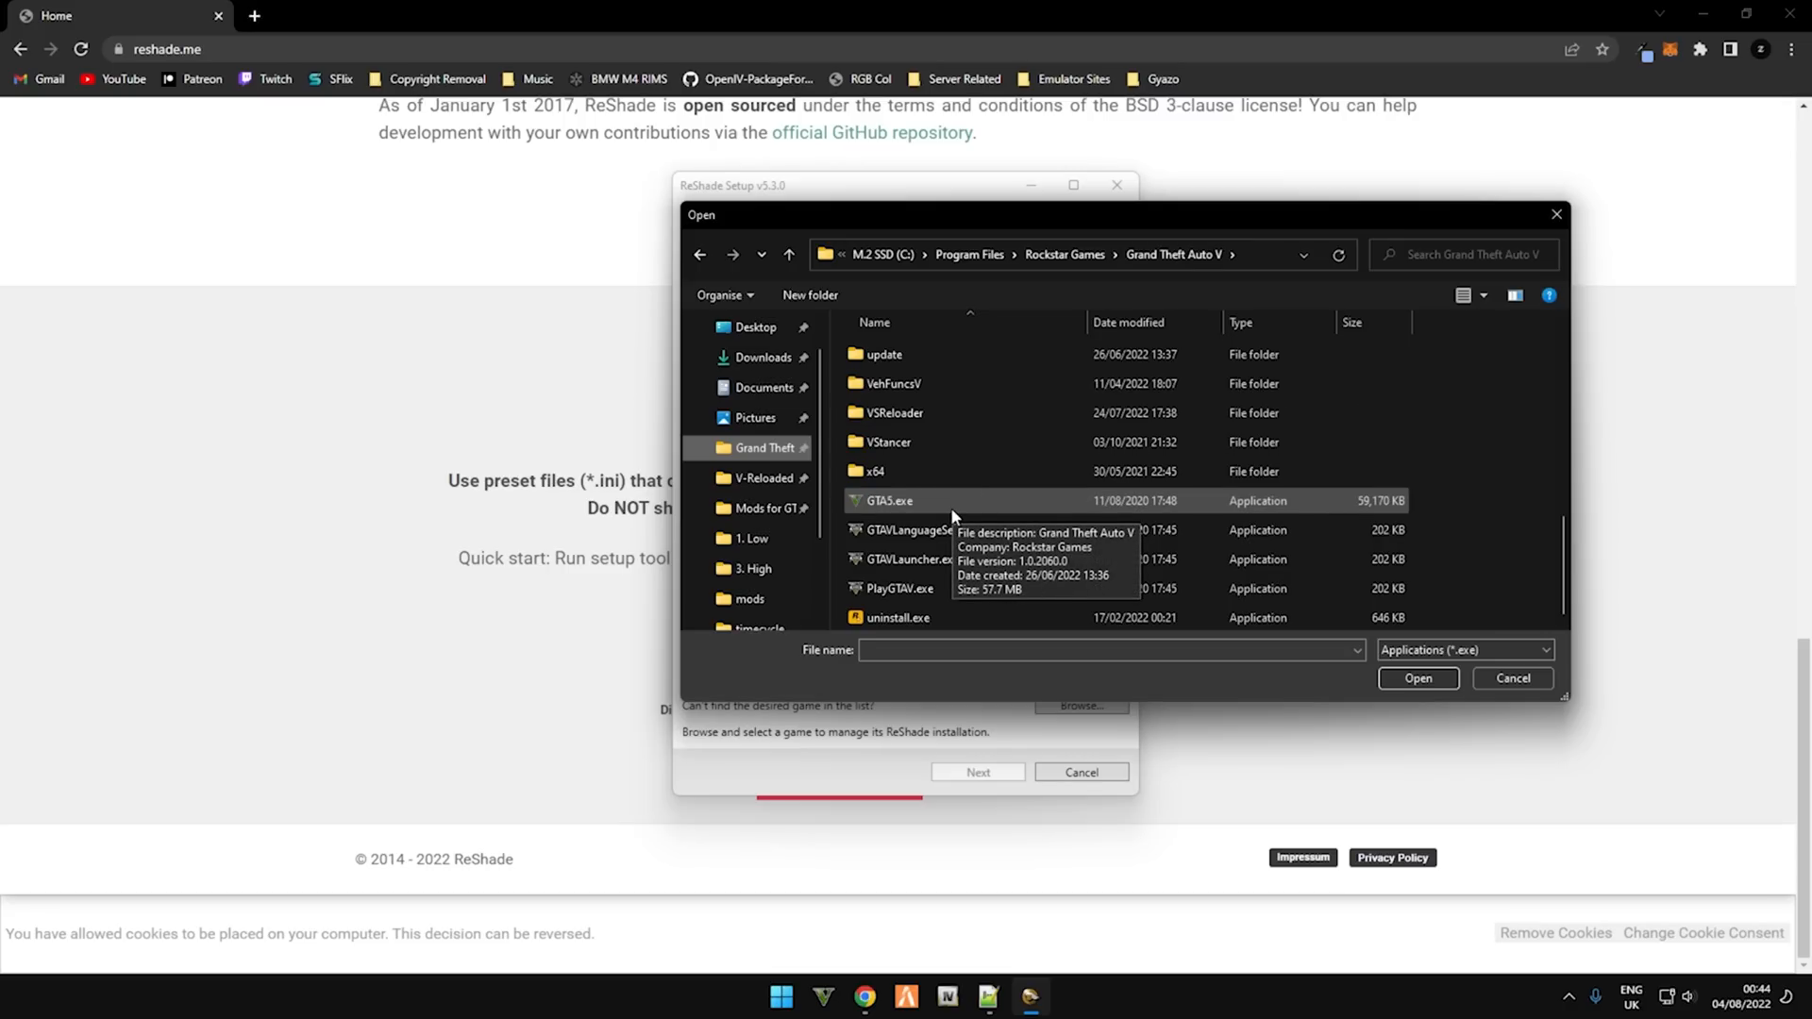
pyautogui.click(886, 501)
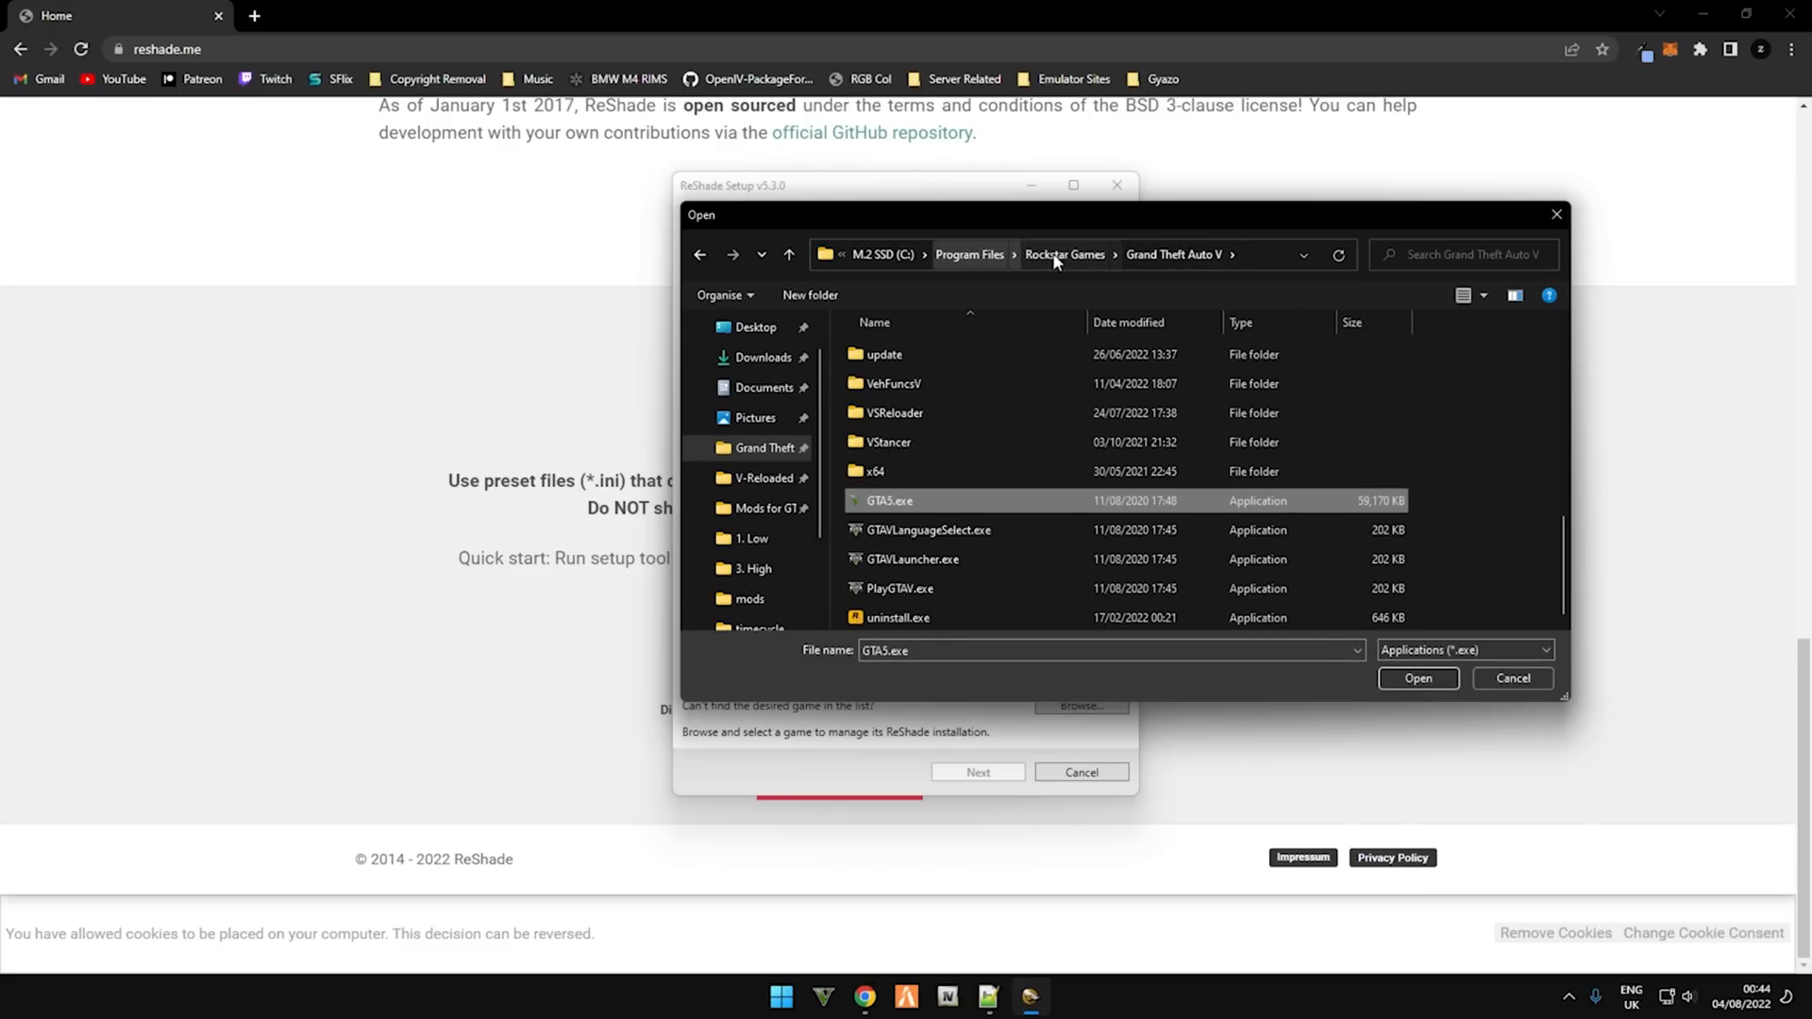
pyautogui.click(1416, 679)
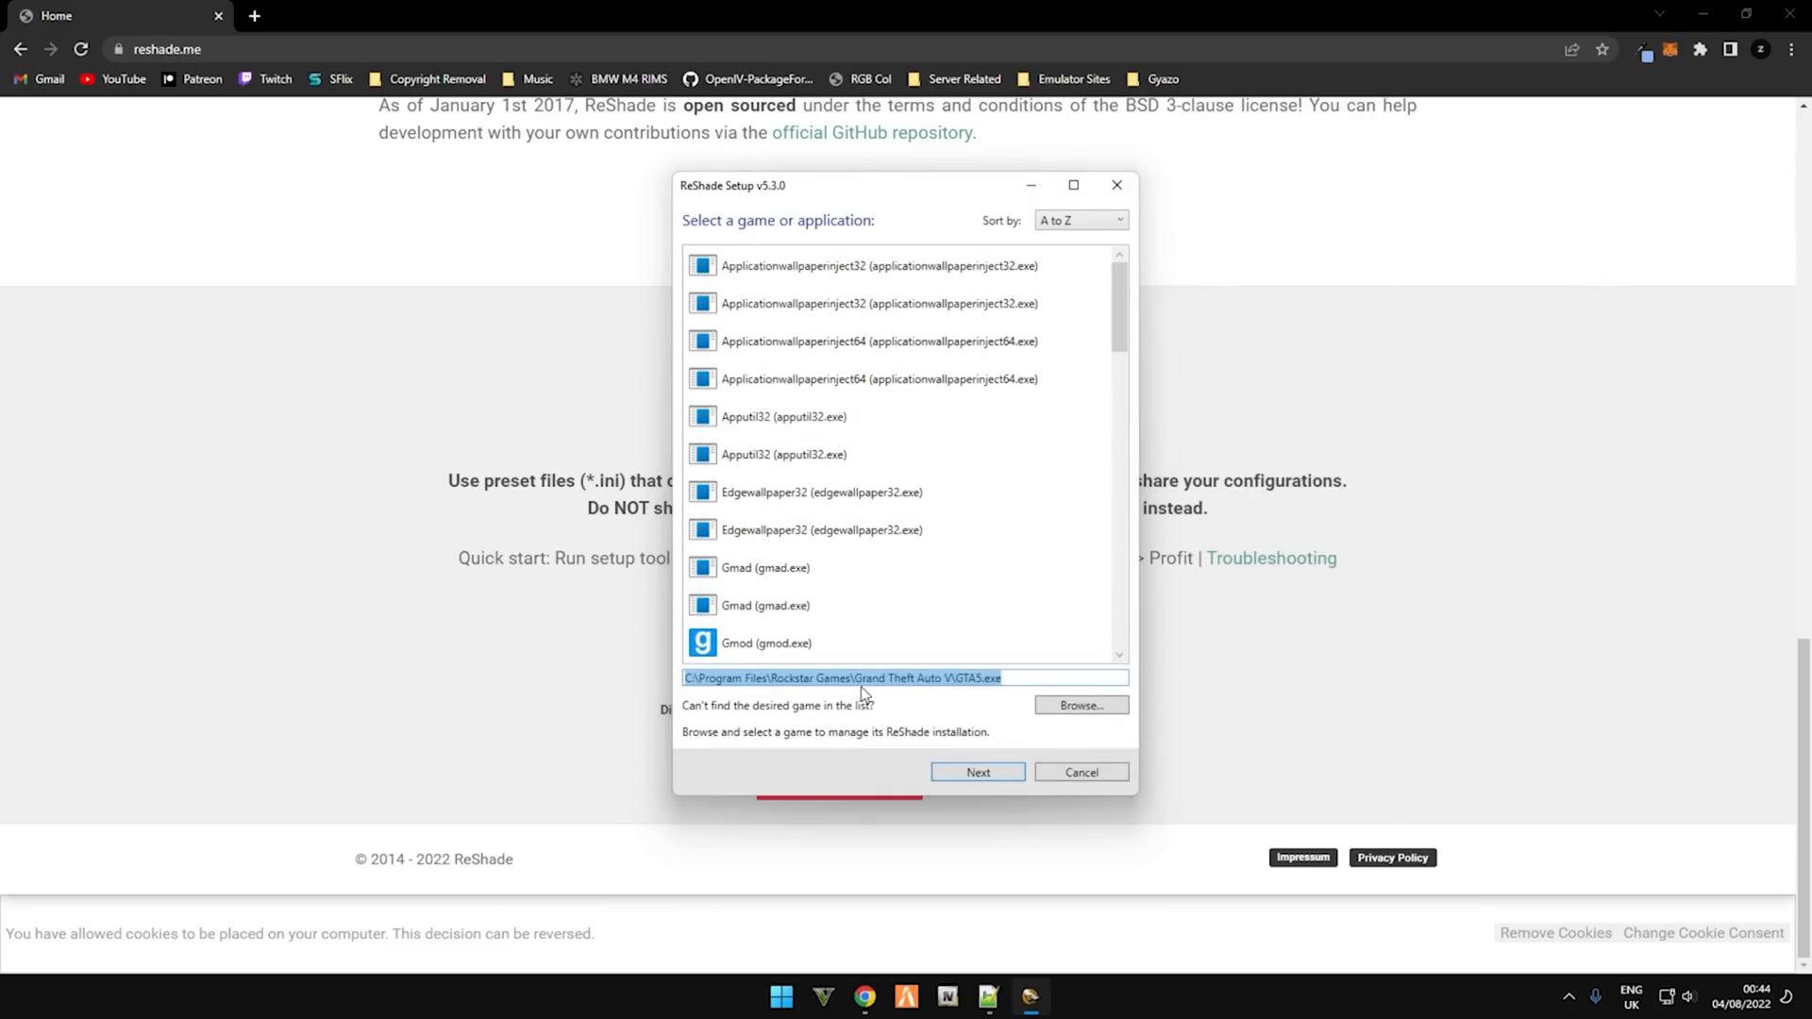
pyautogui.click(975, 772)
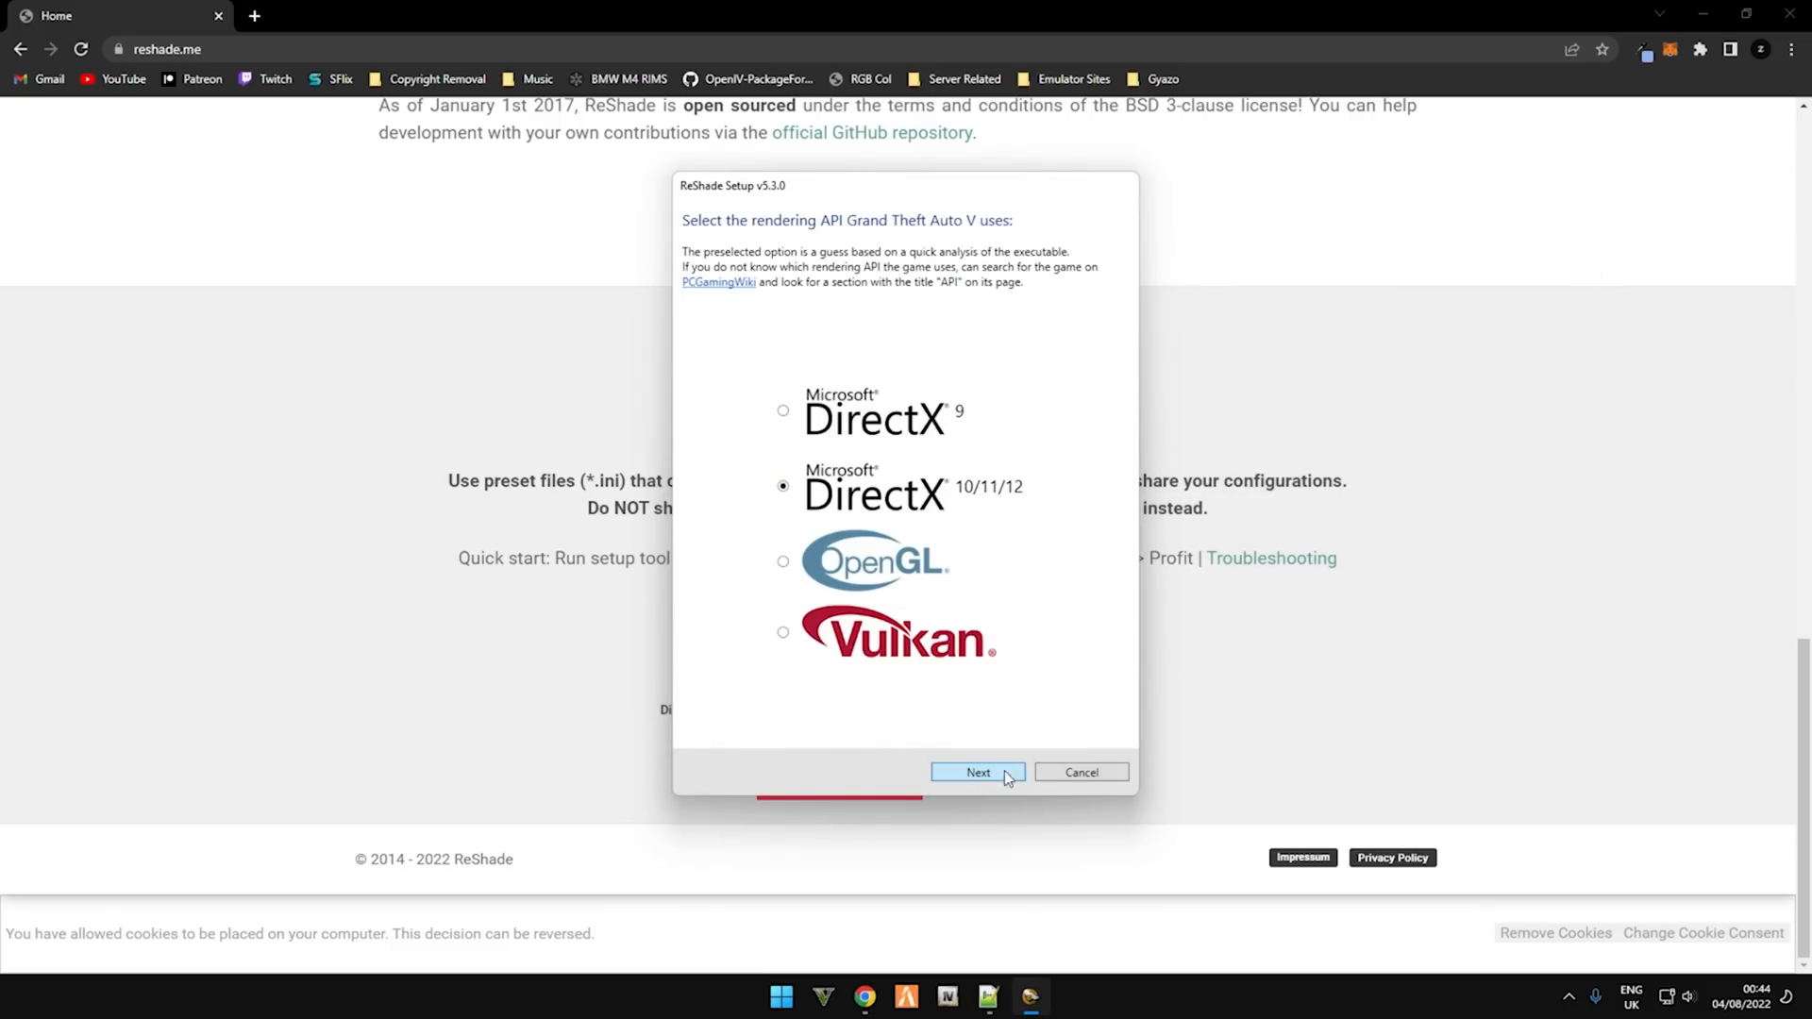
# Step: Accept DirectX 10/11/12 and keep Modify for the existing ReShade installation
pyautogui.click(976, 772)
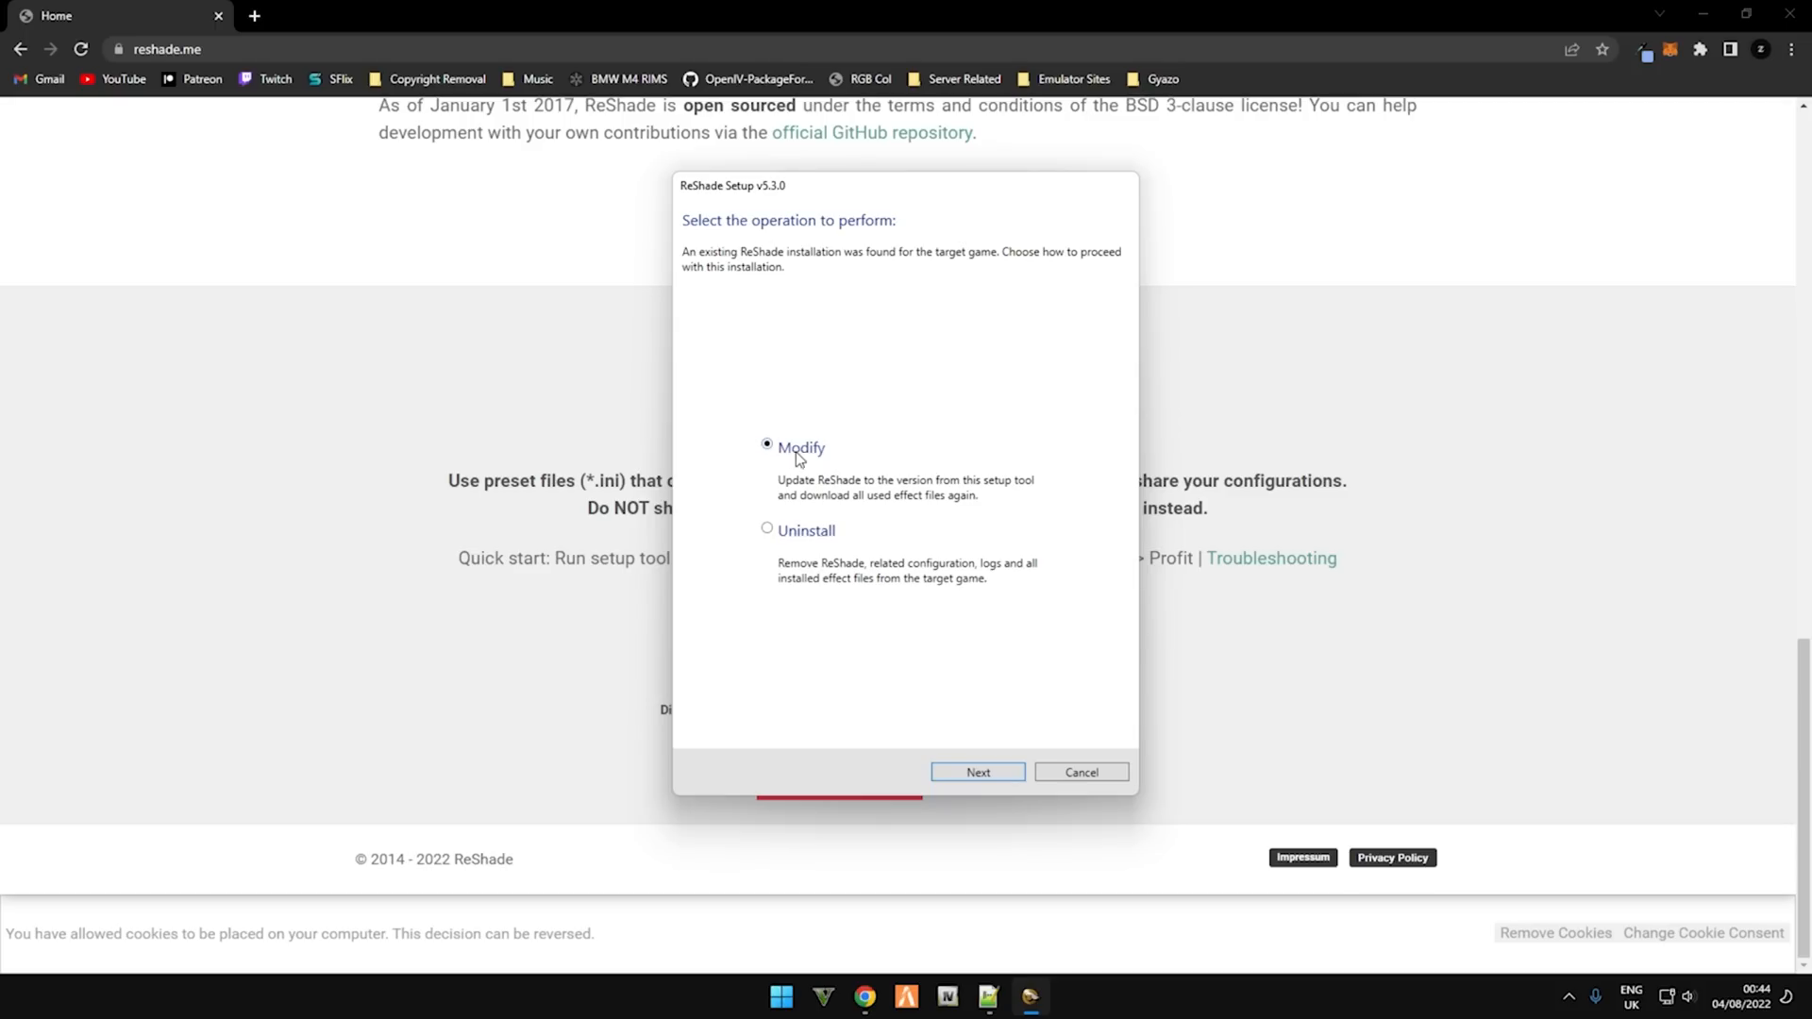
pyautogui.moveTo(910, 629)
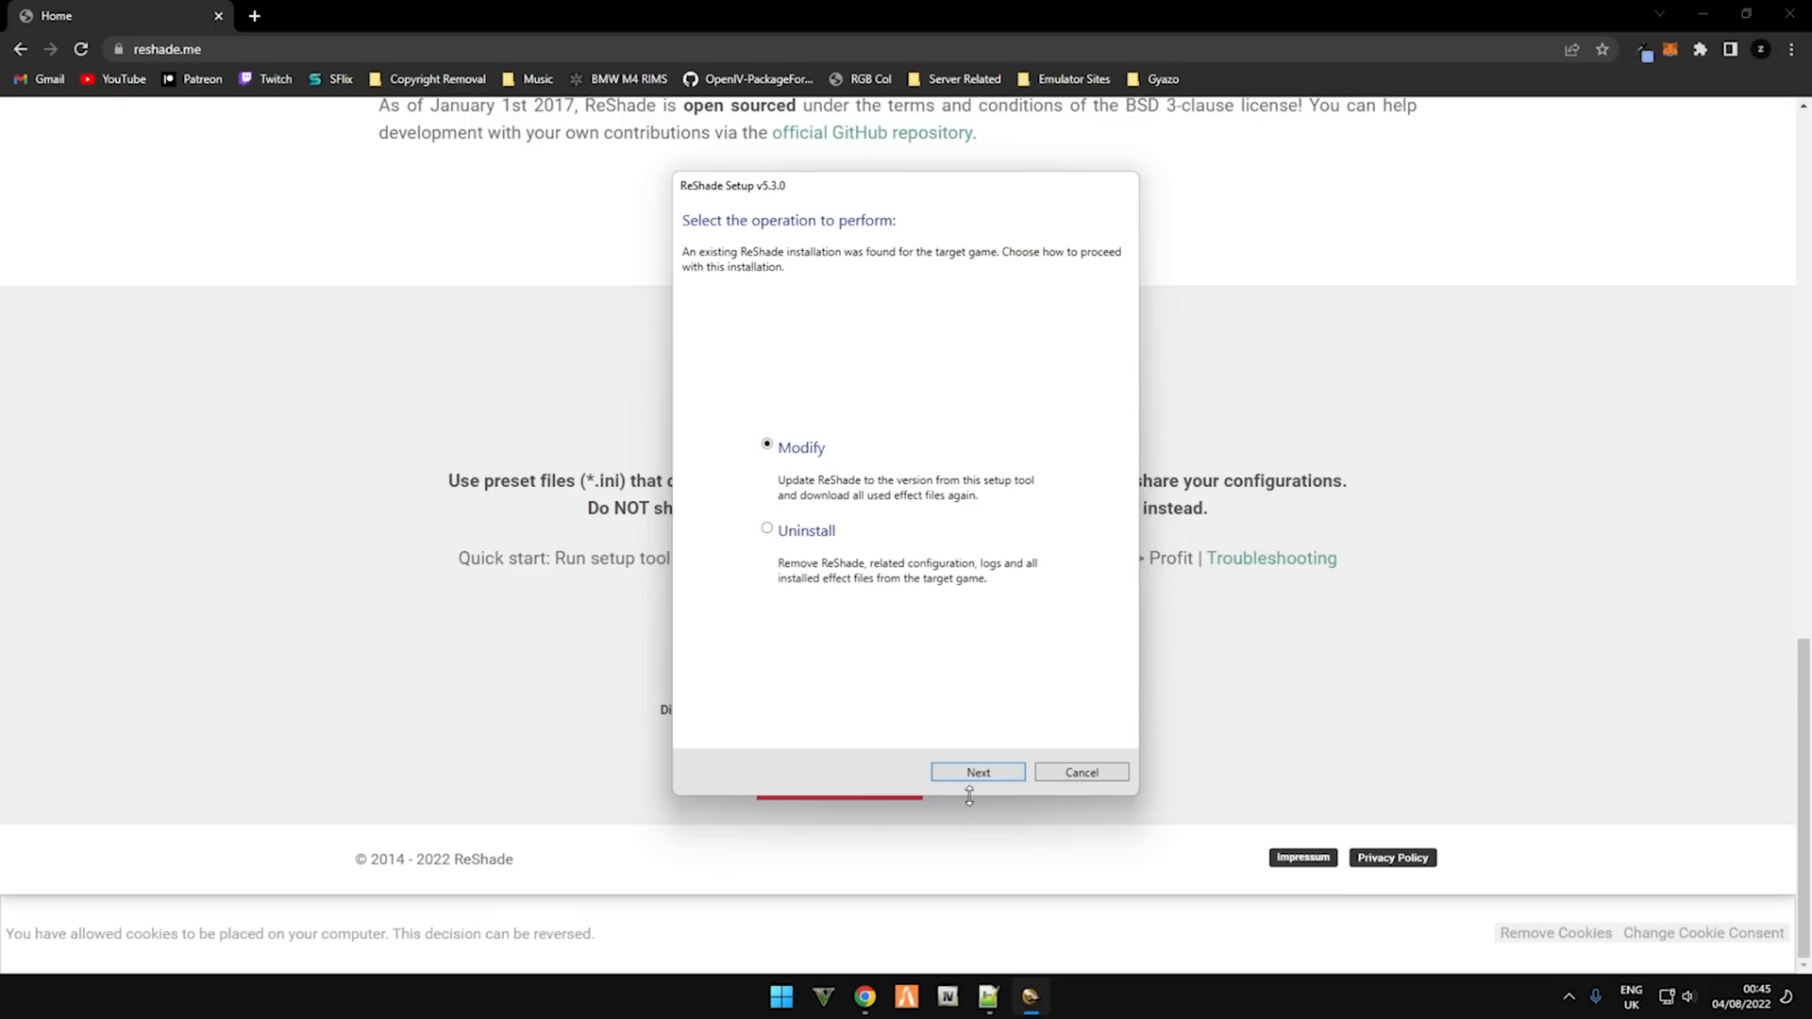
pyautogui.click(977, 772)
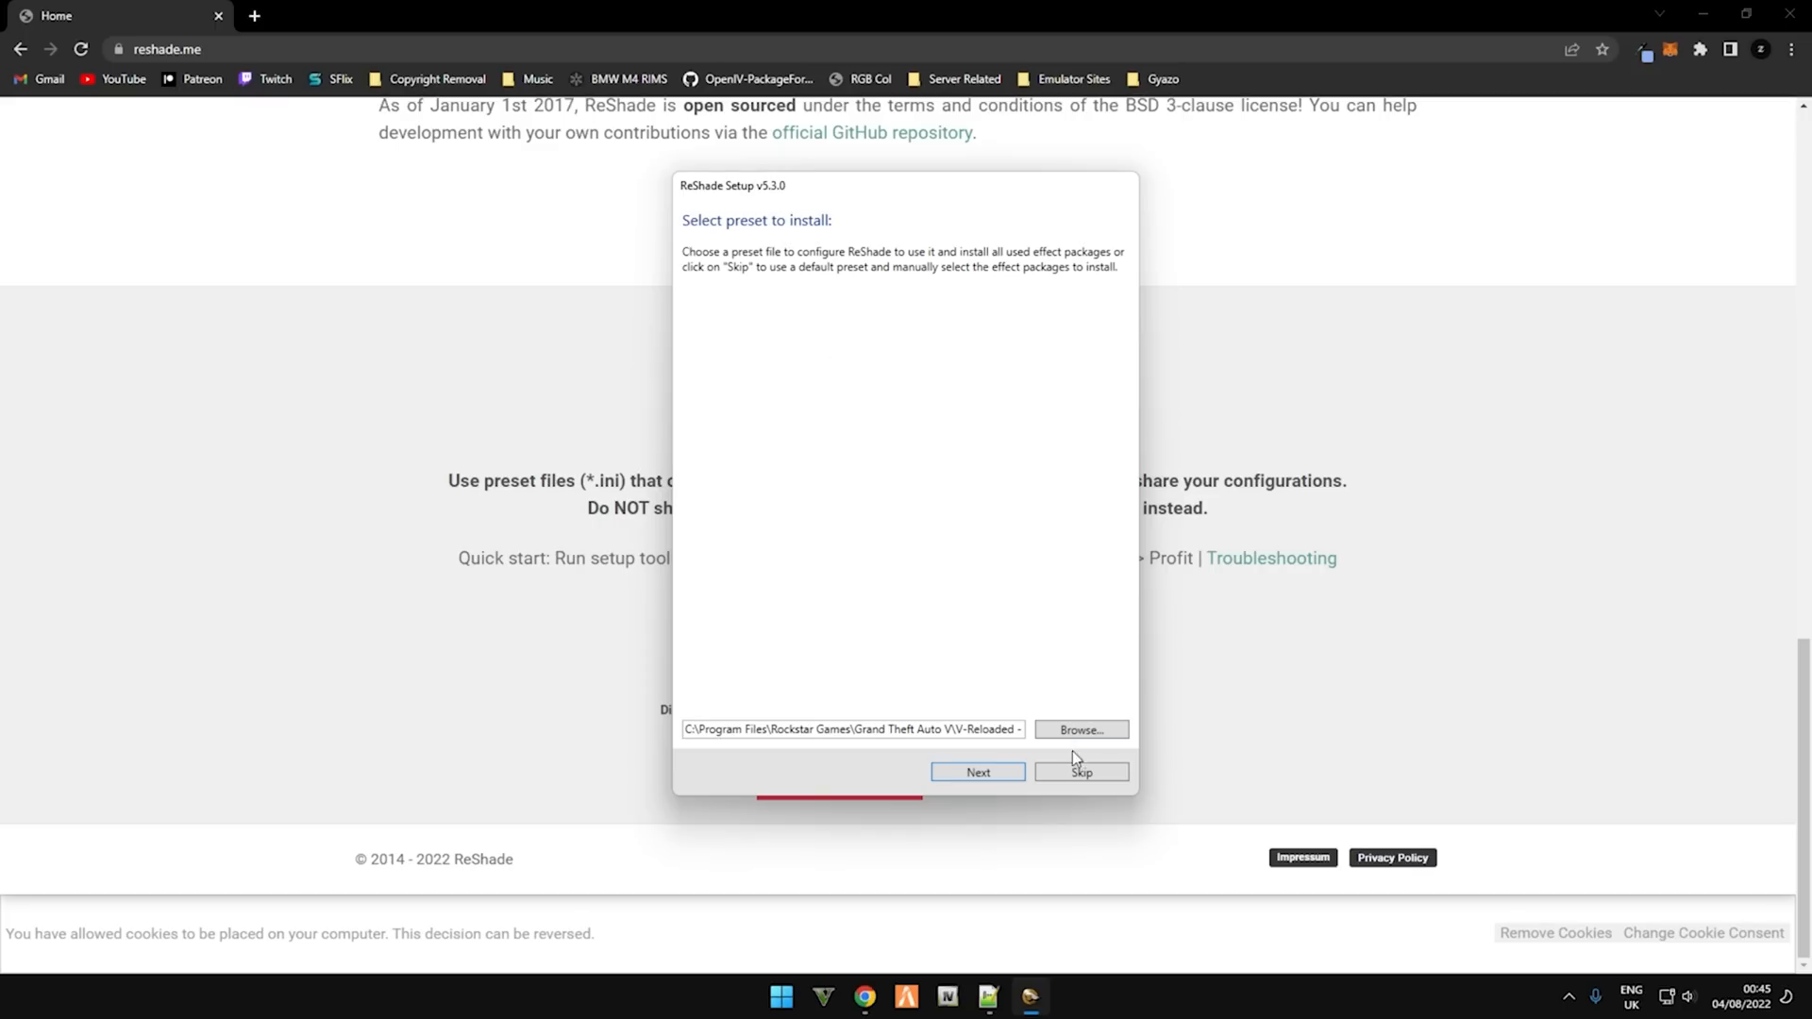
pyautogui.moveTo(850, 707)
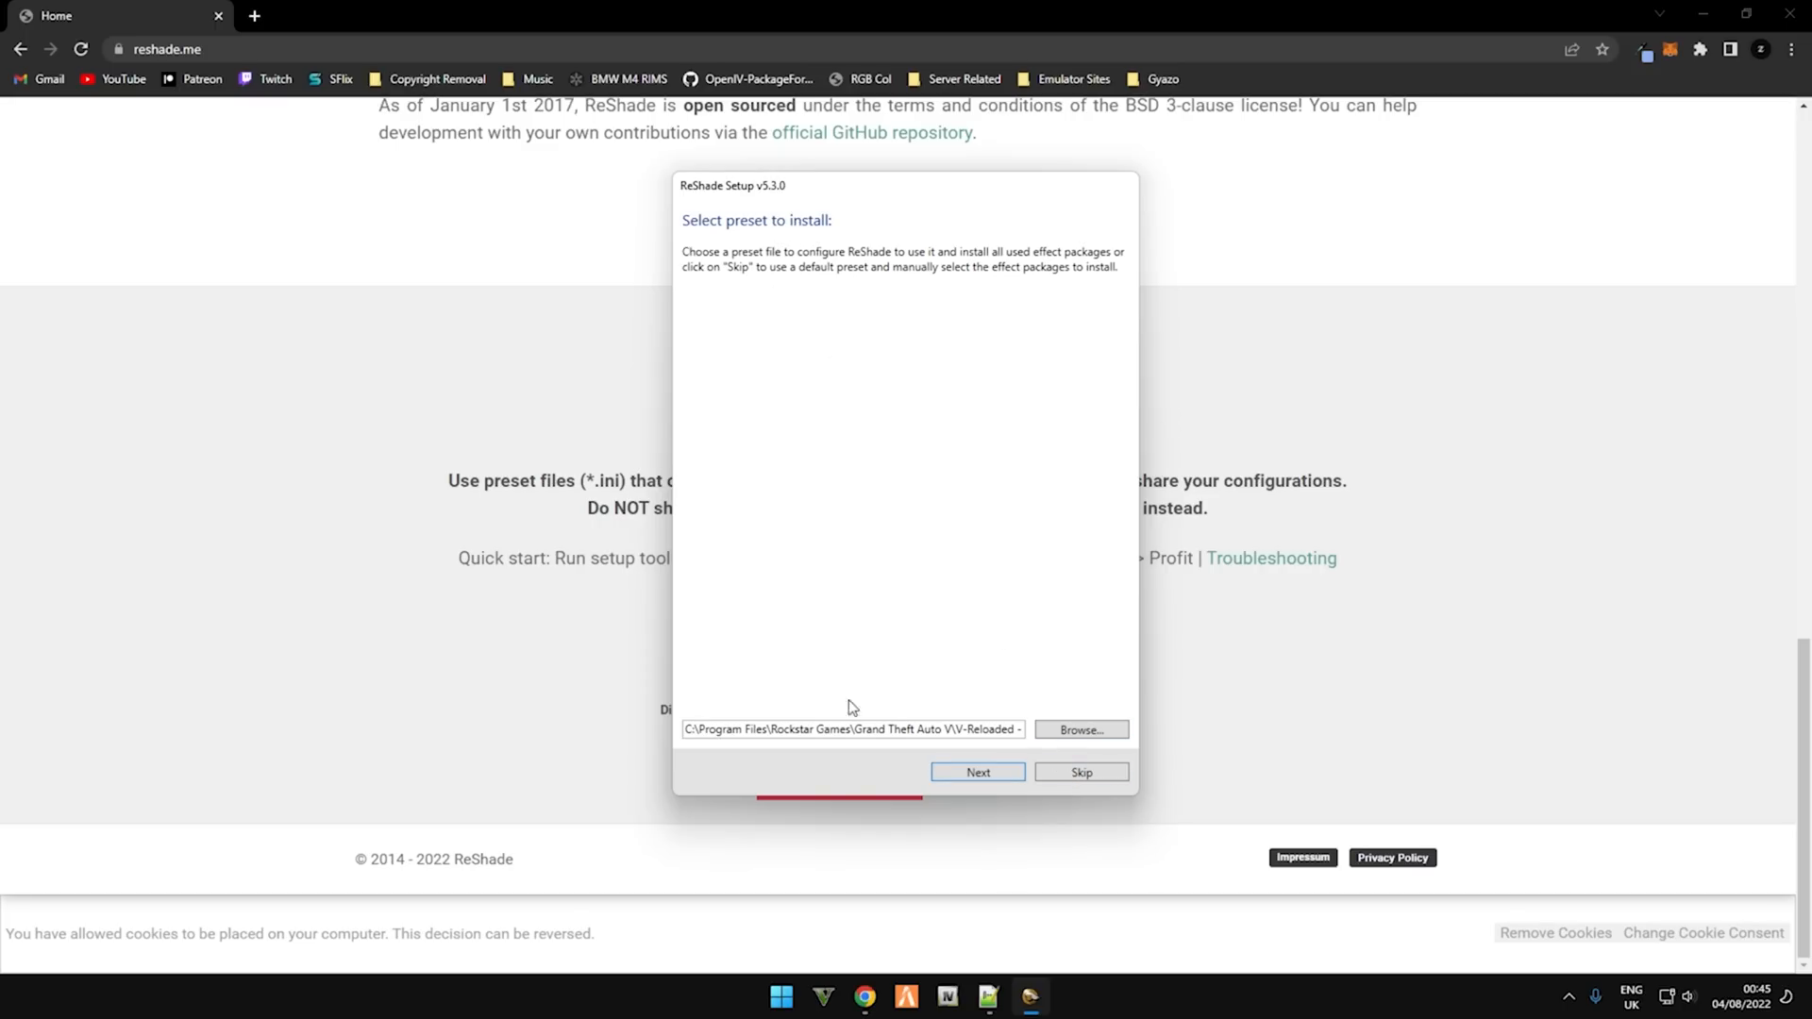
pyautogui.moveTo(860, 470)
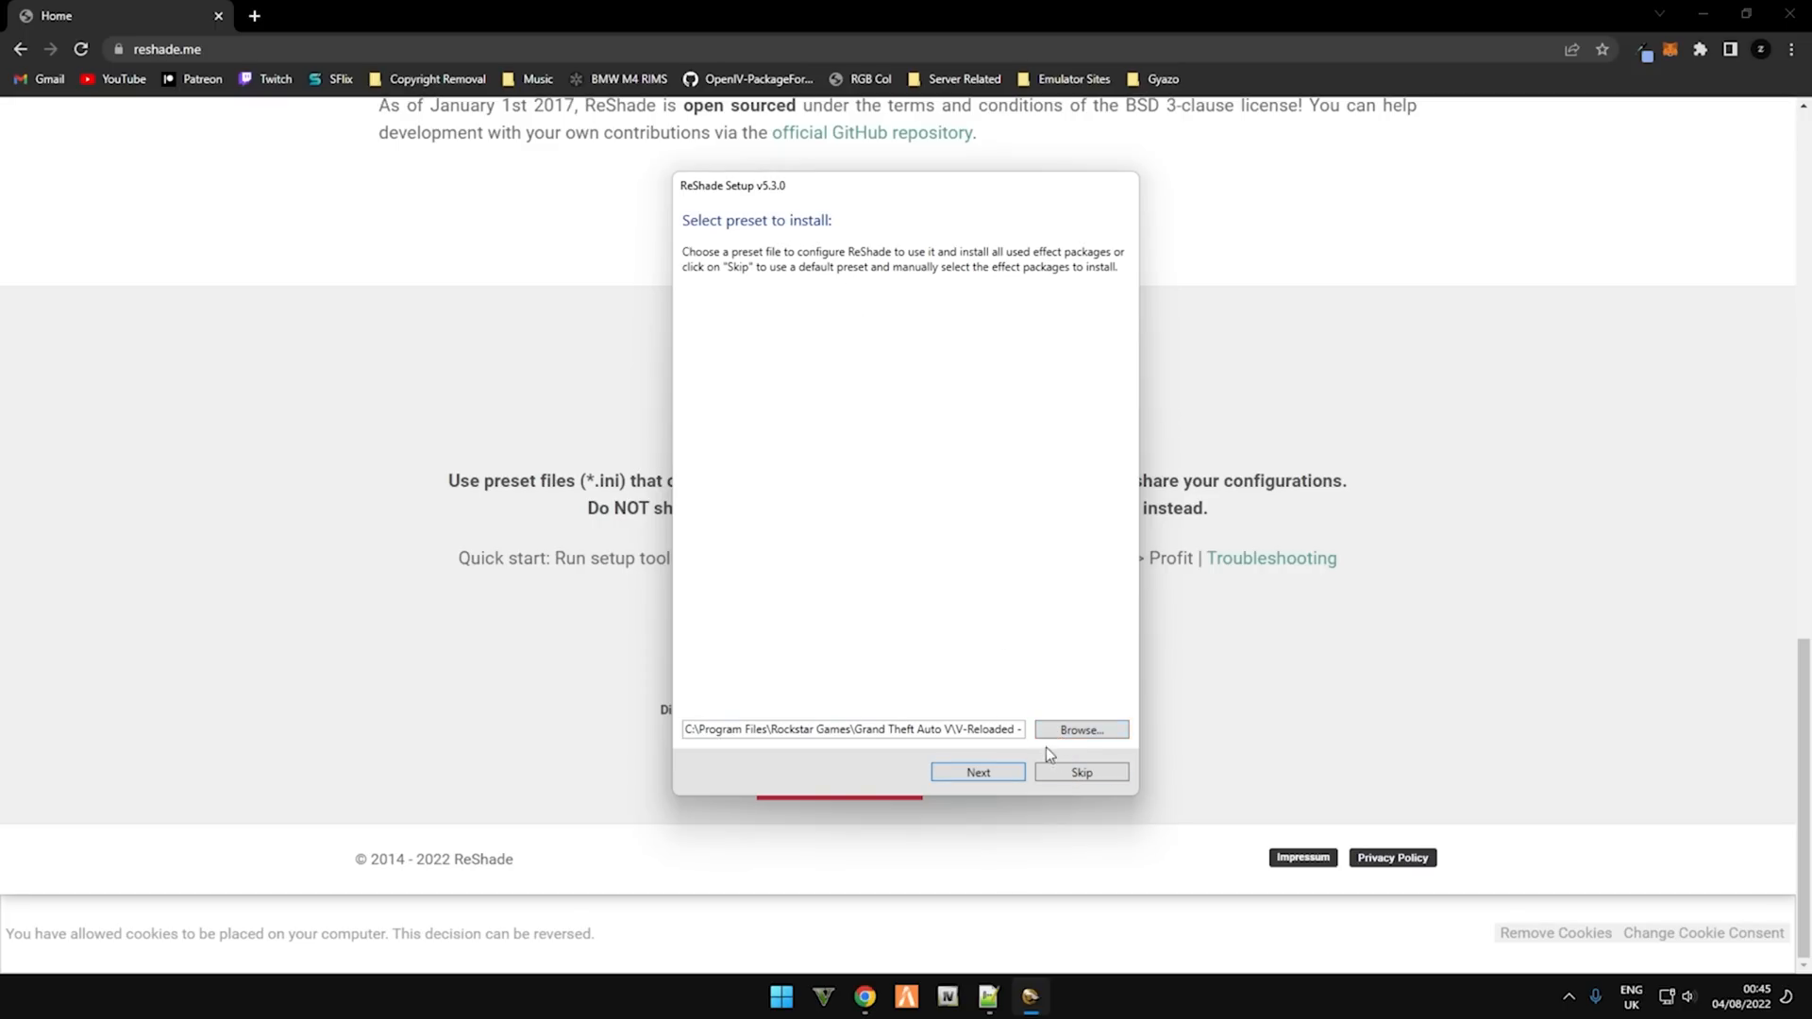
# Step: Skip the preset, untick all extra effect packages, and install ReShade 5.3.0
pyautogui.click(977, 771)
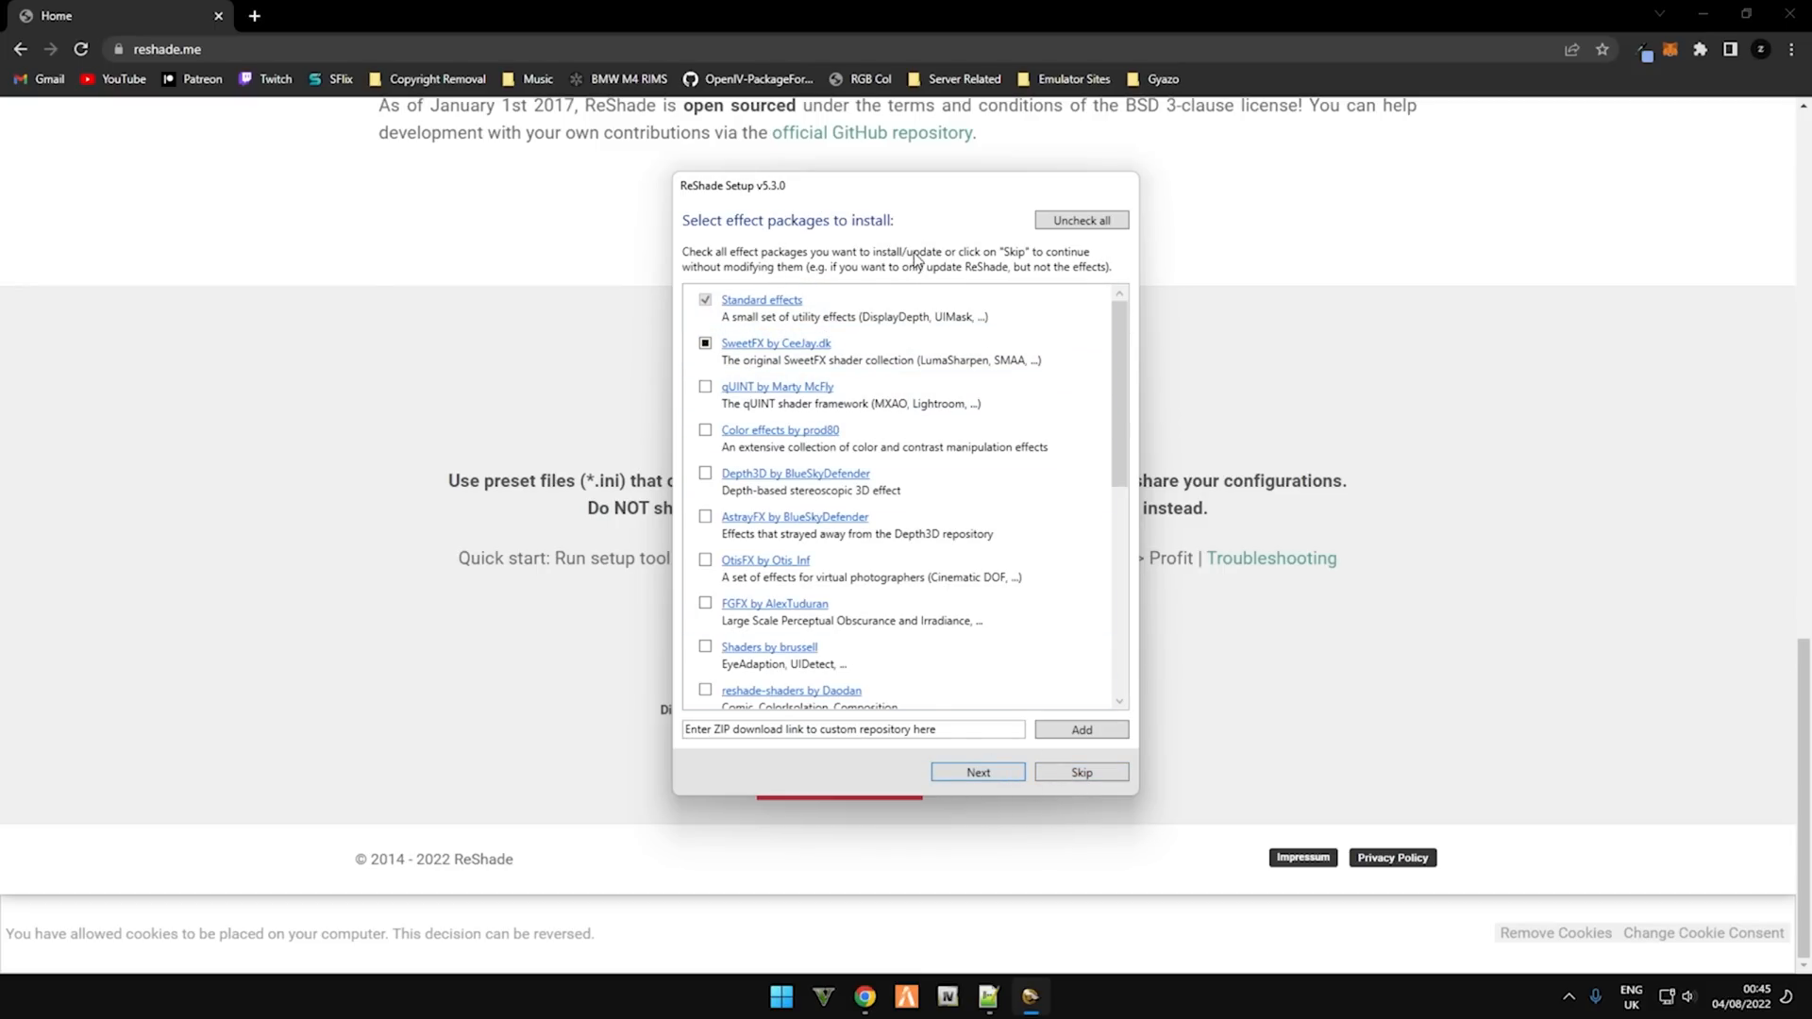
pyautogui.moveTo(1084, 239)
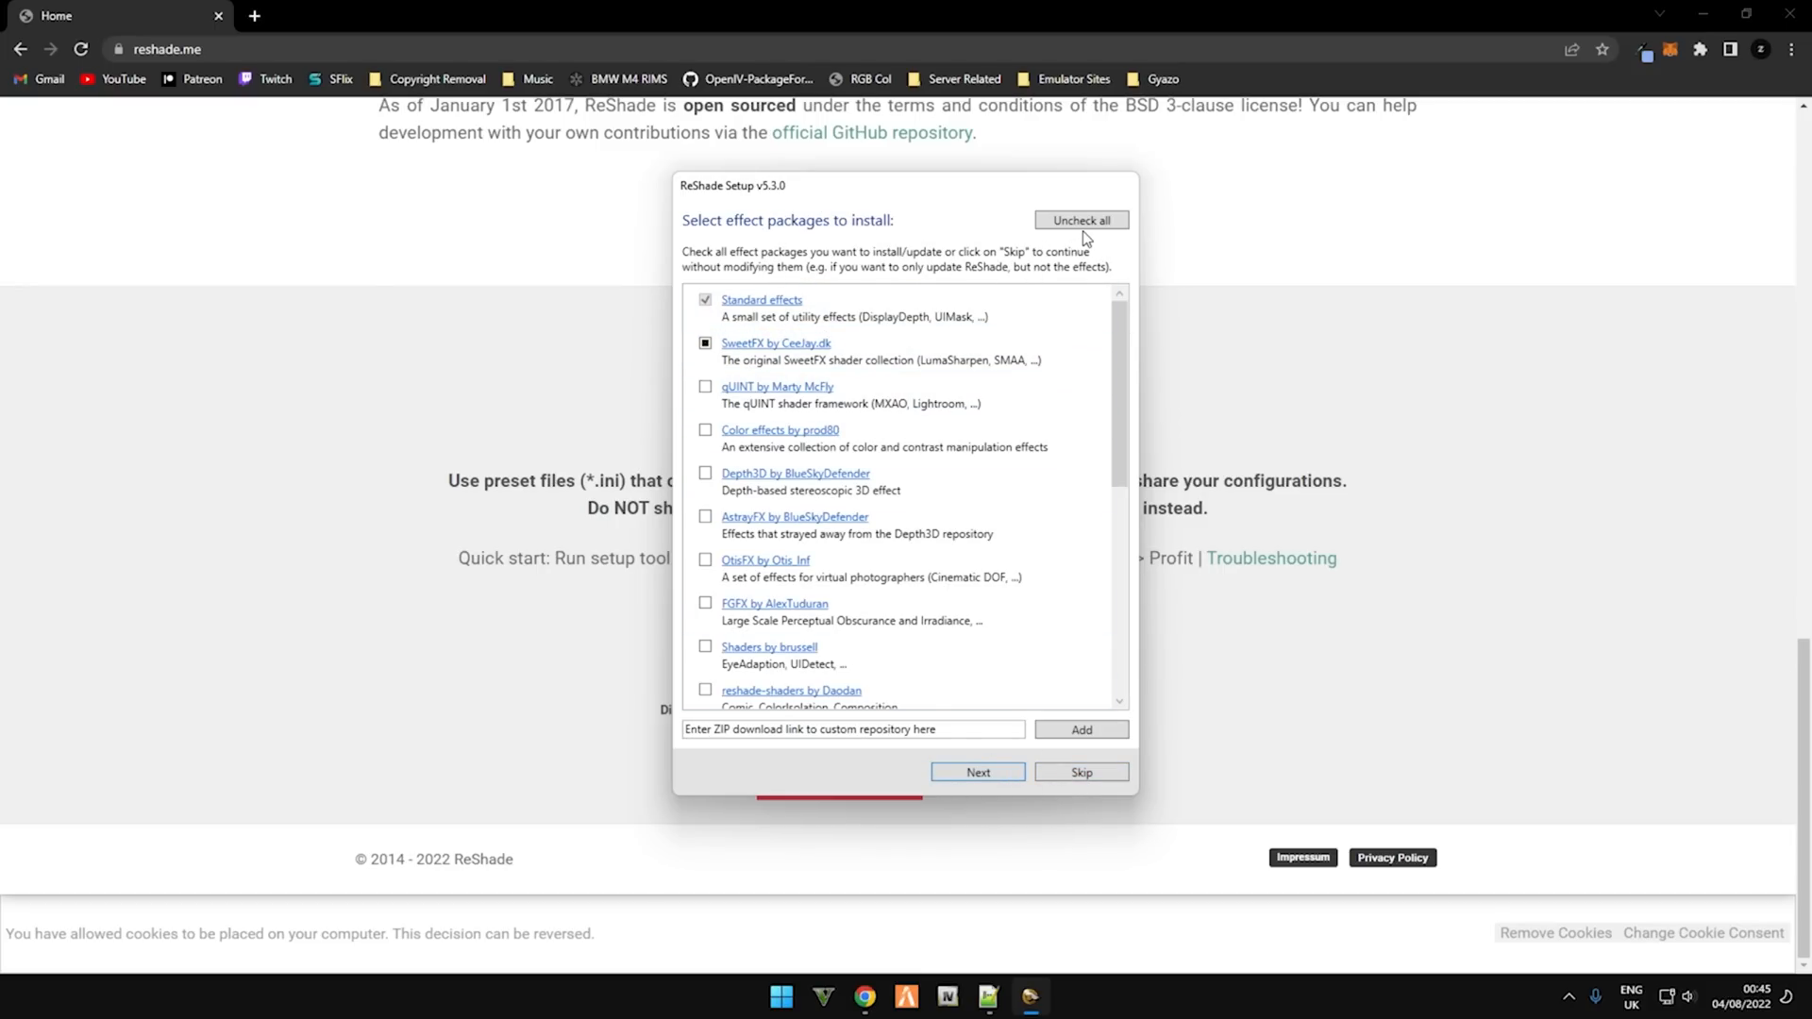
pyautogui.click(1081, 220)
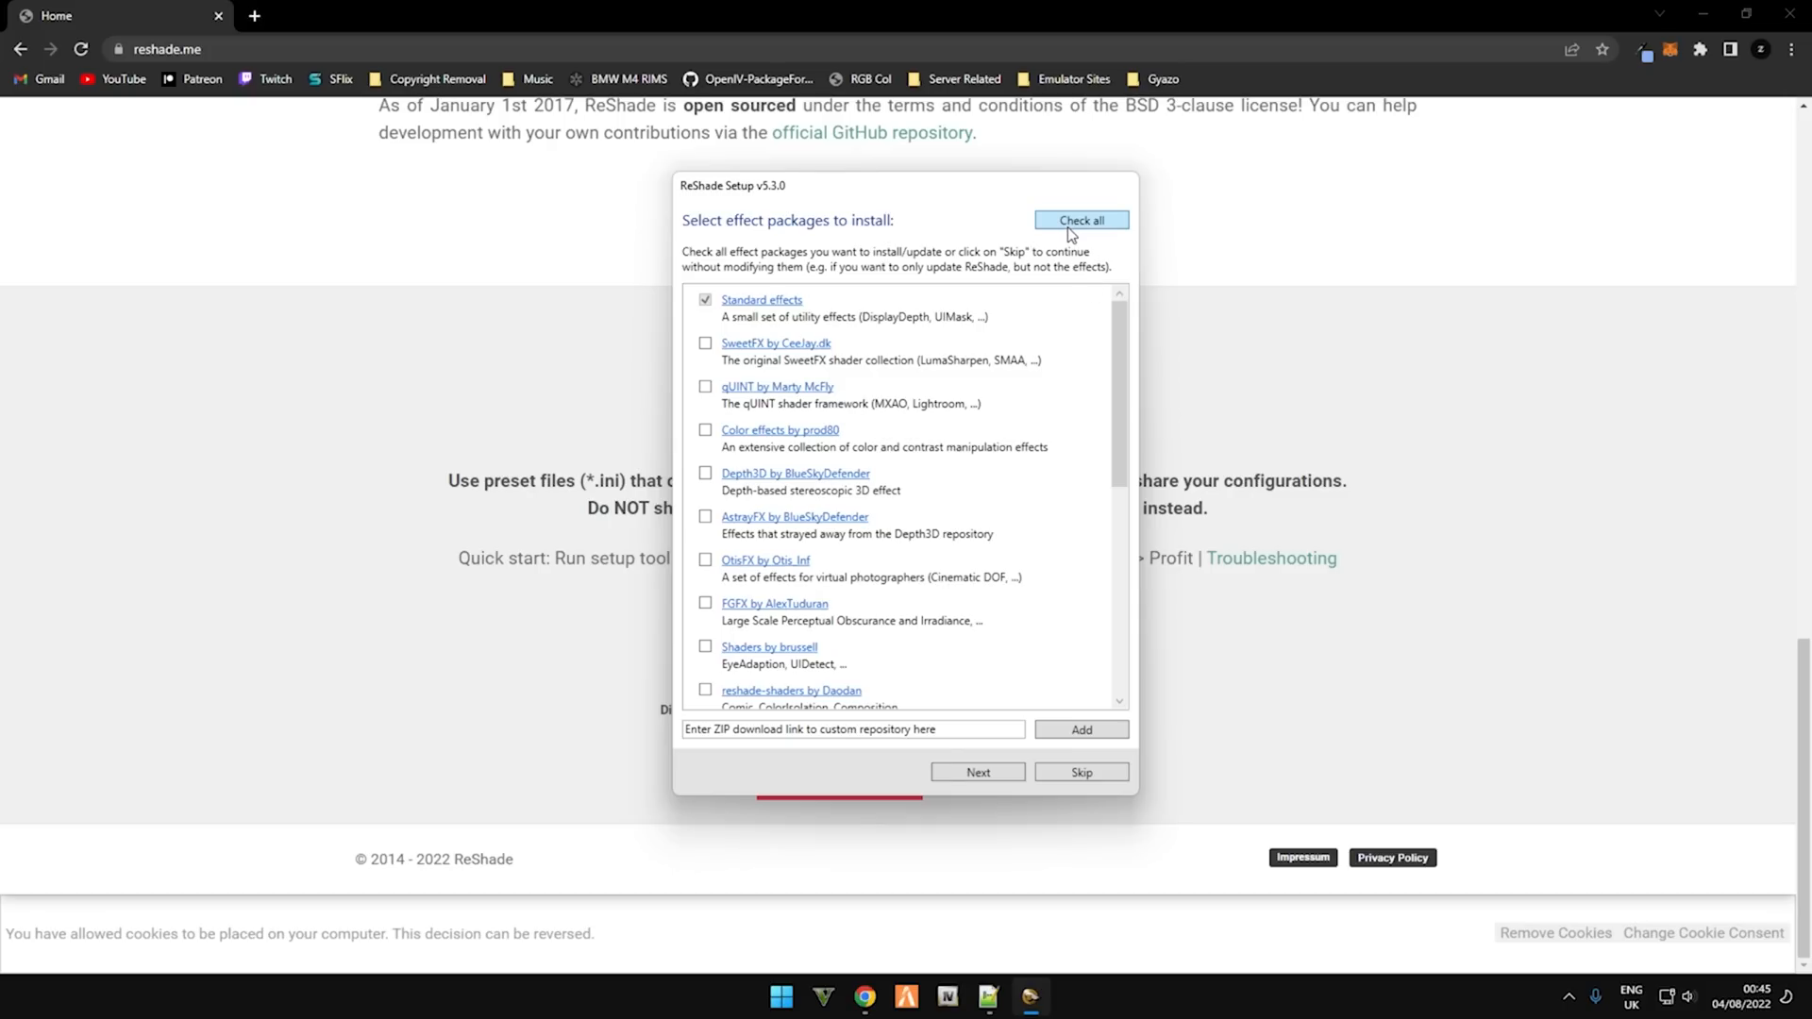
pyautogui.click(1081, 220)
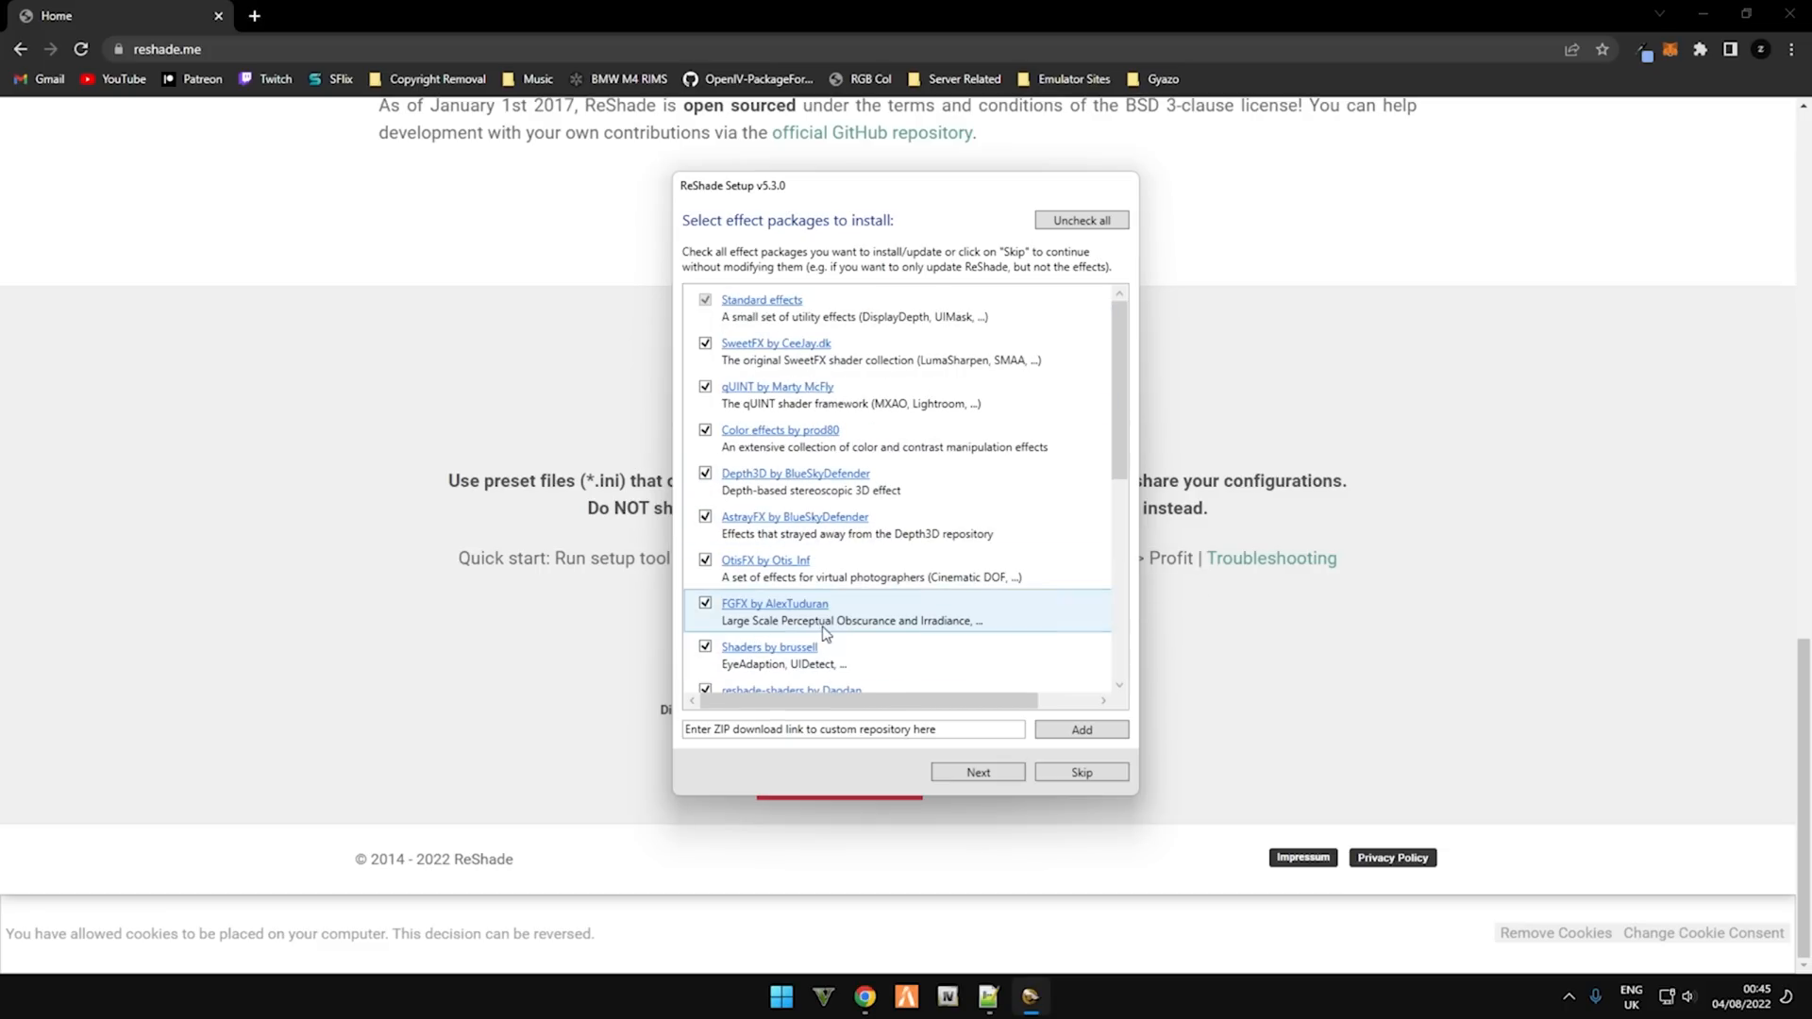
pyautogui.click(1079, 220)
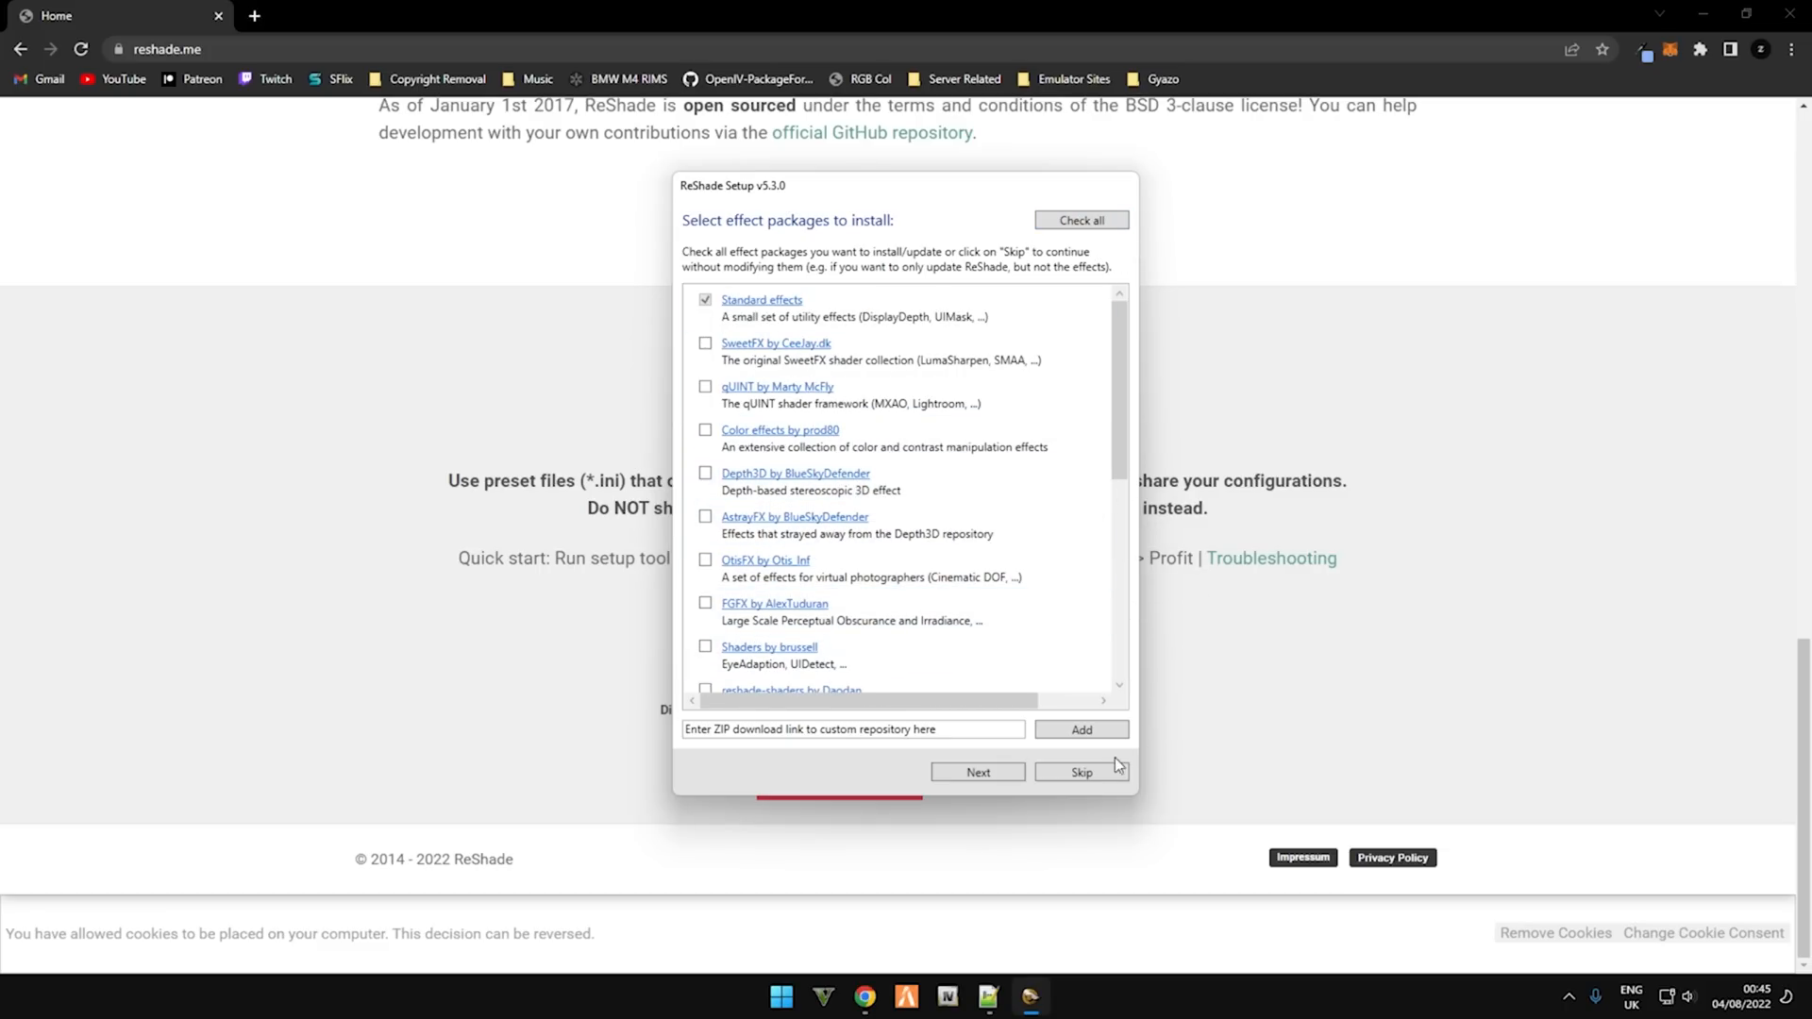
pyautogui.click(1081, 772)
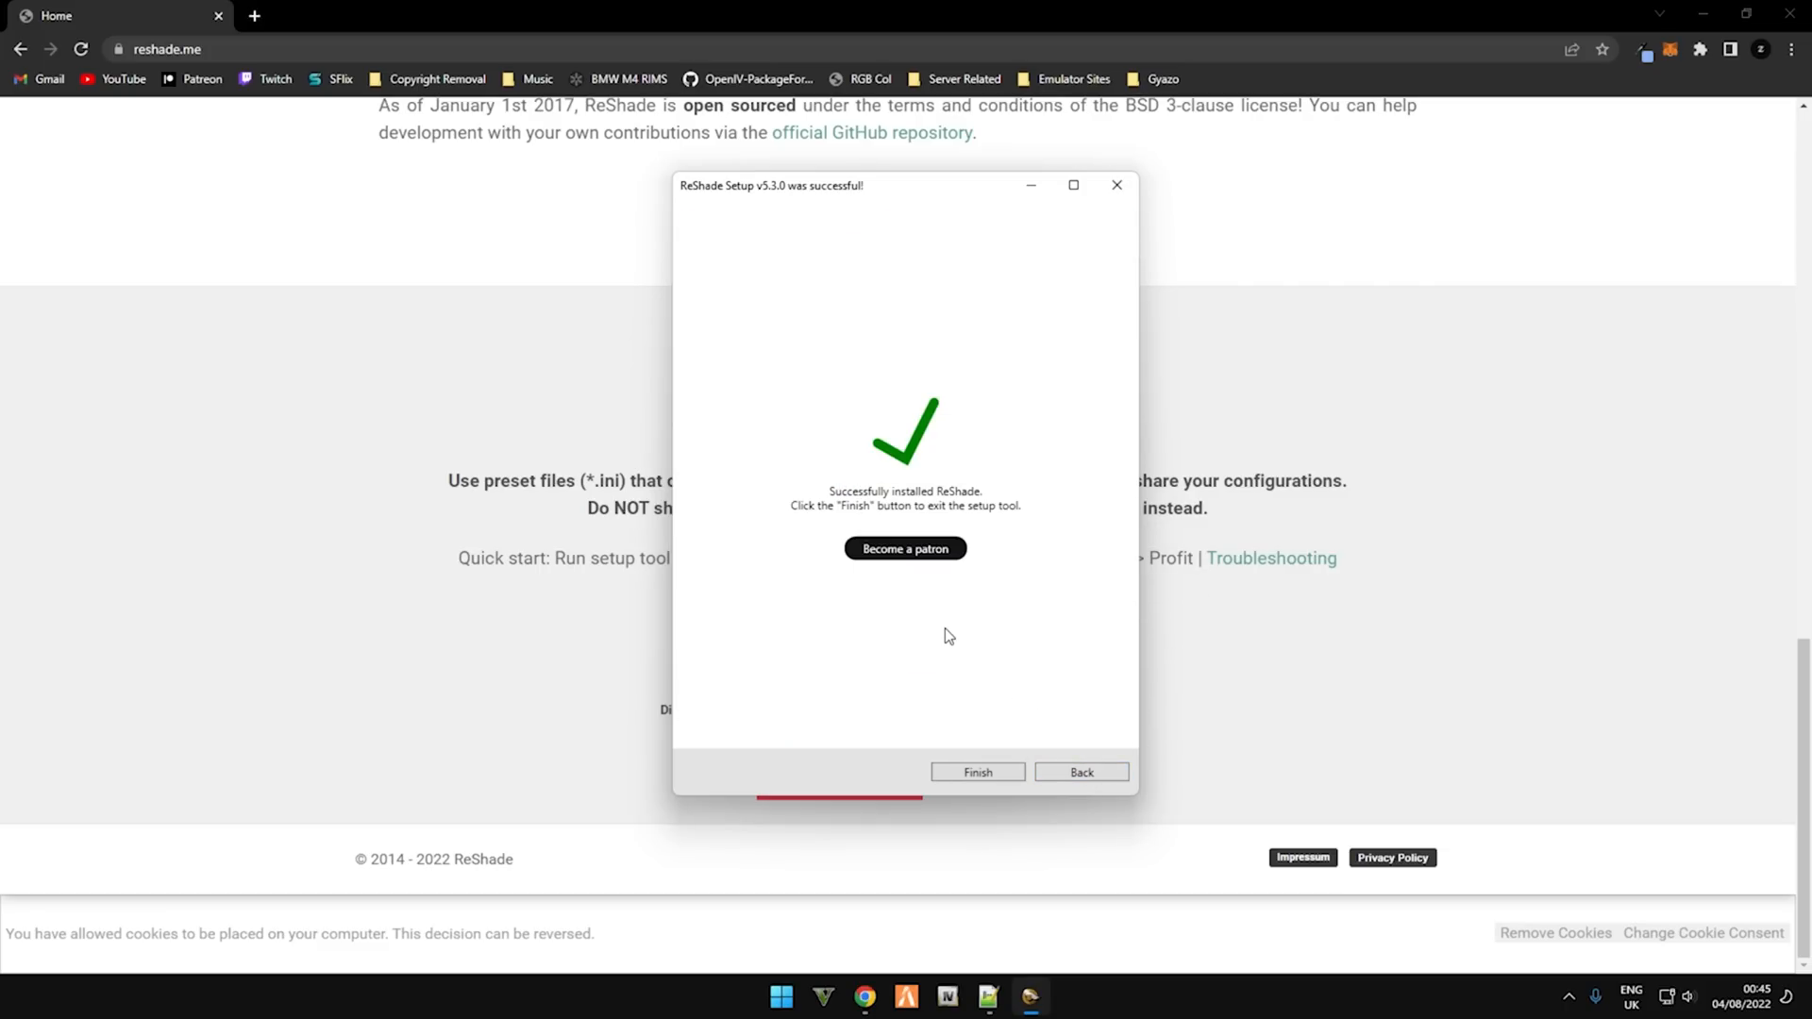
# Step: Close the completed ReShade 5.3.0 setup and relaunch FiveM
pyautogui.click(975, 771)
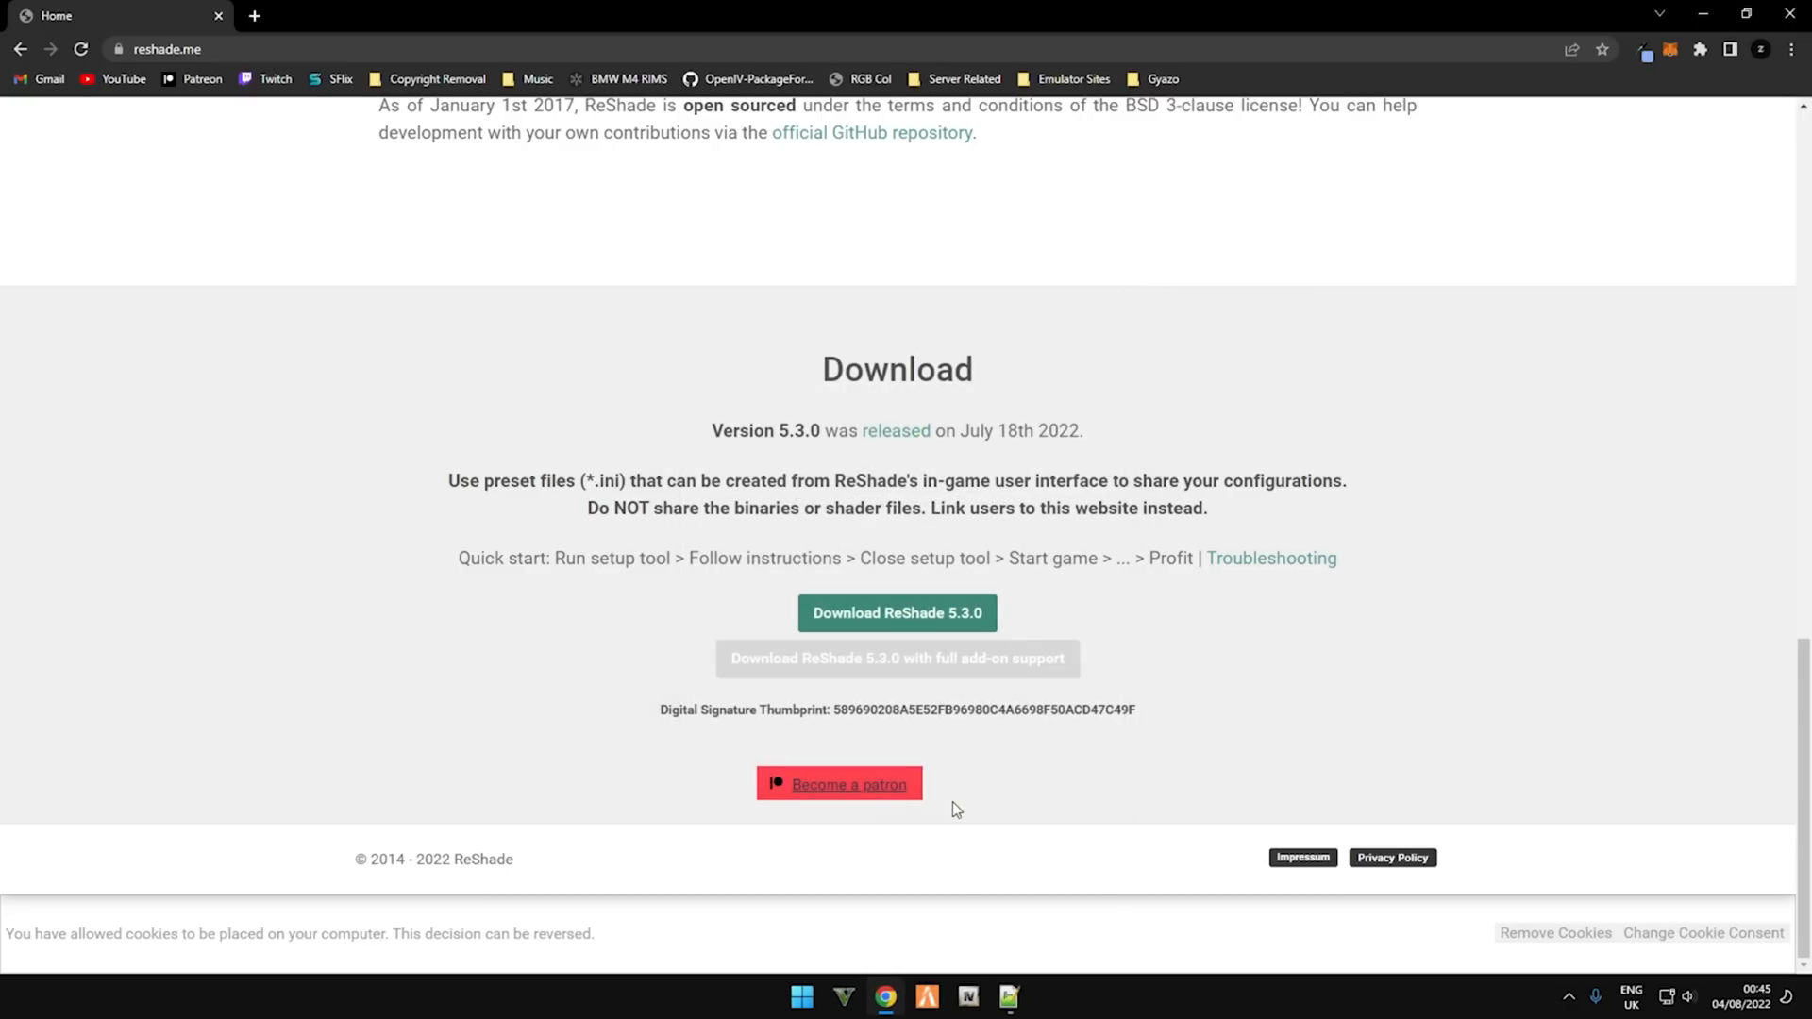
pyautogui.click(896, 612)
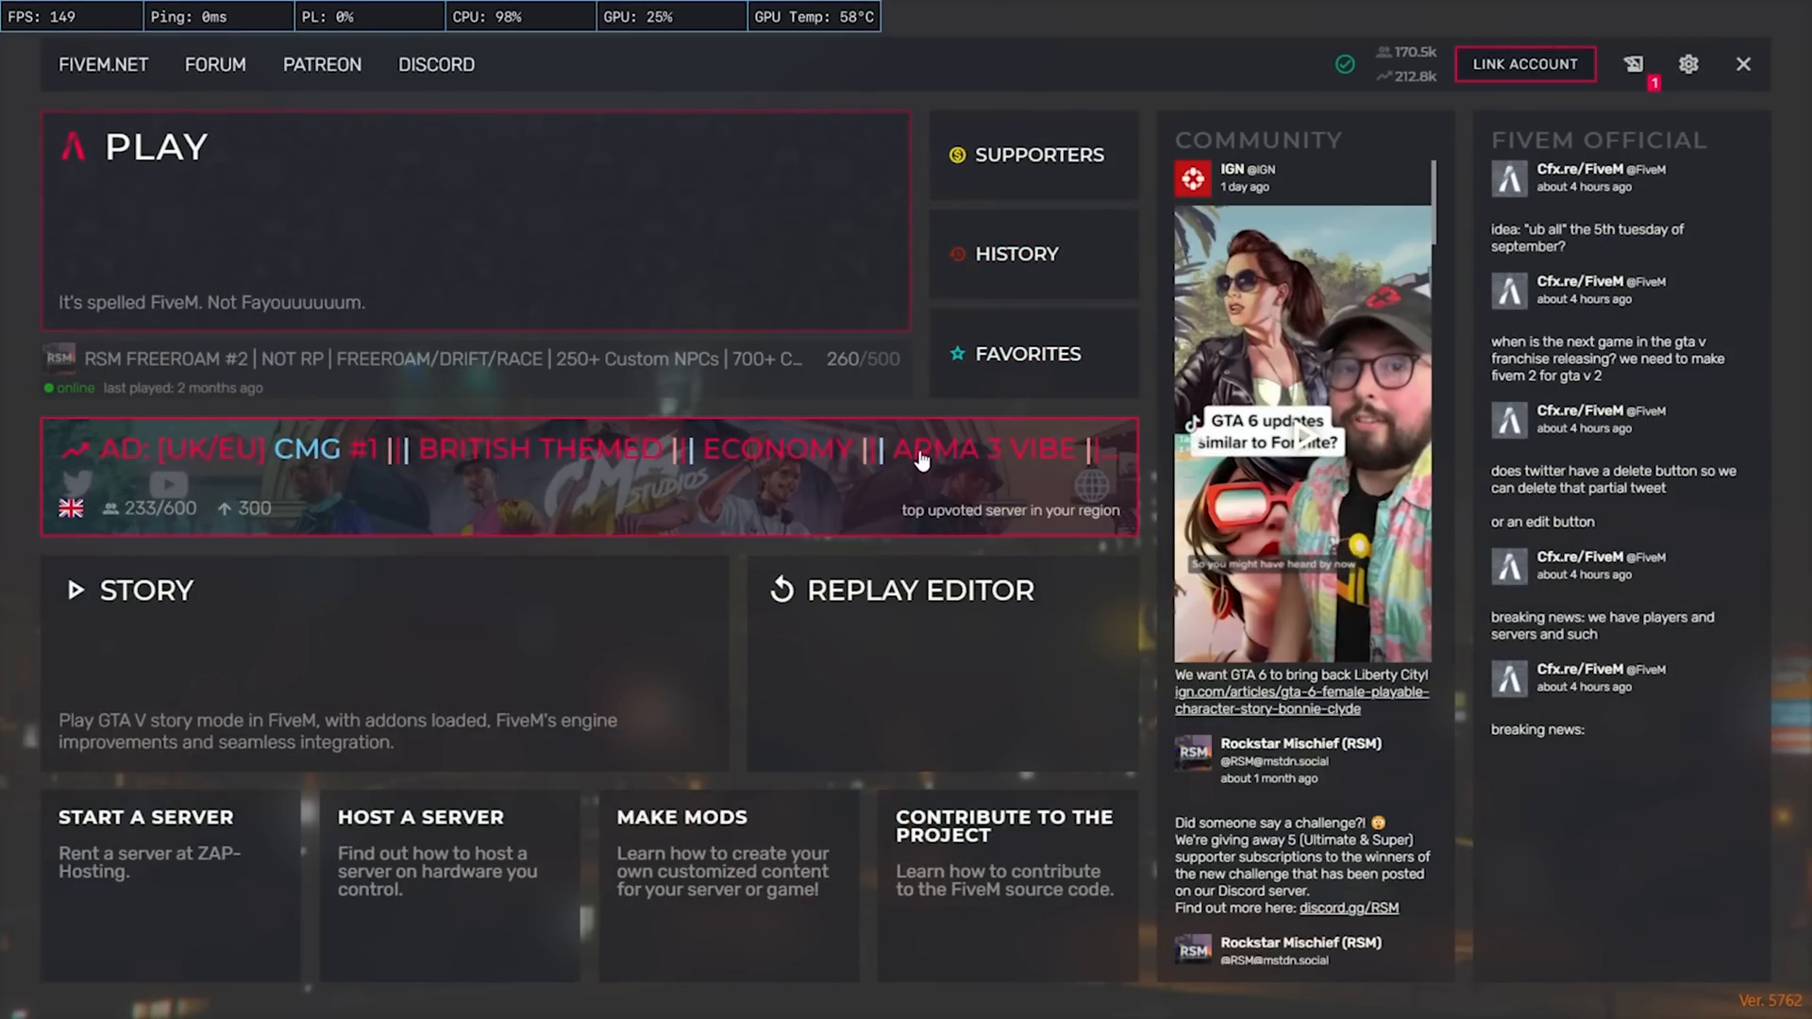
pyautogui.moveTo(881, 543)
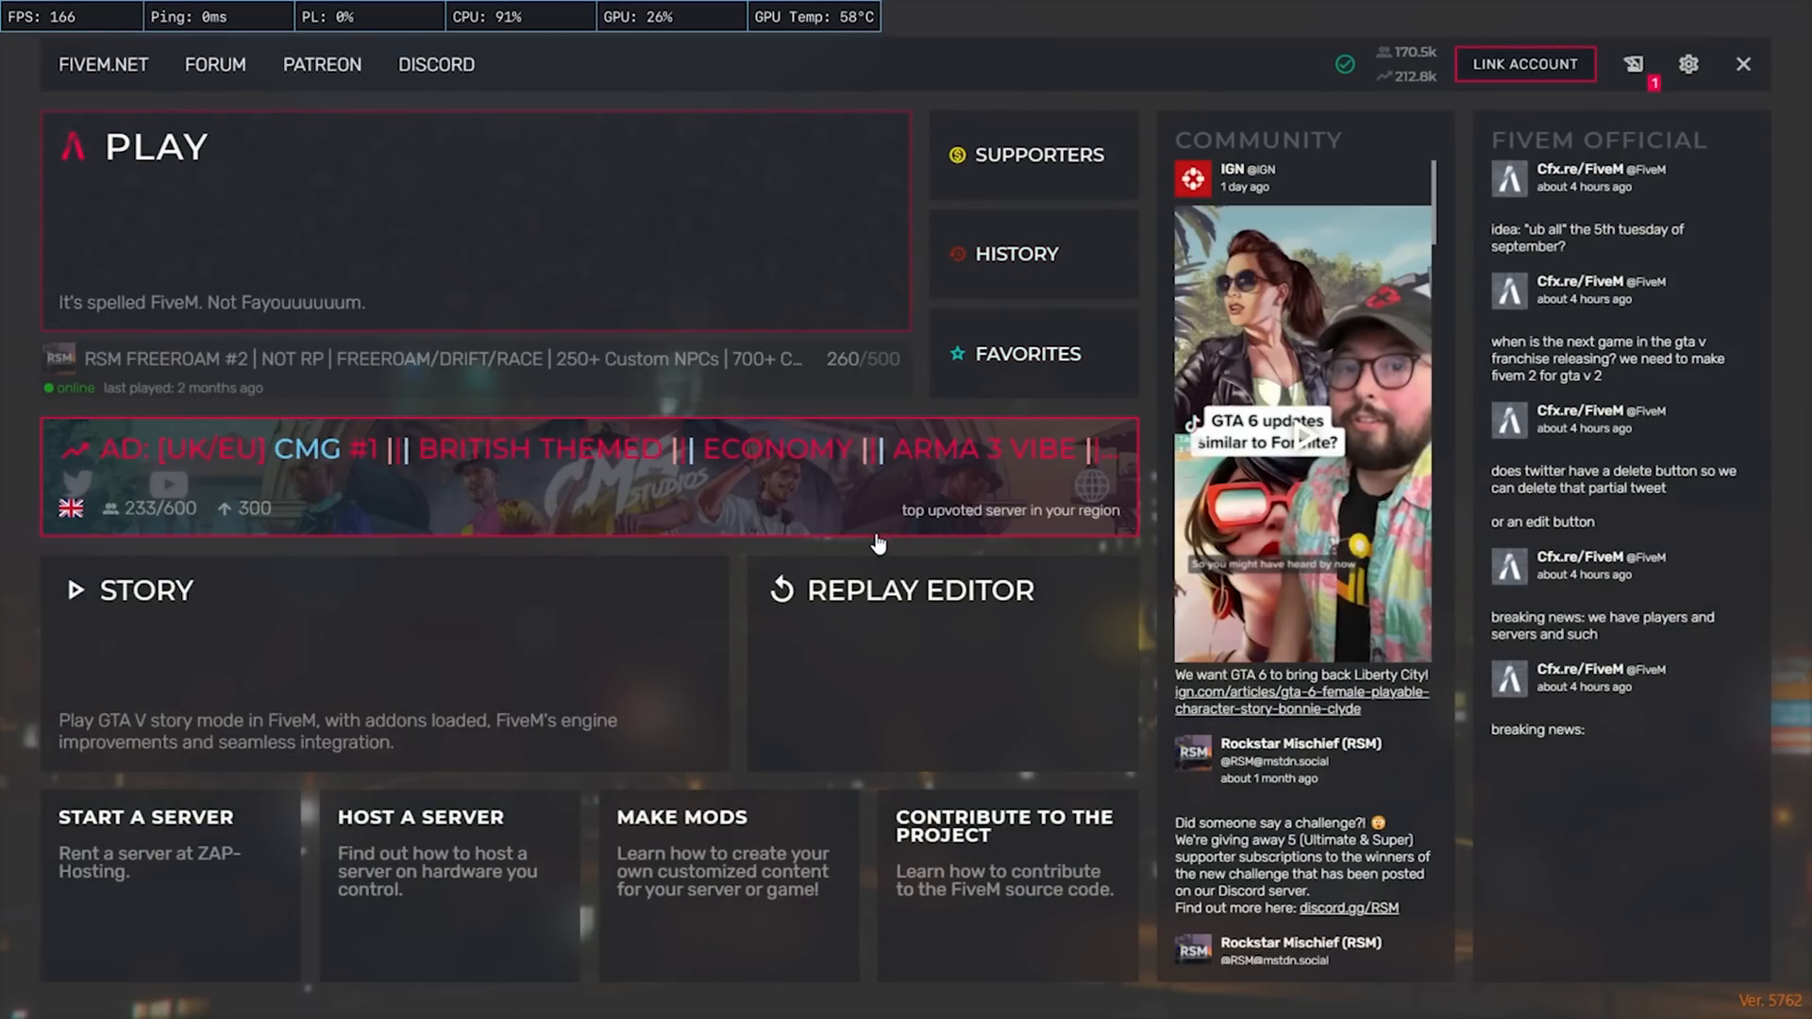
pyautogui.moveTo(823, 616)
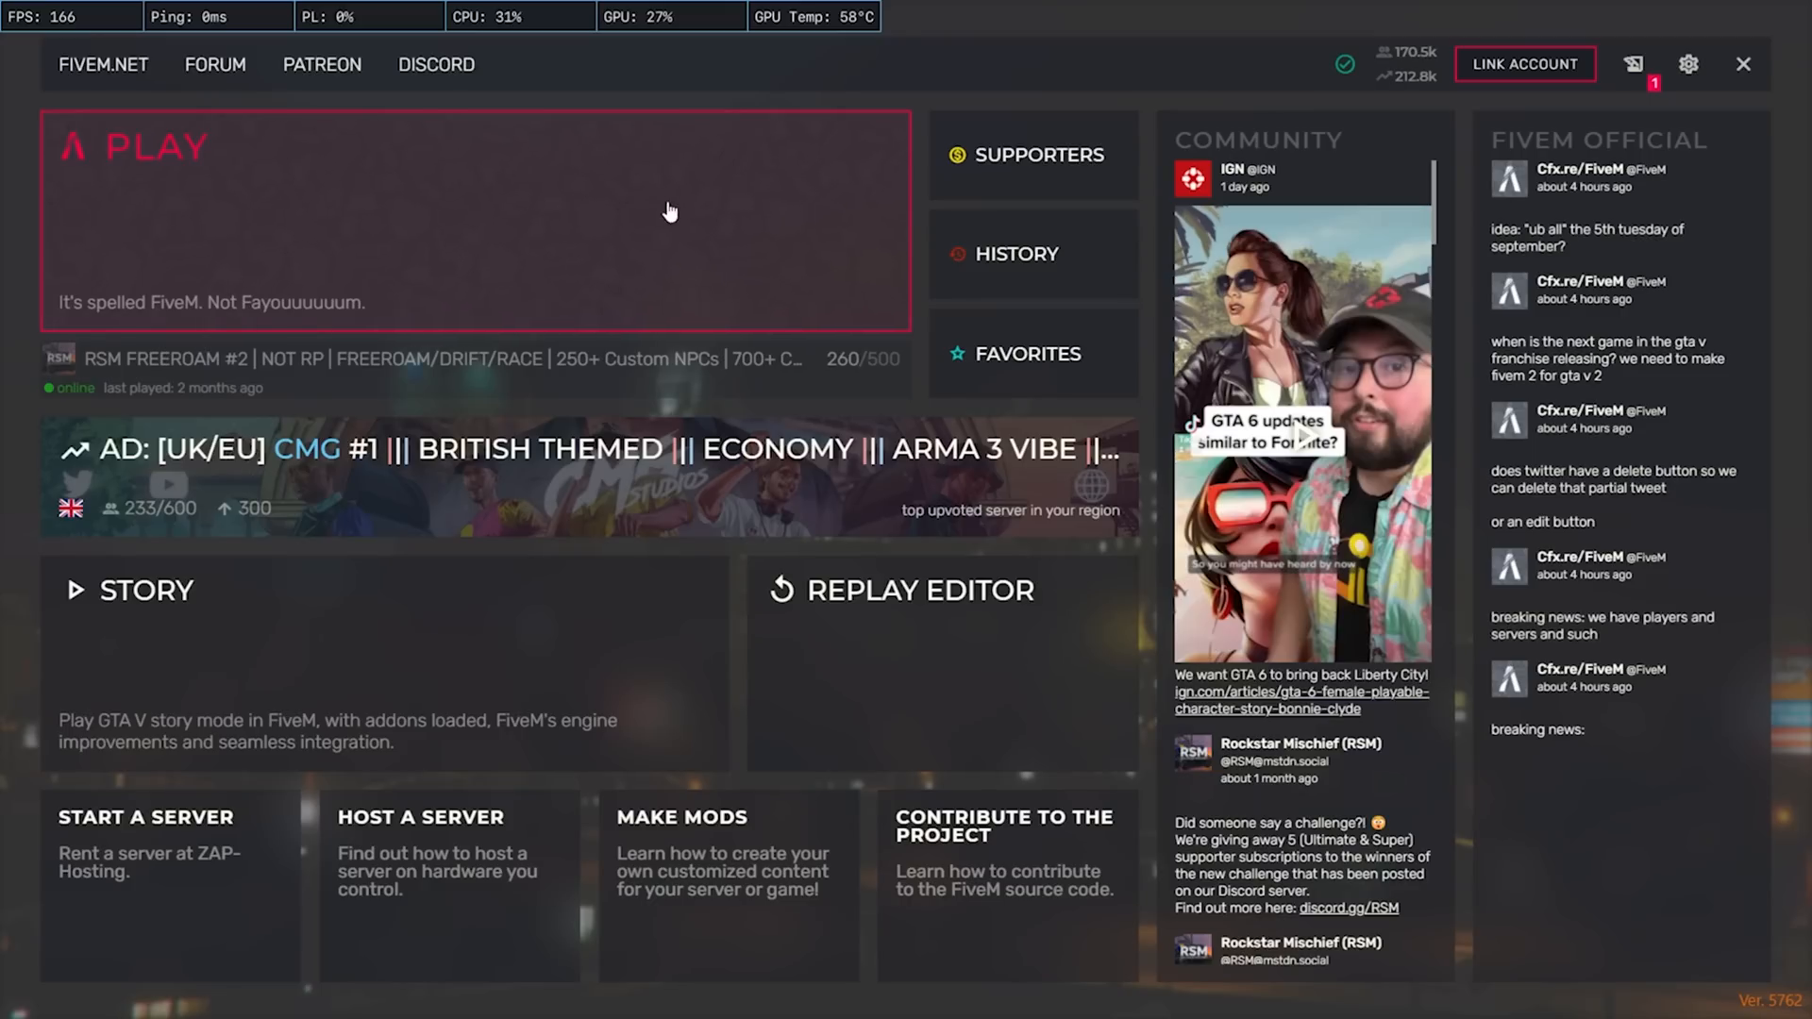
# Step: Read the e63e1793 ID in FiveM's console and select the old ReShade5 line ID
pyautogui.click(1007, 996)
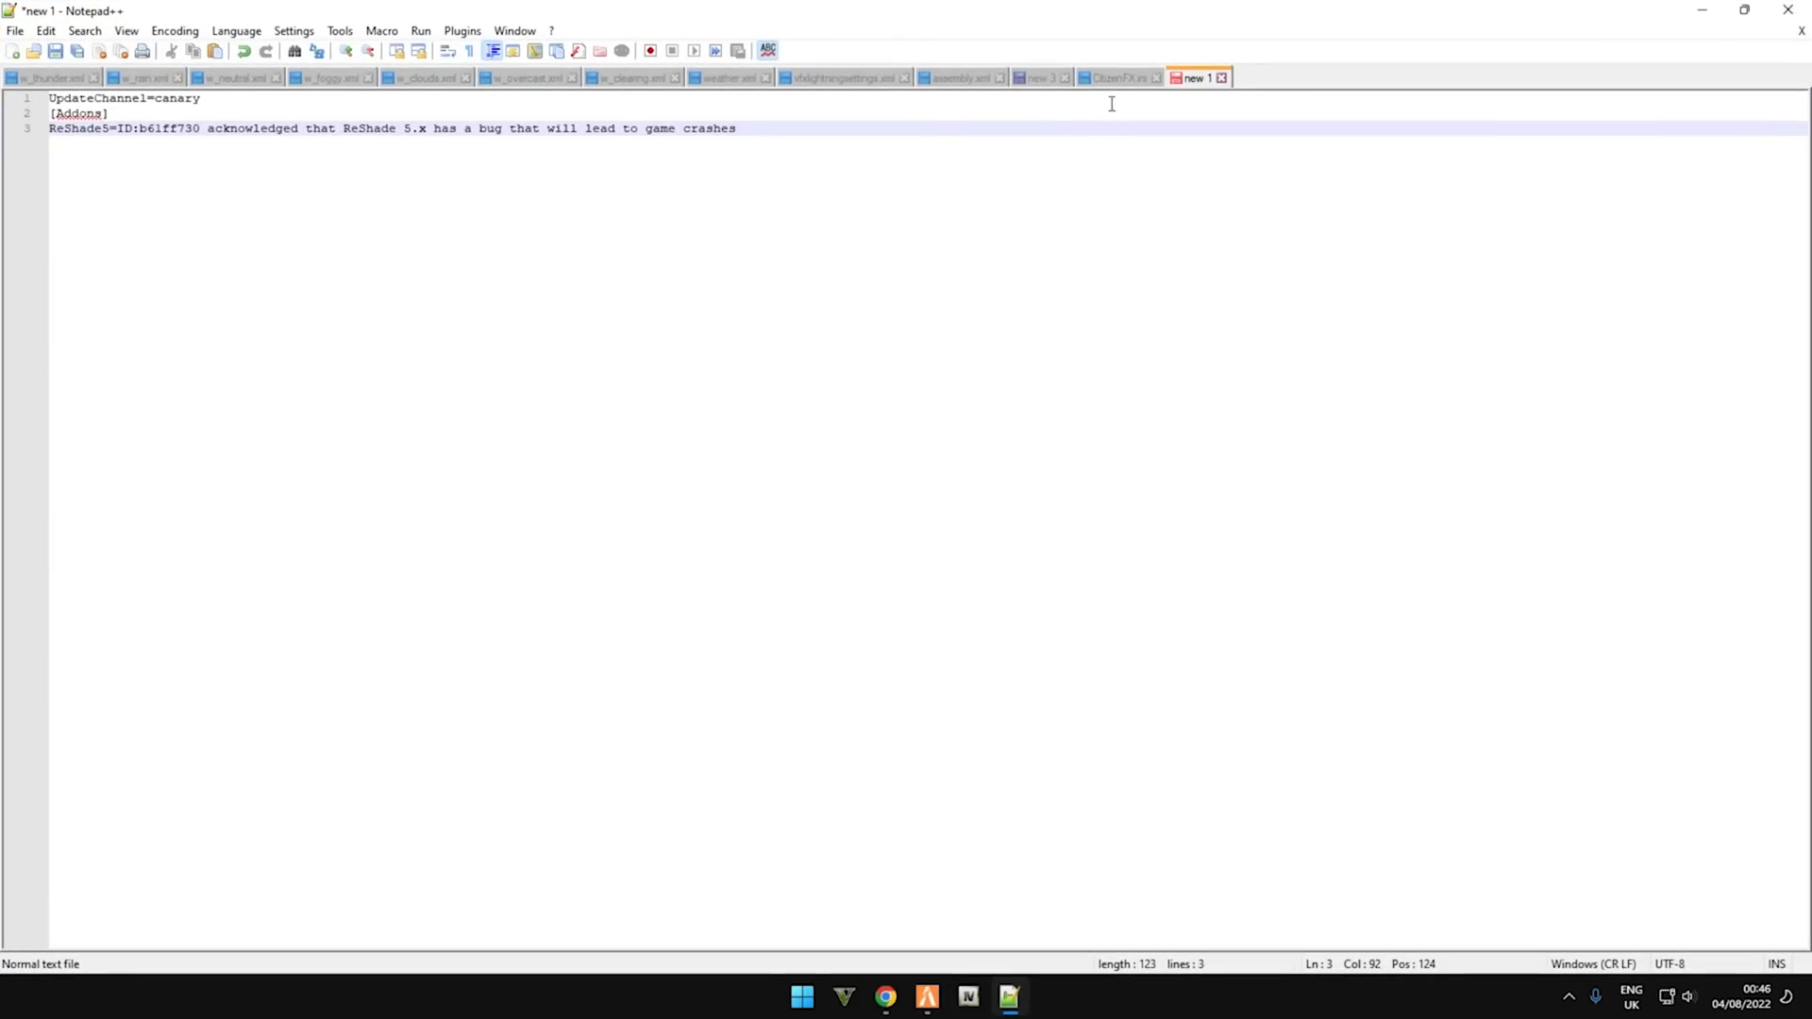
pyautogui.press('ctrl+a')
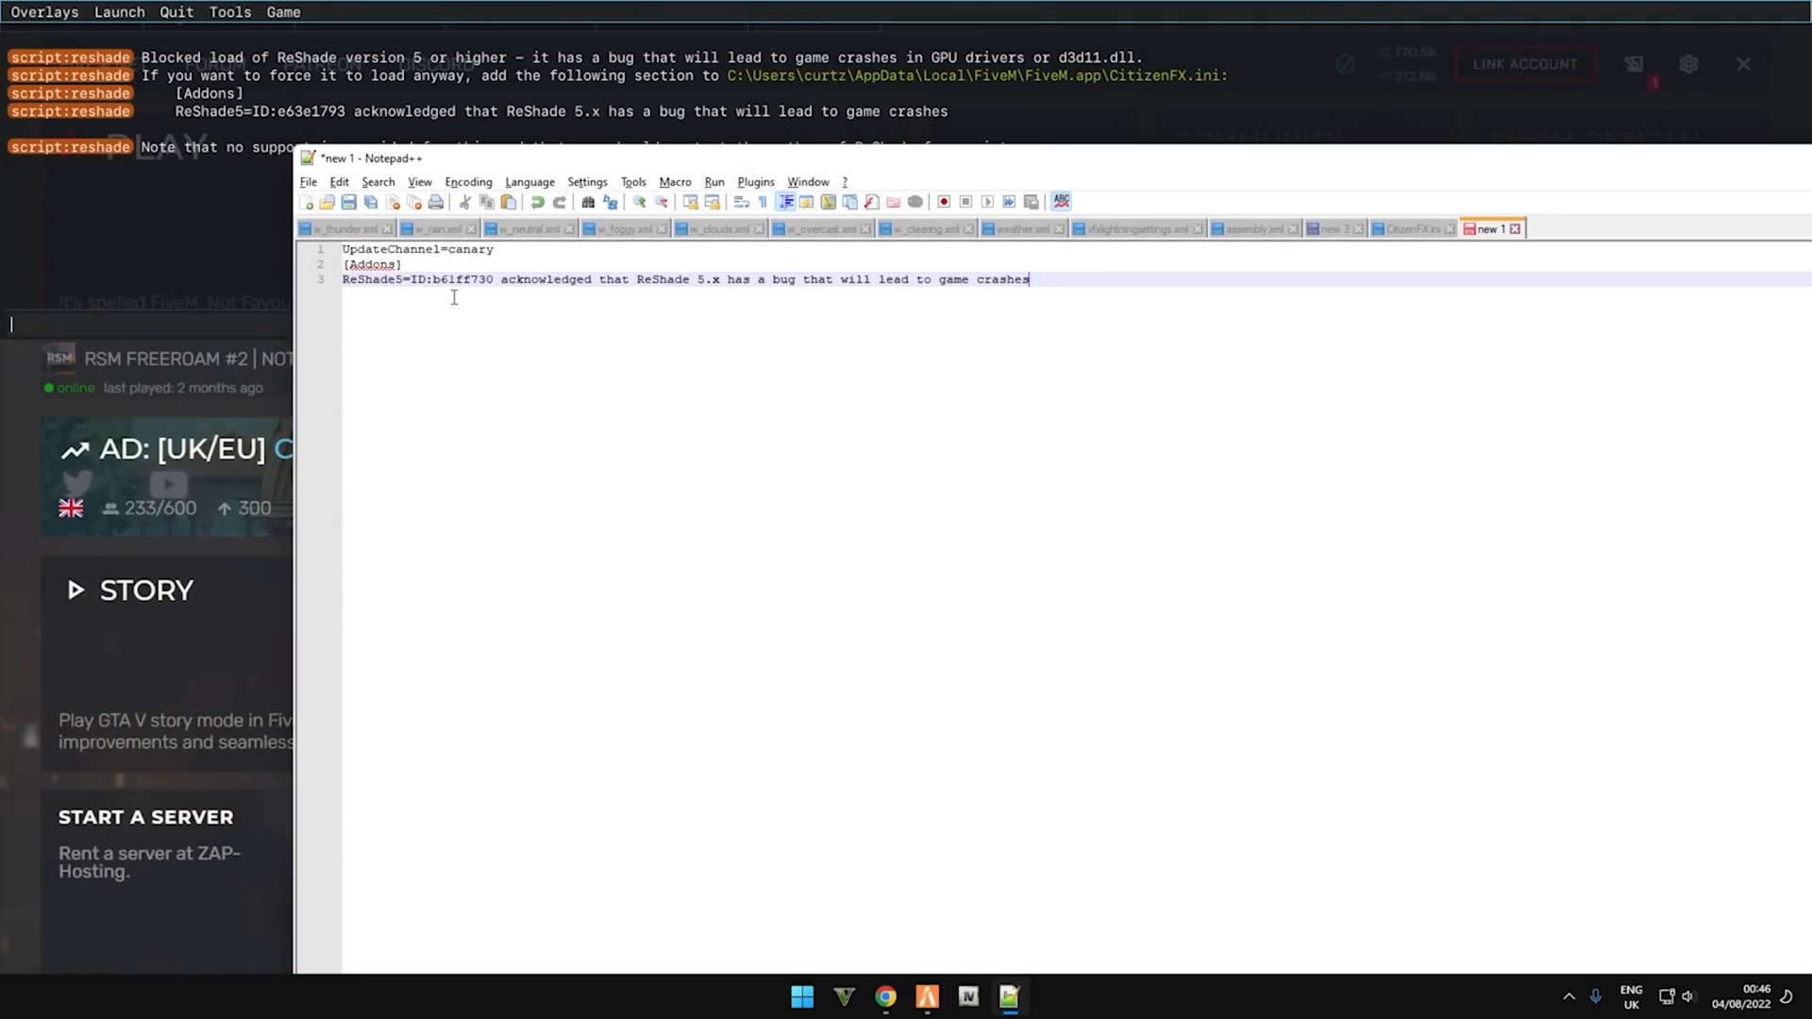
pyautogui.doubleClick(464, 279)
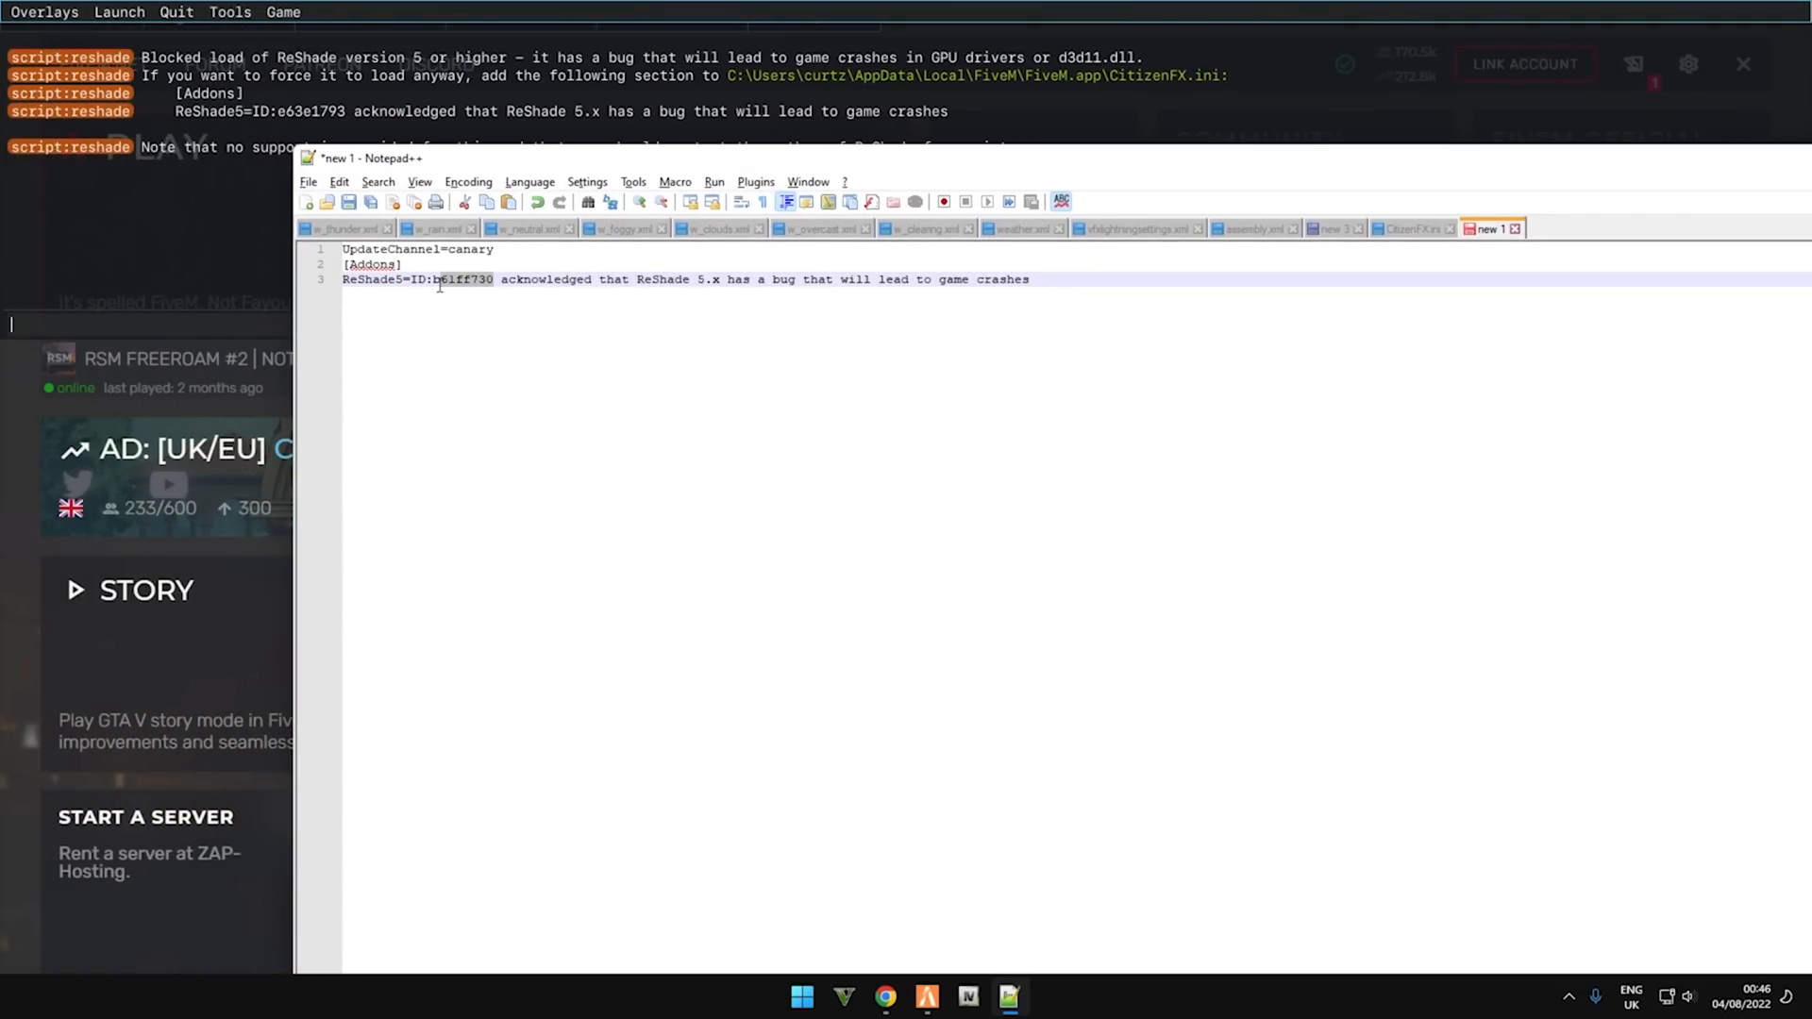
pyautogui.doubleClick(462, 278)
pyautogui.write('e63e179')
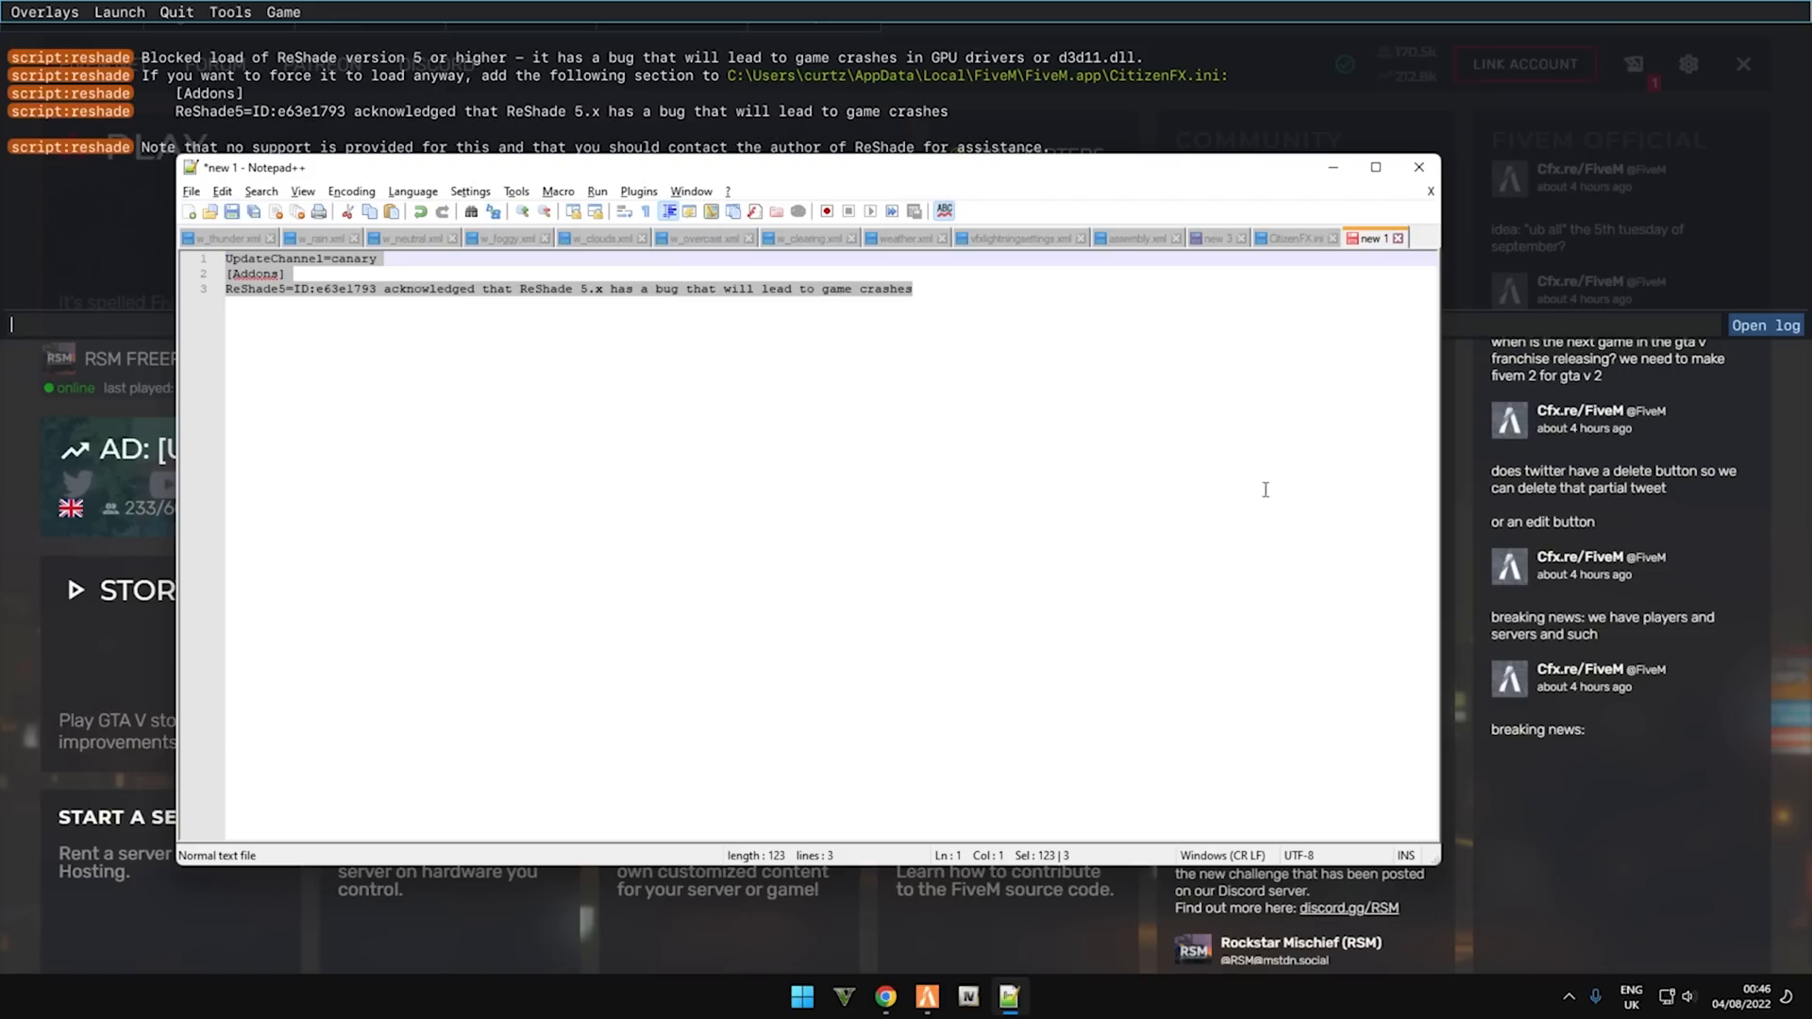
pyautogui.moveTo(740, 769)
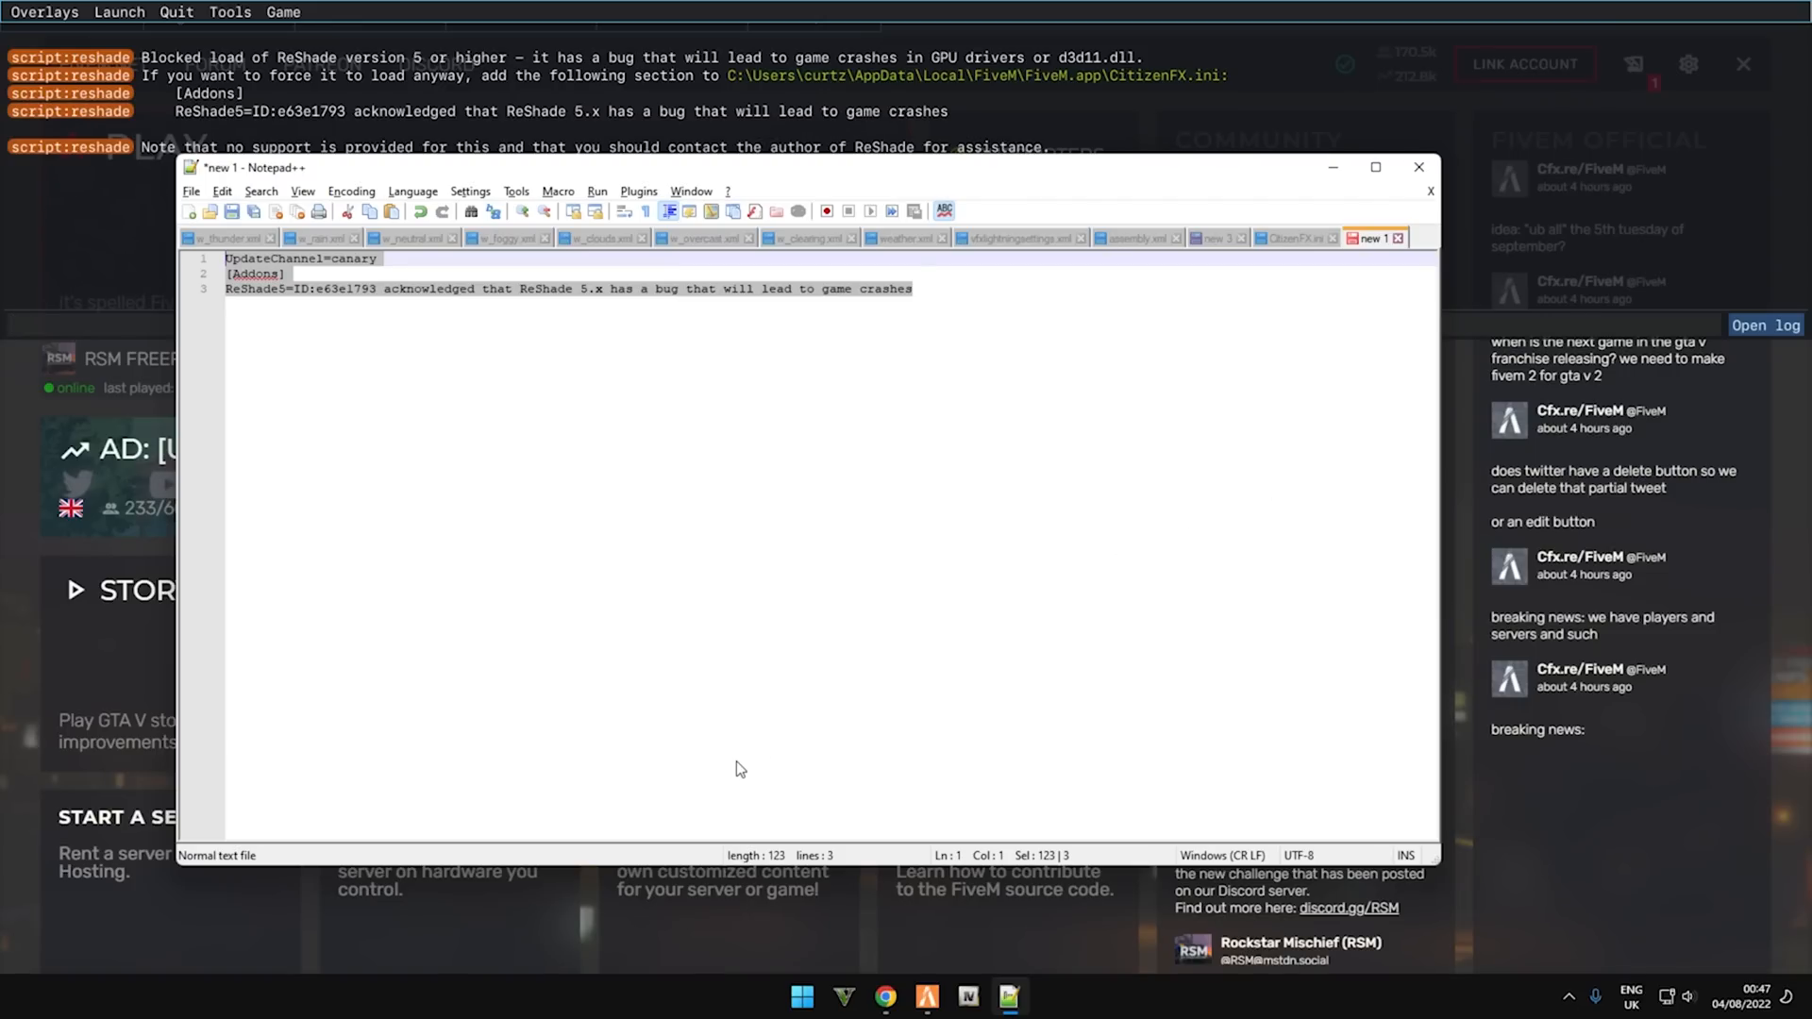
pyautogui.moveTo(722, 789)
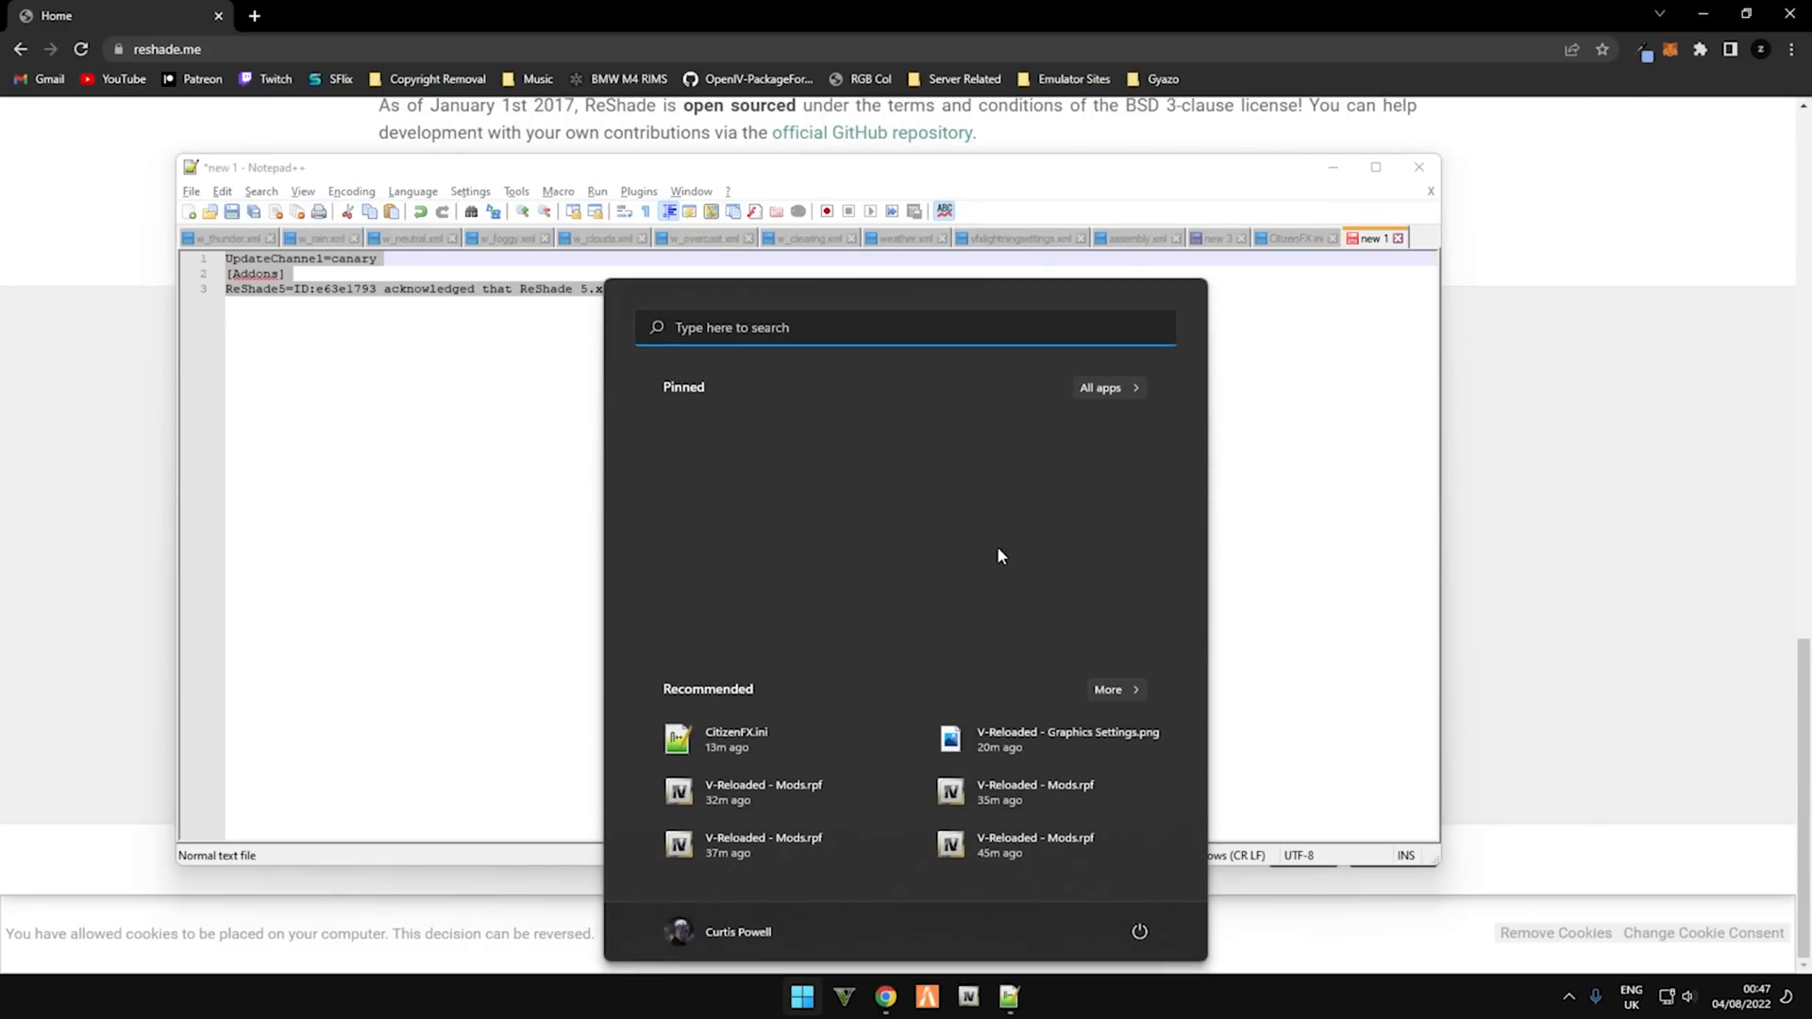
# Step: Search for fivem, open its file location, and open CitizenFX.ini from FiveM Application Data
pyautogui.write('fivem')
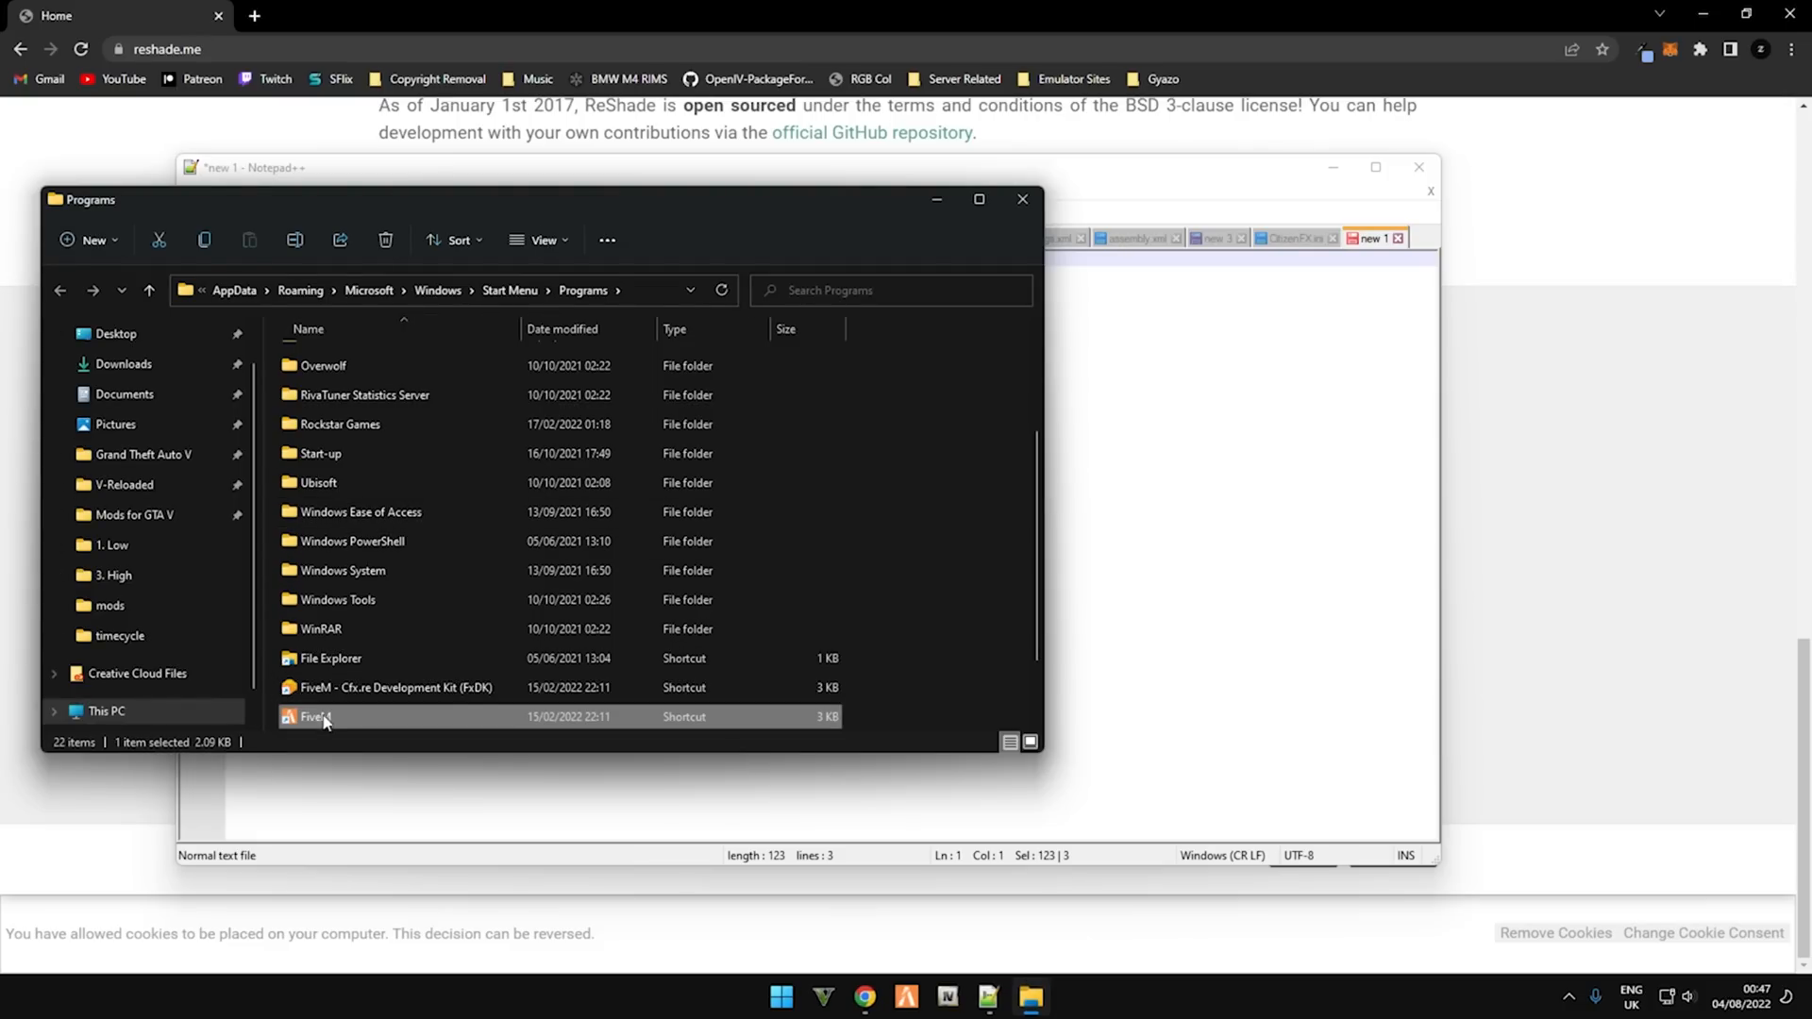
pyautogui.rightClick(315, 716)
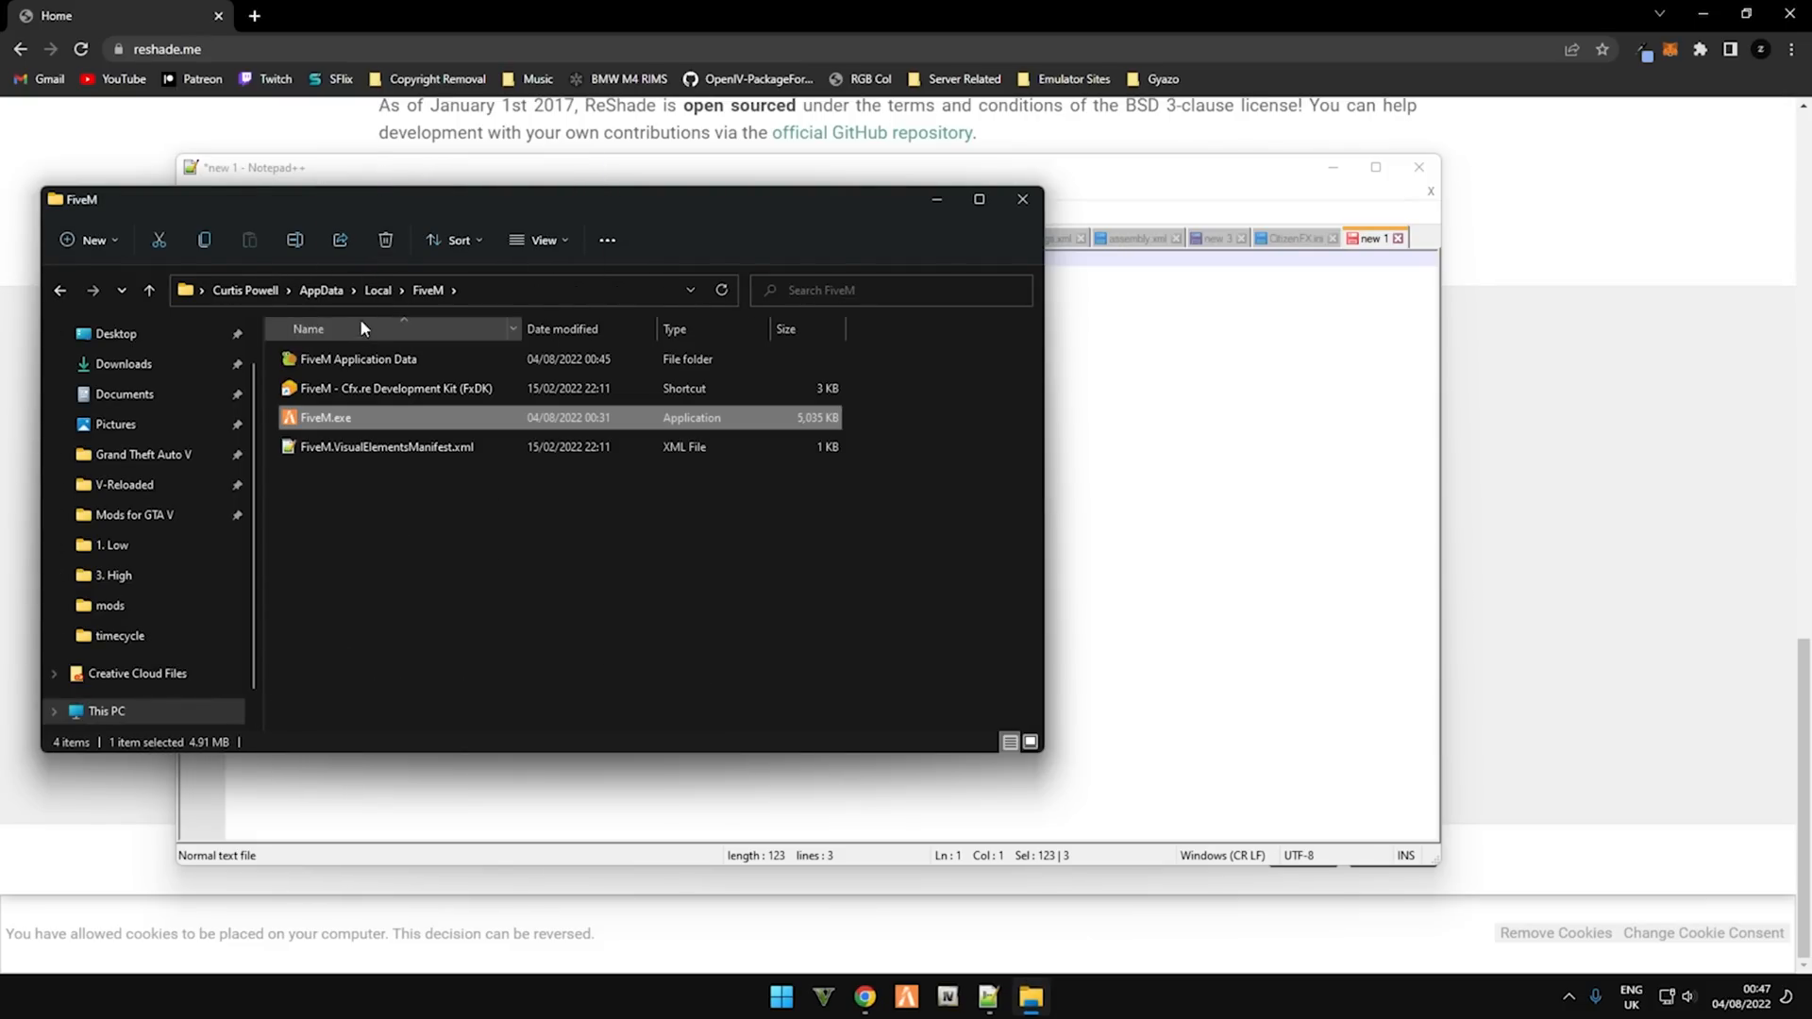
pyautogui.doubleClick(356, 360)
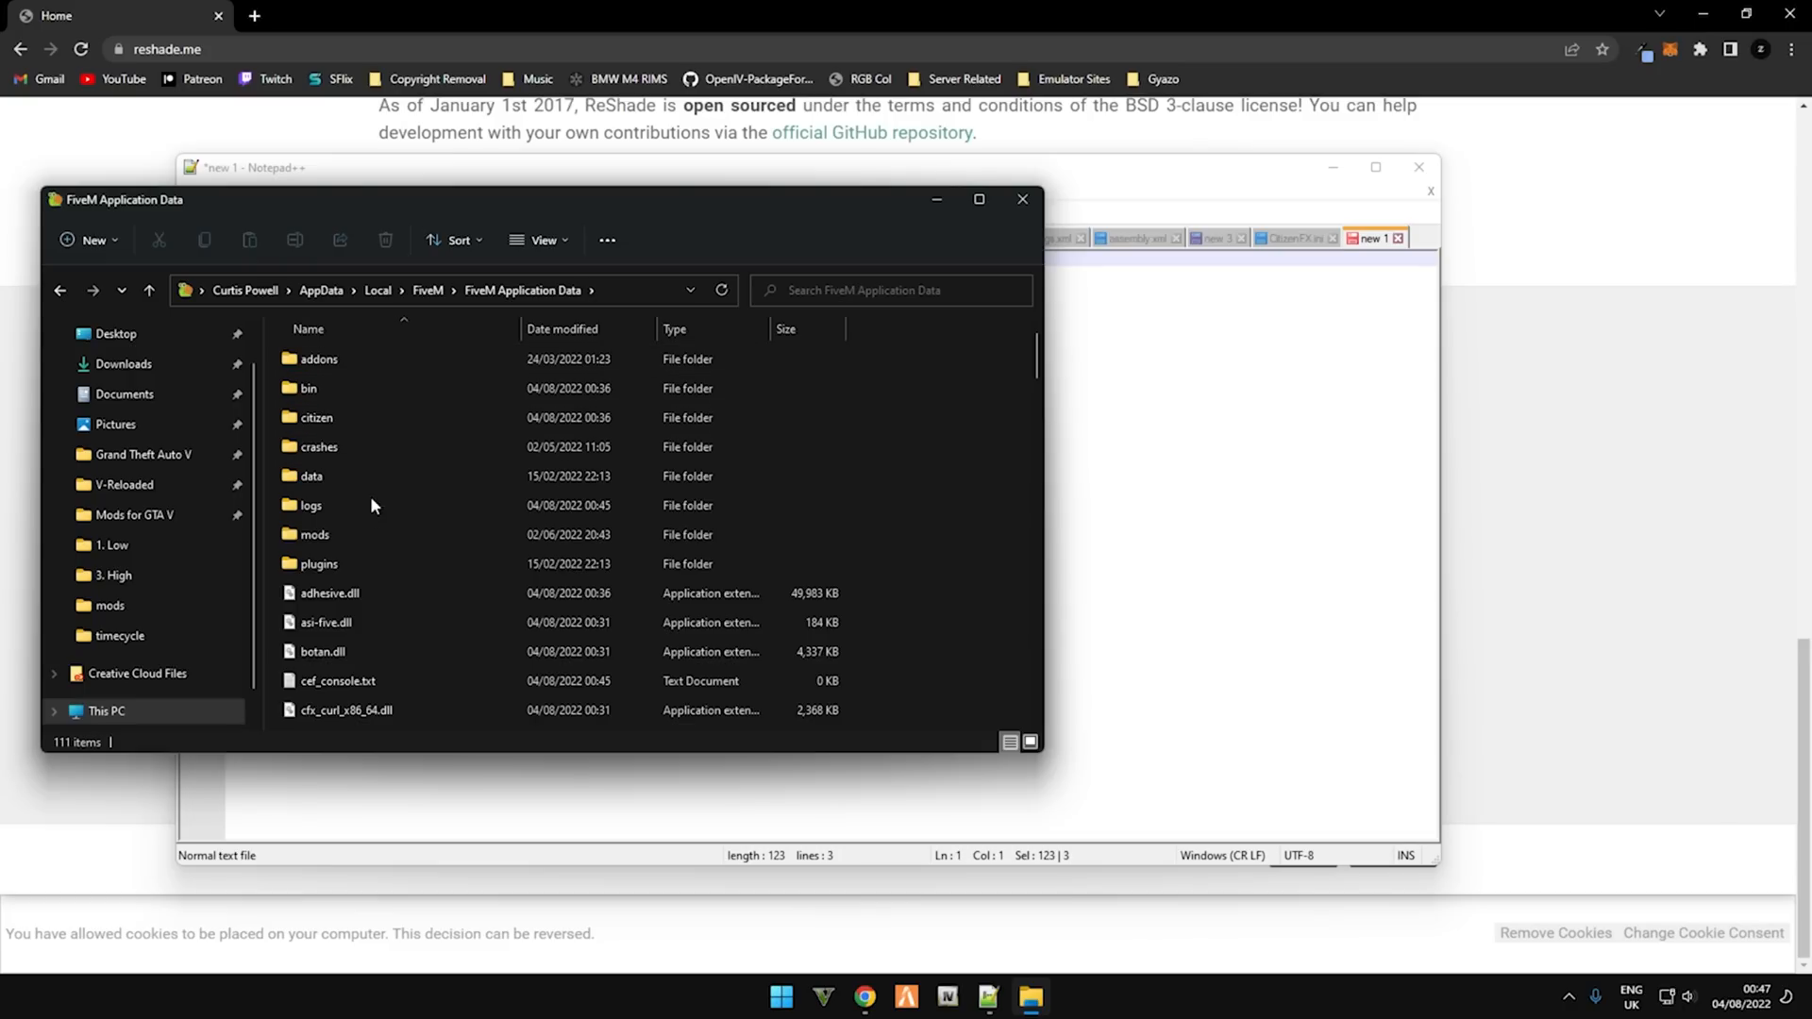
pyautogui.click(309, 476)
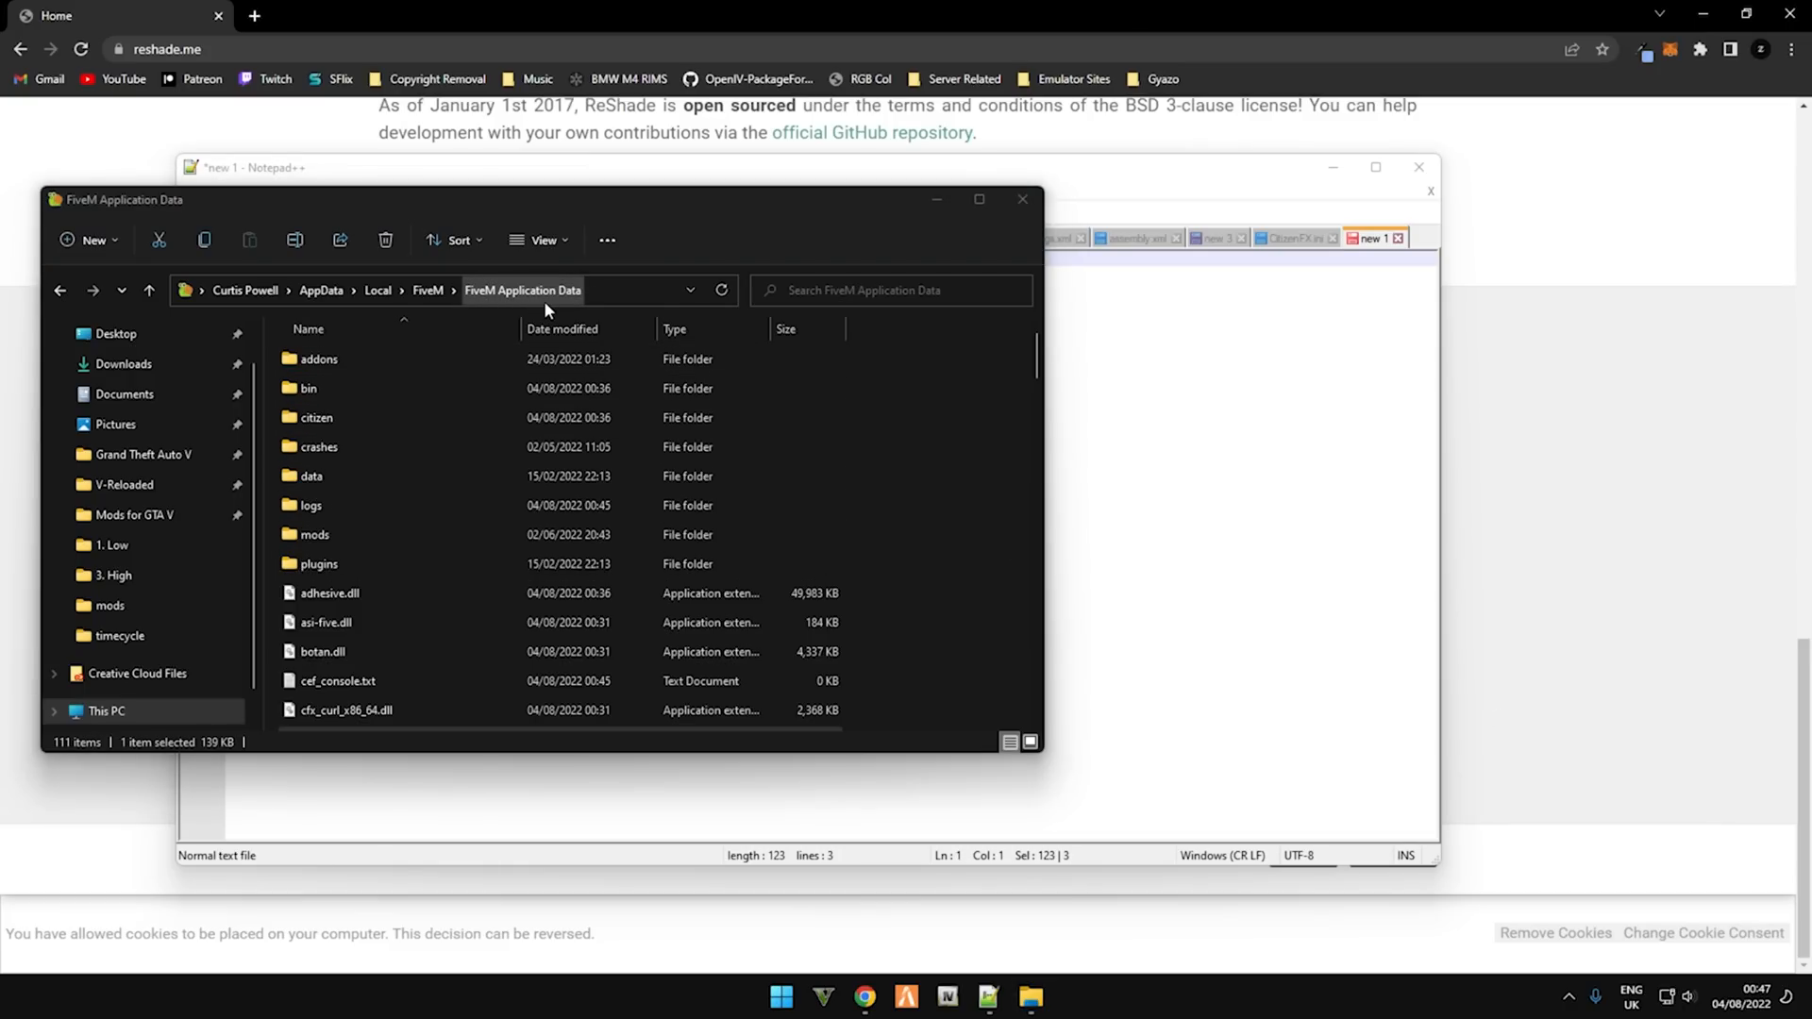
pyautogui.scroll(-3)
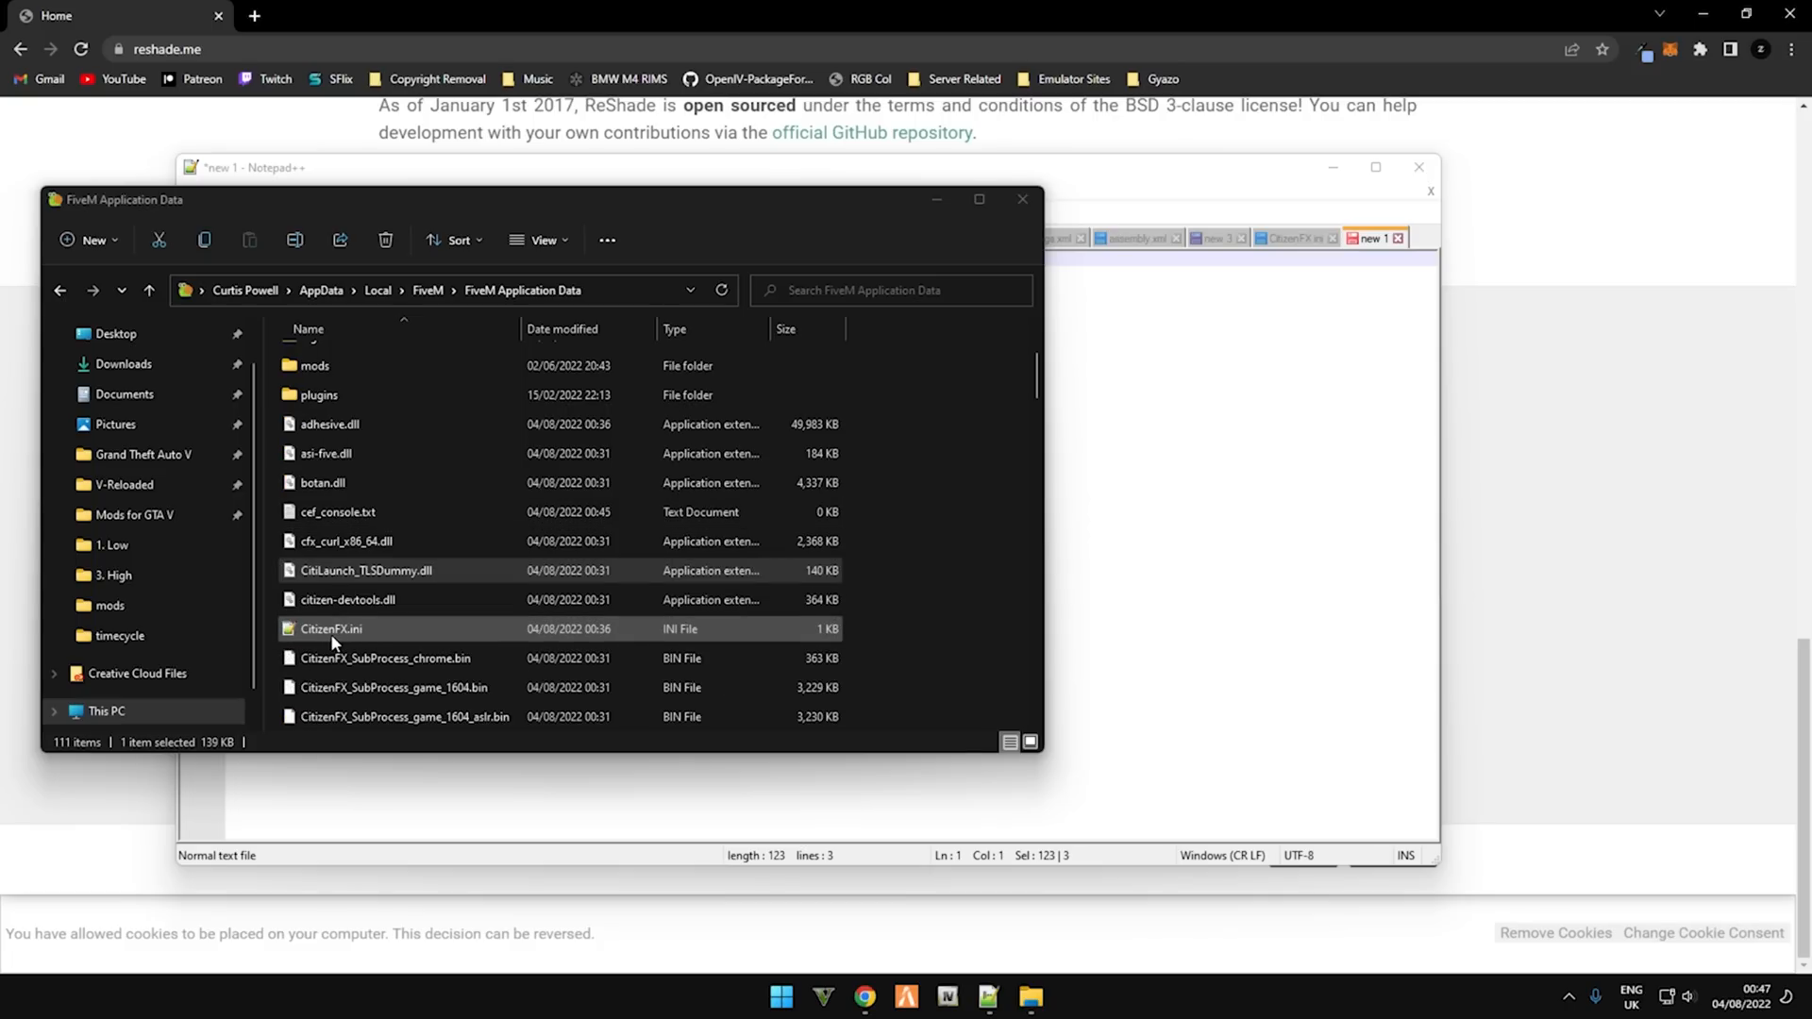
pyautogui.click(331, 628)
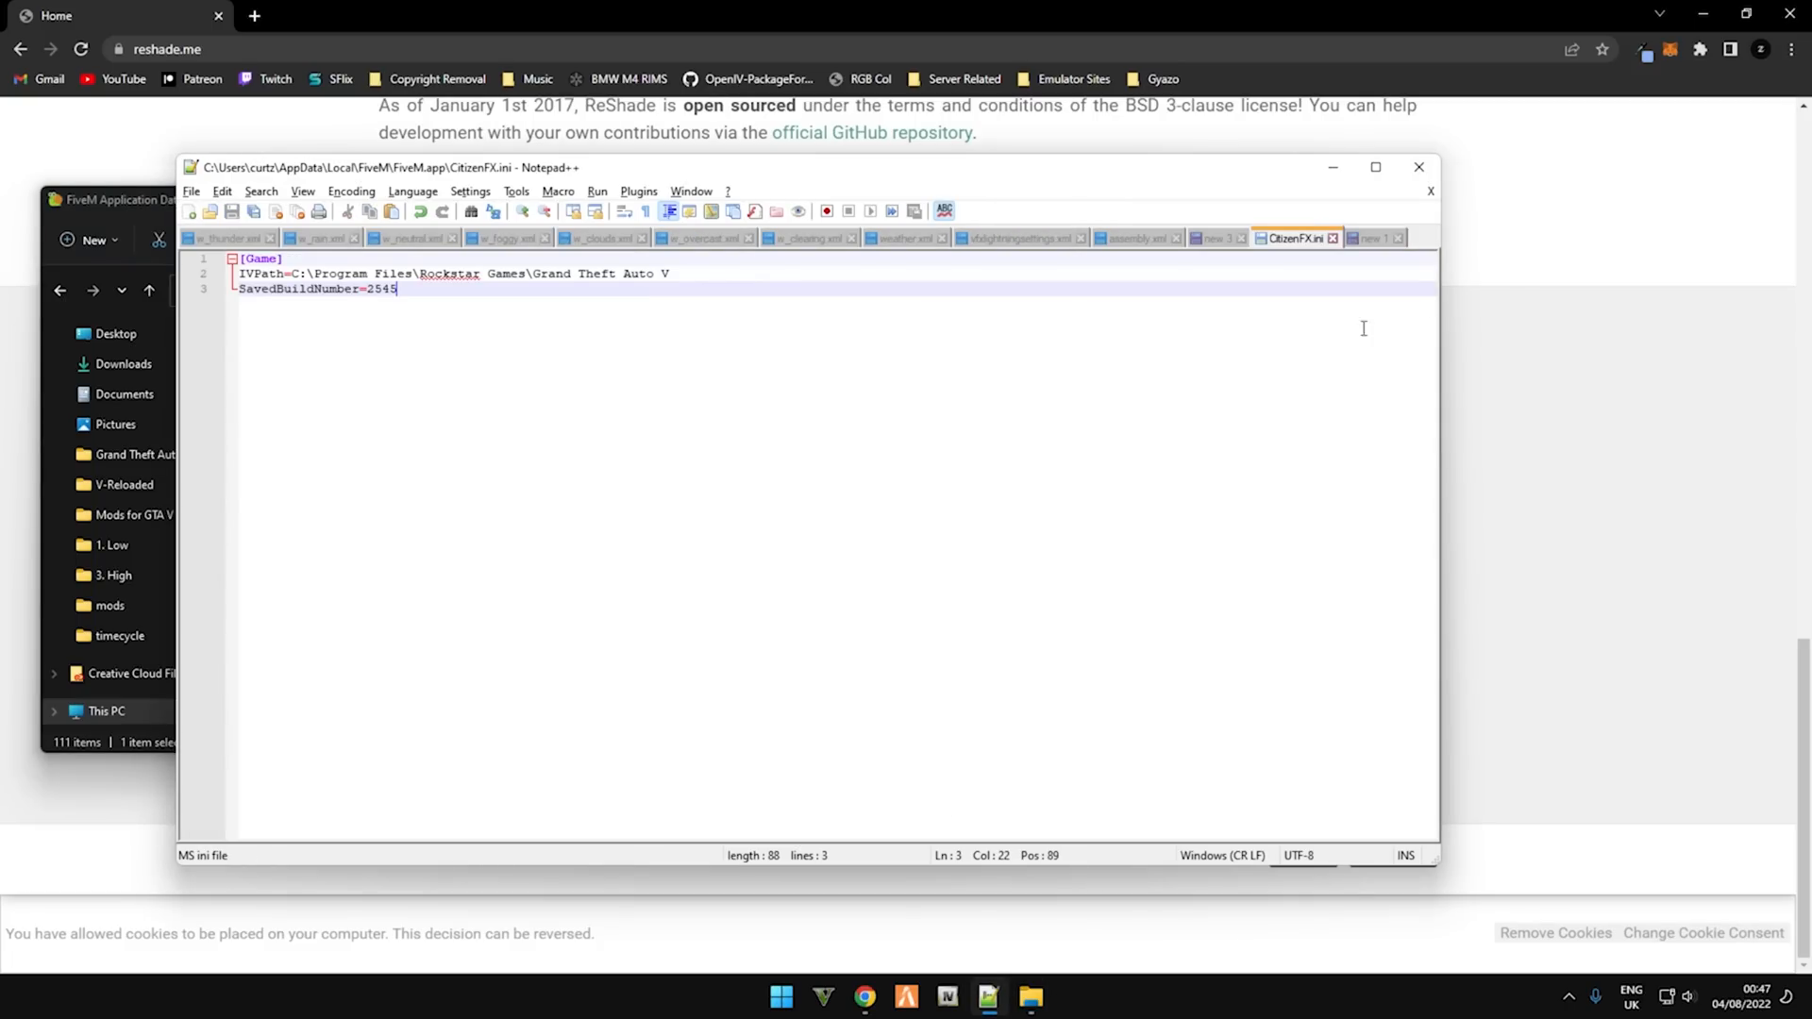
# Step: Copy the acknowledgement lines from the new note and add UpdateChannel=canary to CitizenFX.ini
pyautogui.click(1374, 166)
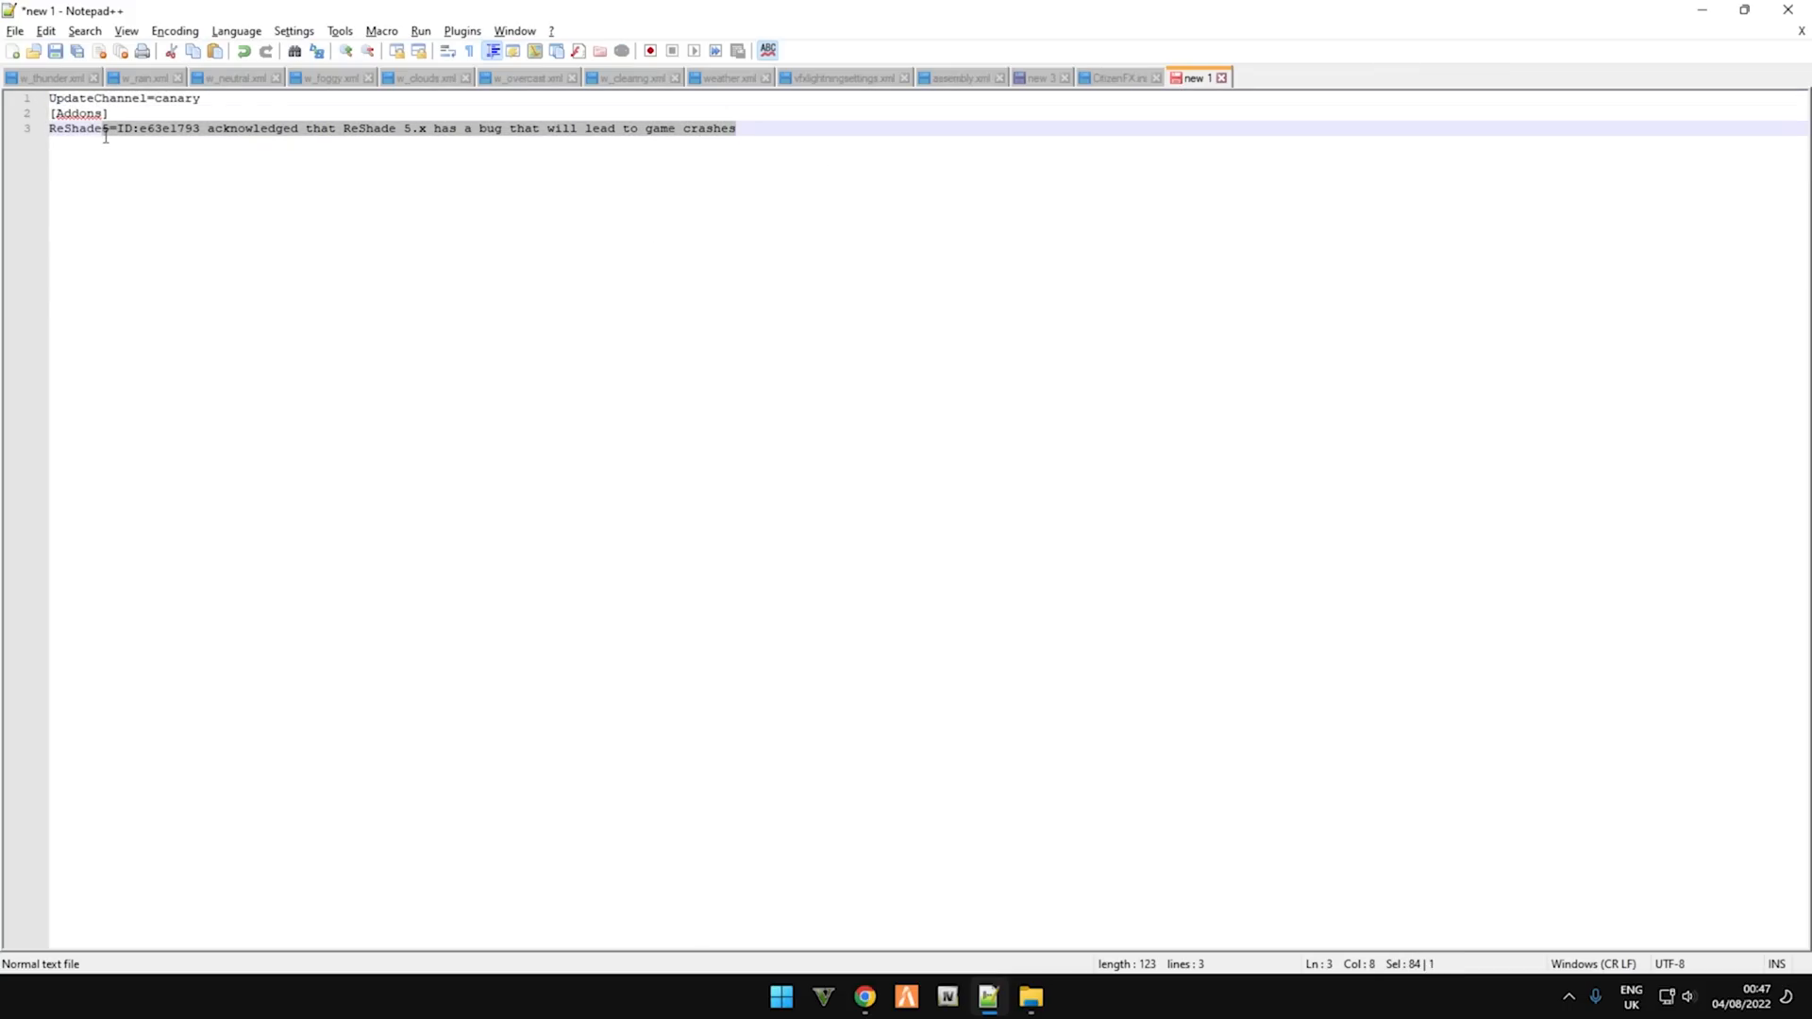
pyautogui.press('ctrl+a')
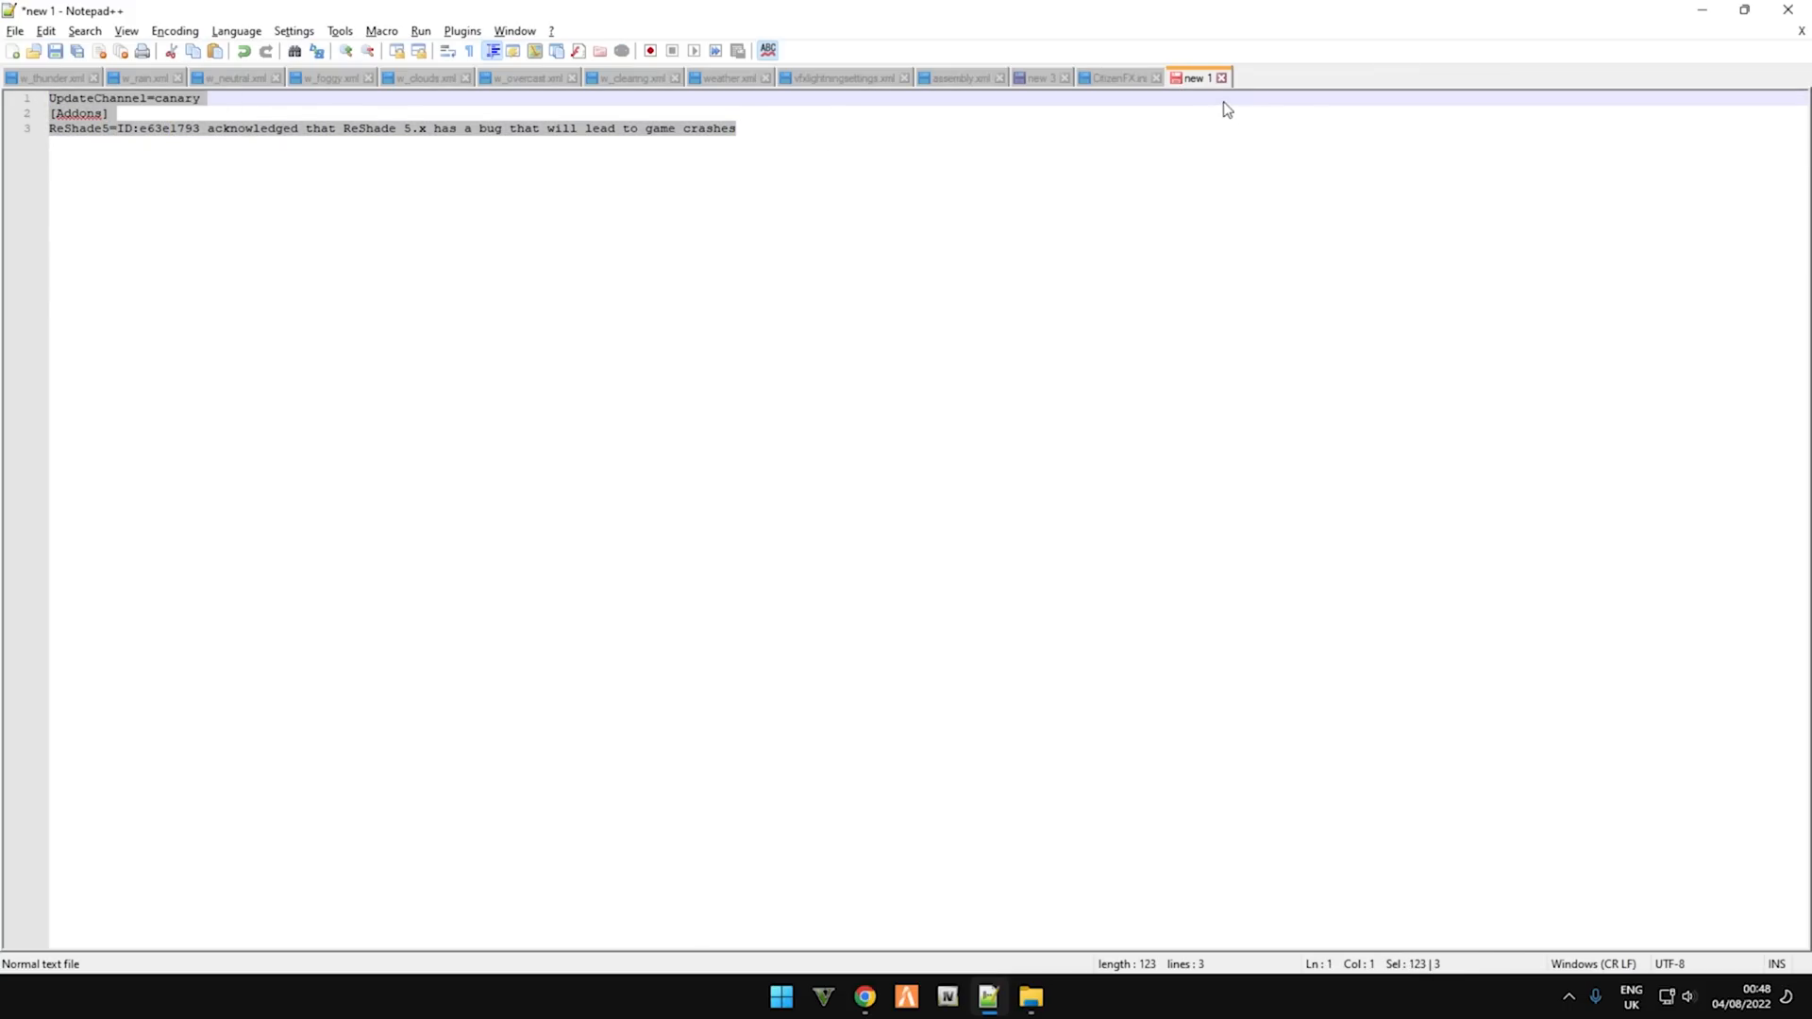
pyautogui.click(1116, 78)
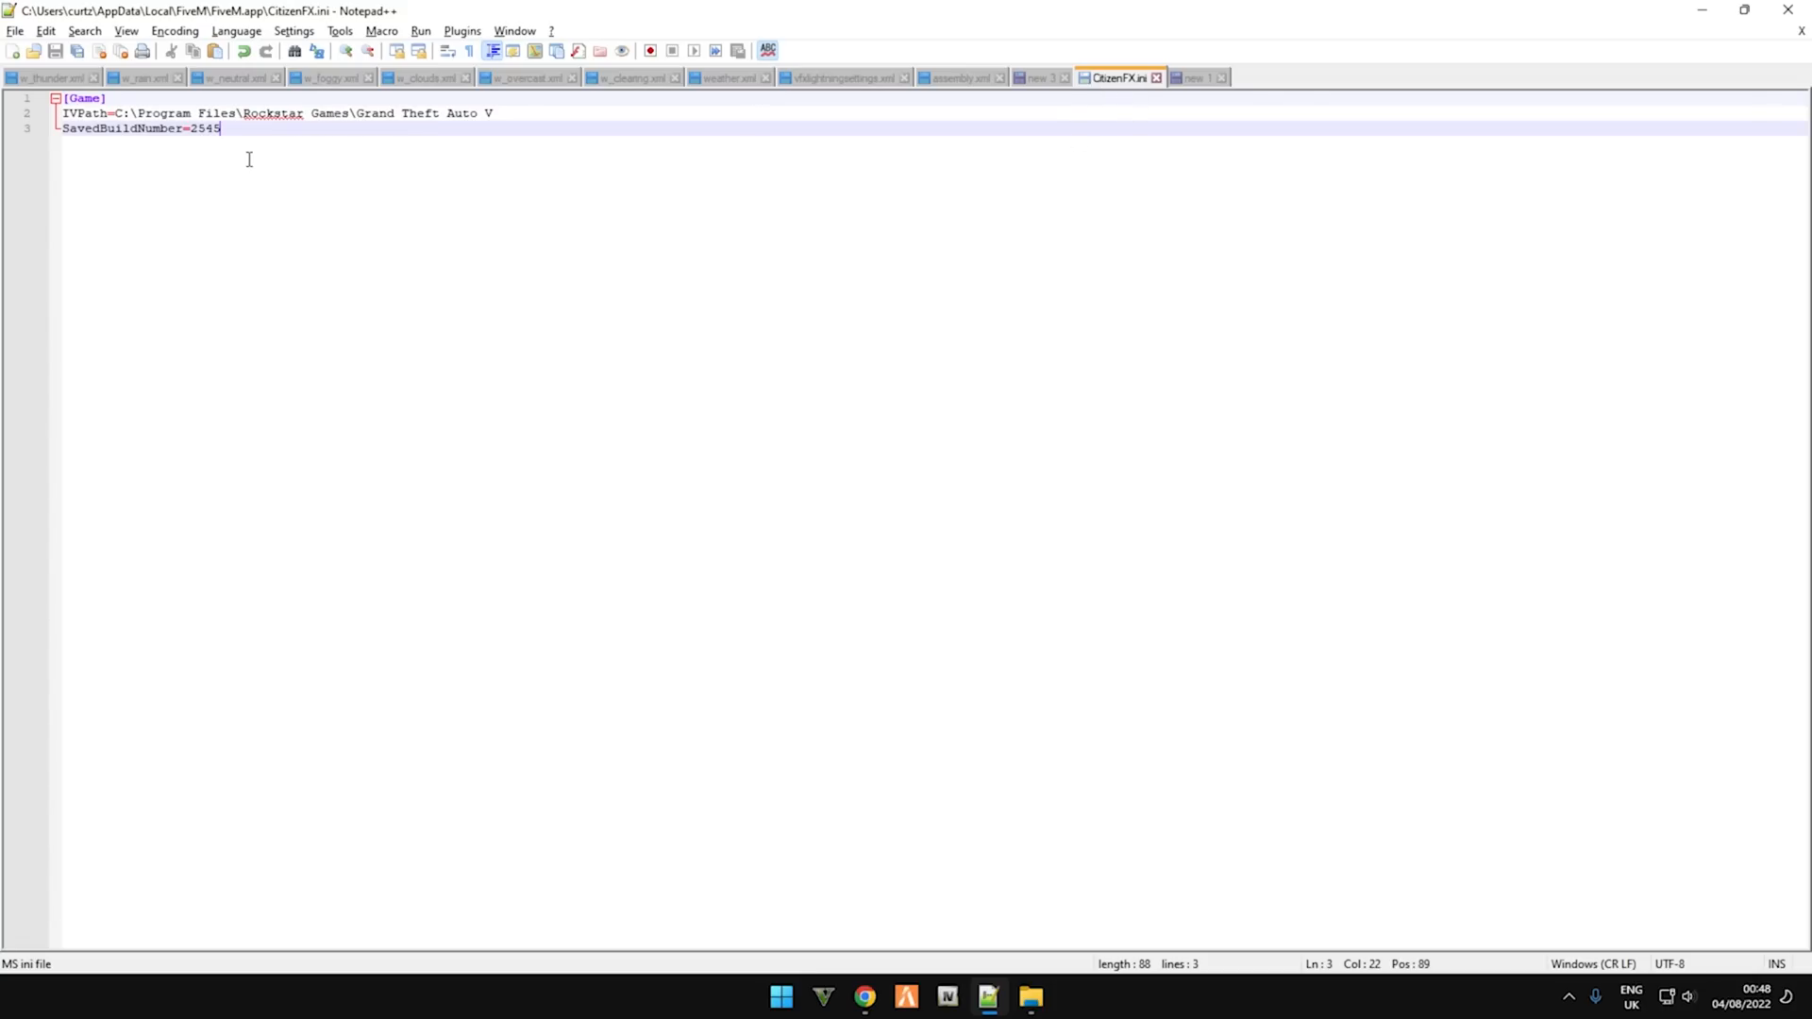
pyautogui.write('UpdateChannel=canary')
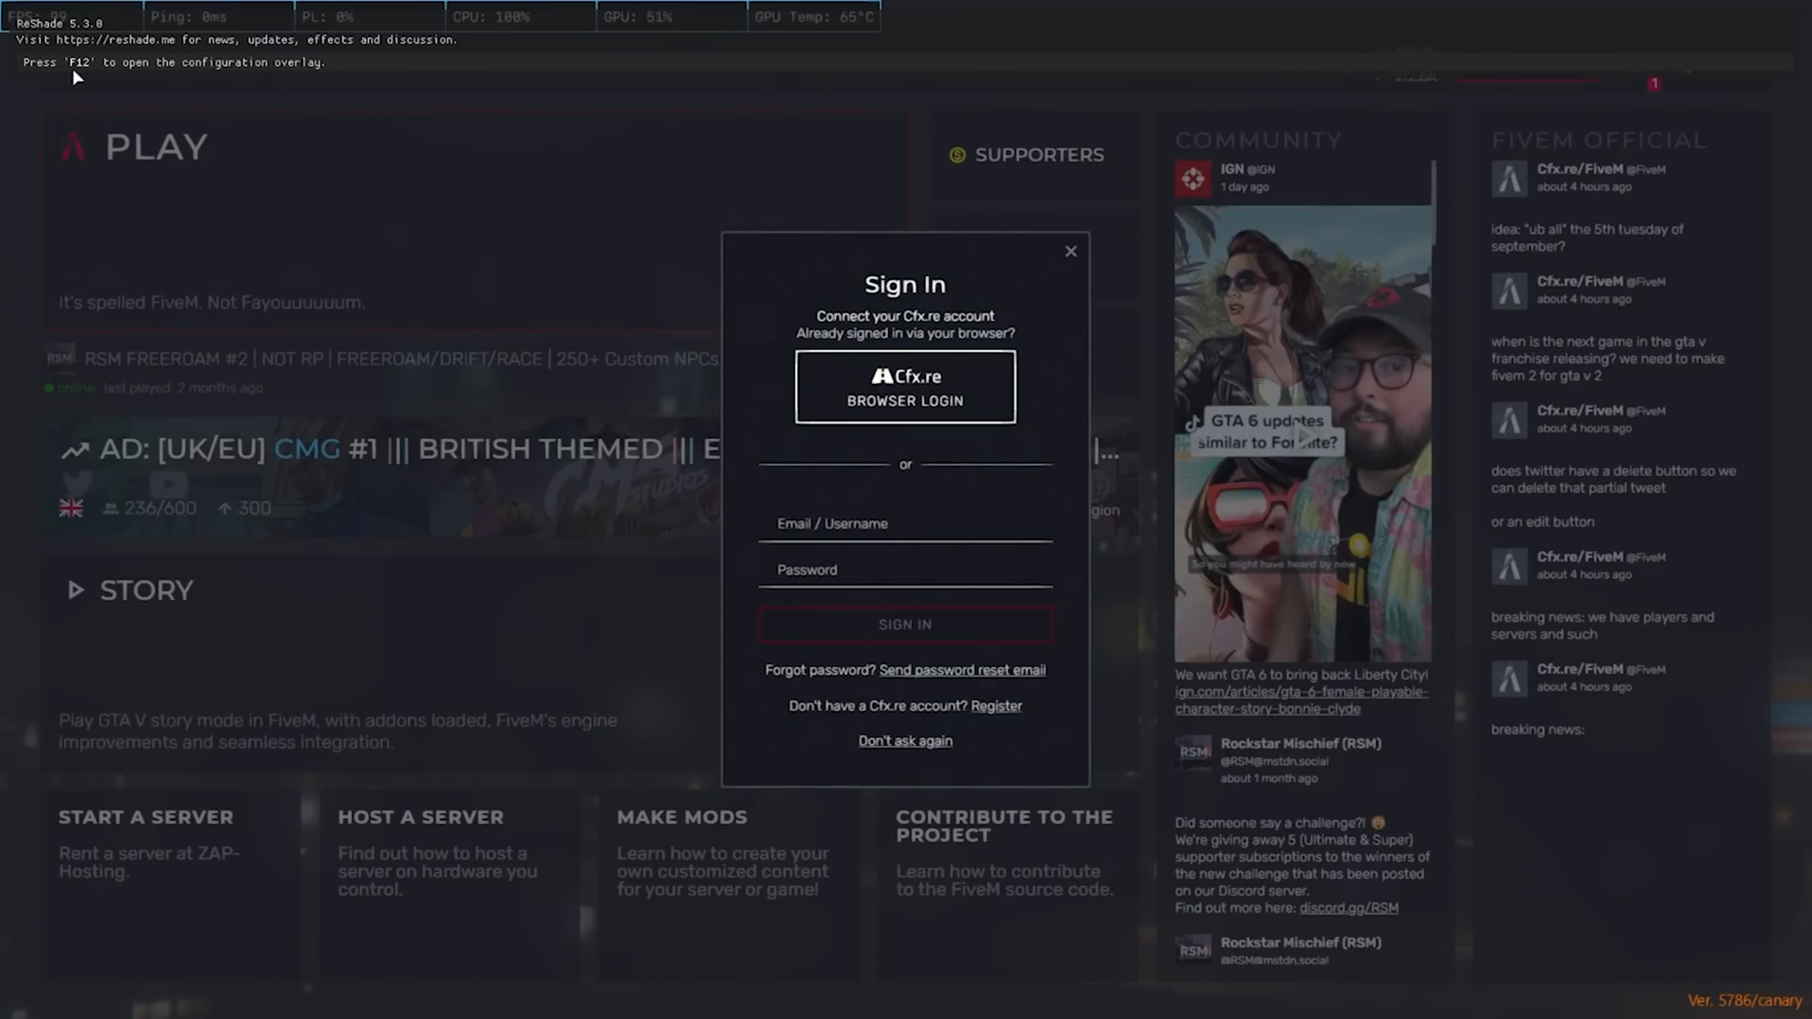
# Step: Dismiss the Sign In prompt on the relaunched FiveM with ReShade 5.3.0 loaded
pyautogui.press('f12')
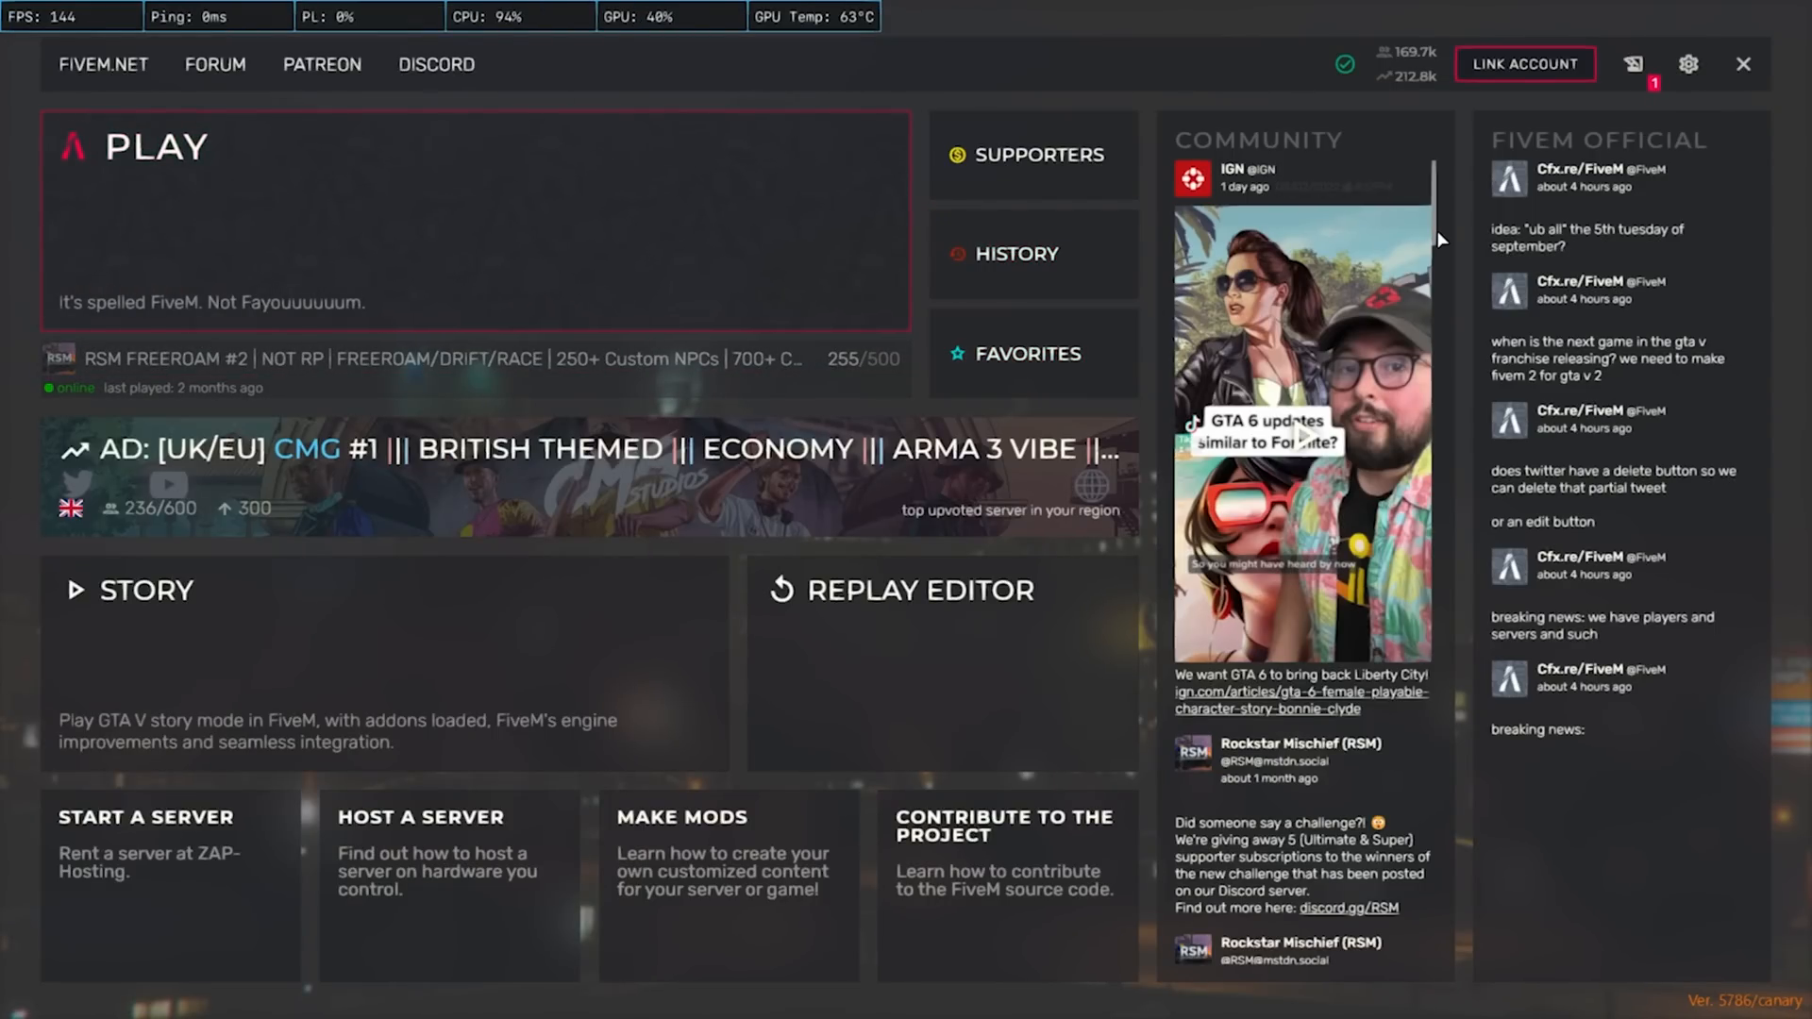
# Step: Exit FiveM from its settings page and close the FiveM Application Data window
pyautogui.click(1689, 63)
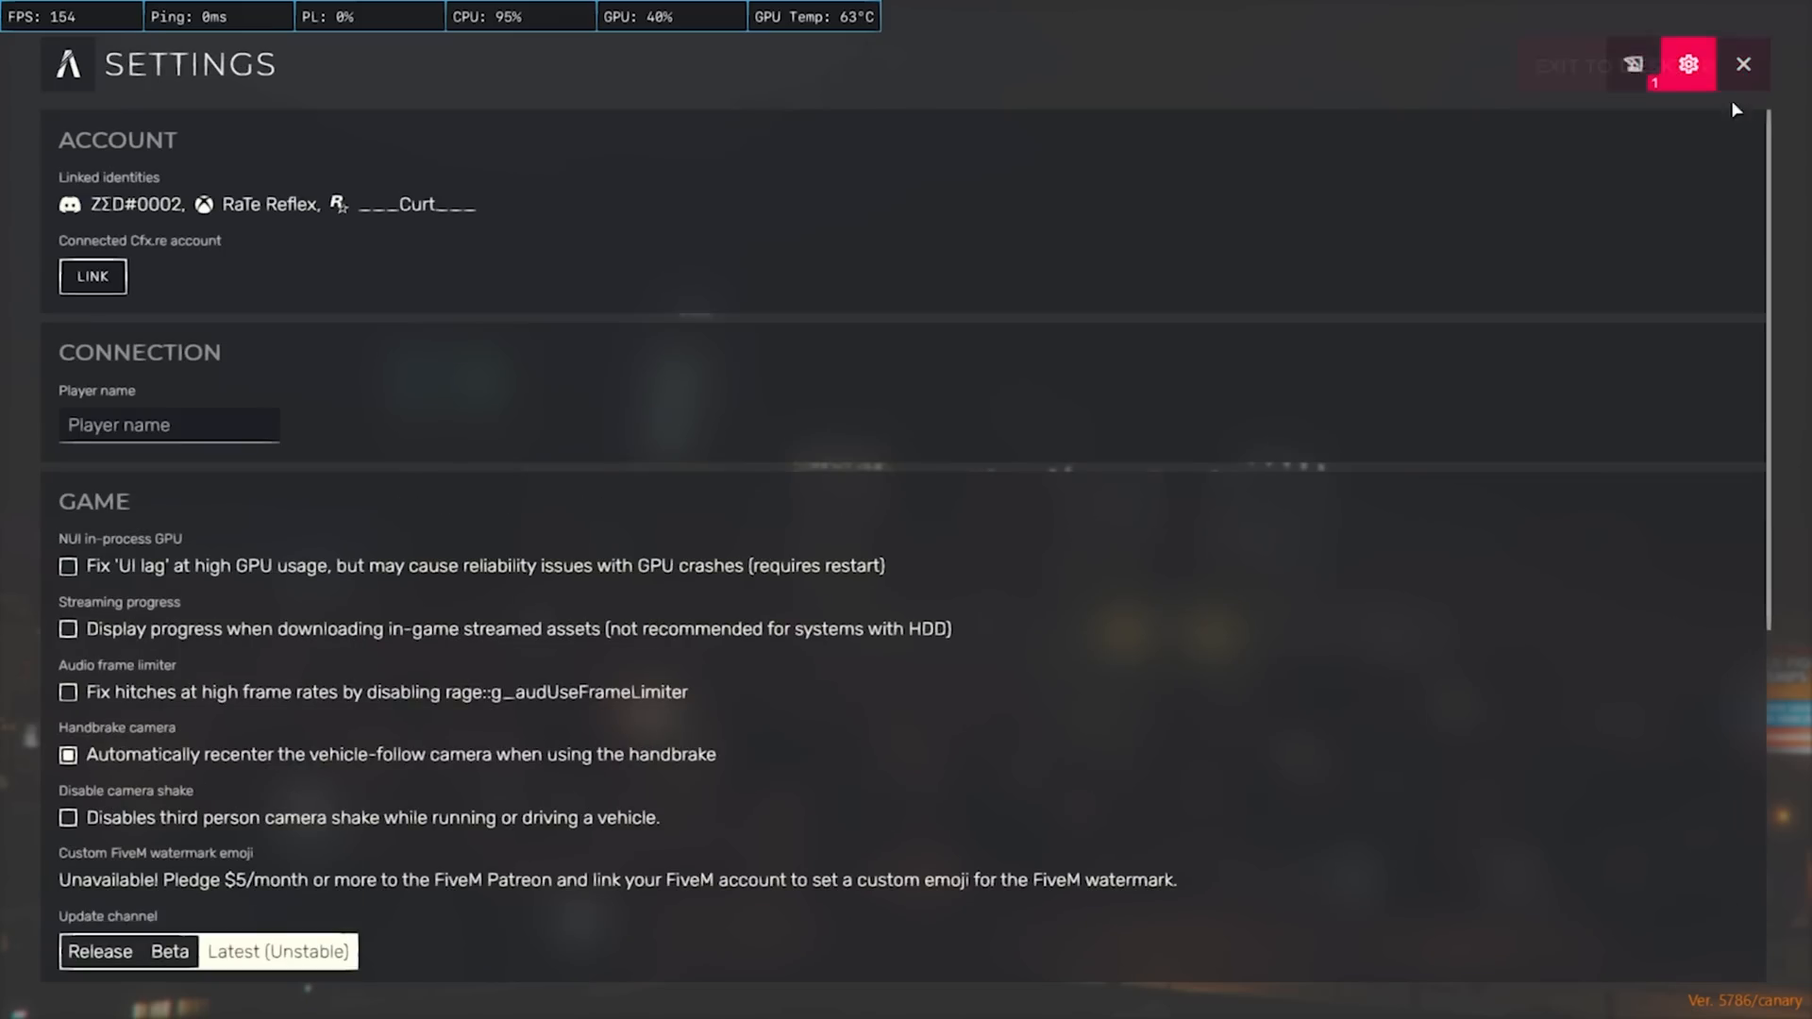
pyautogui.click(1744, 63)
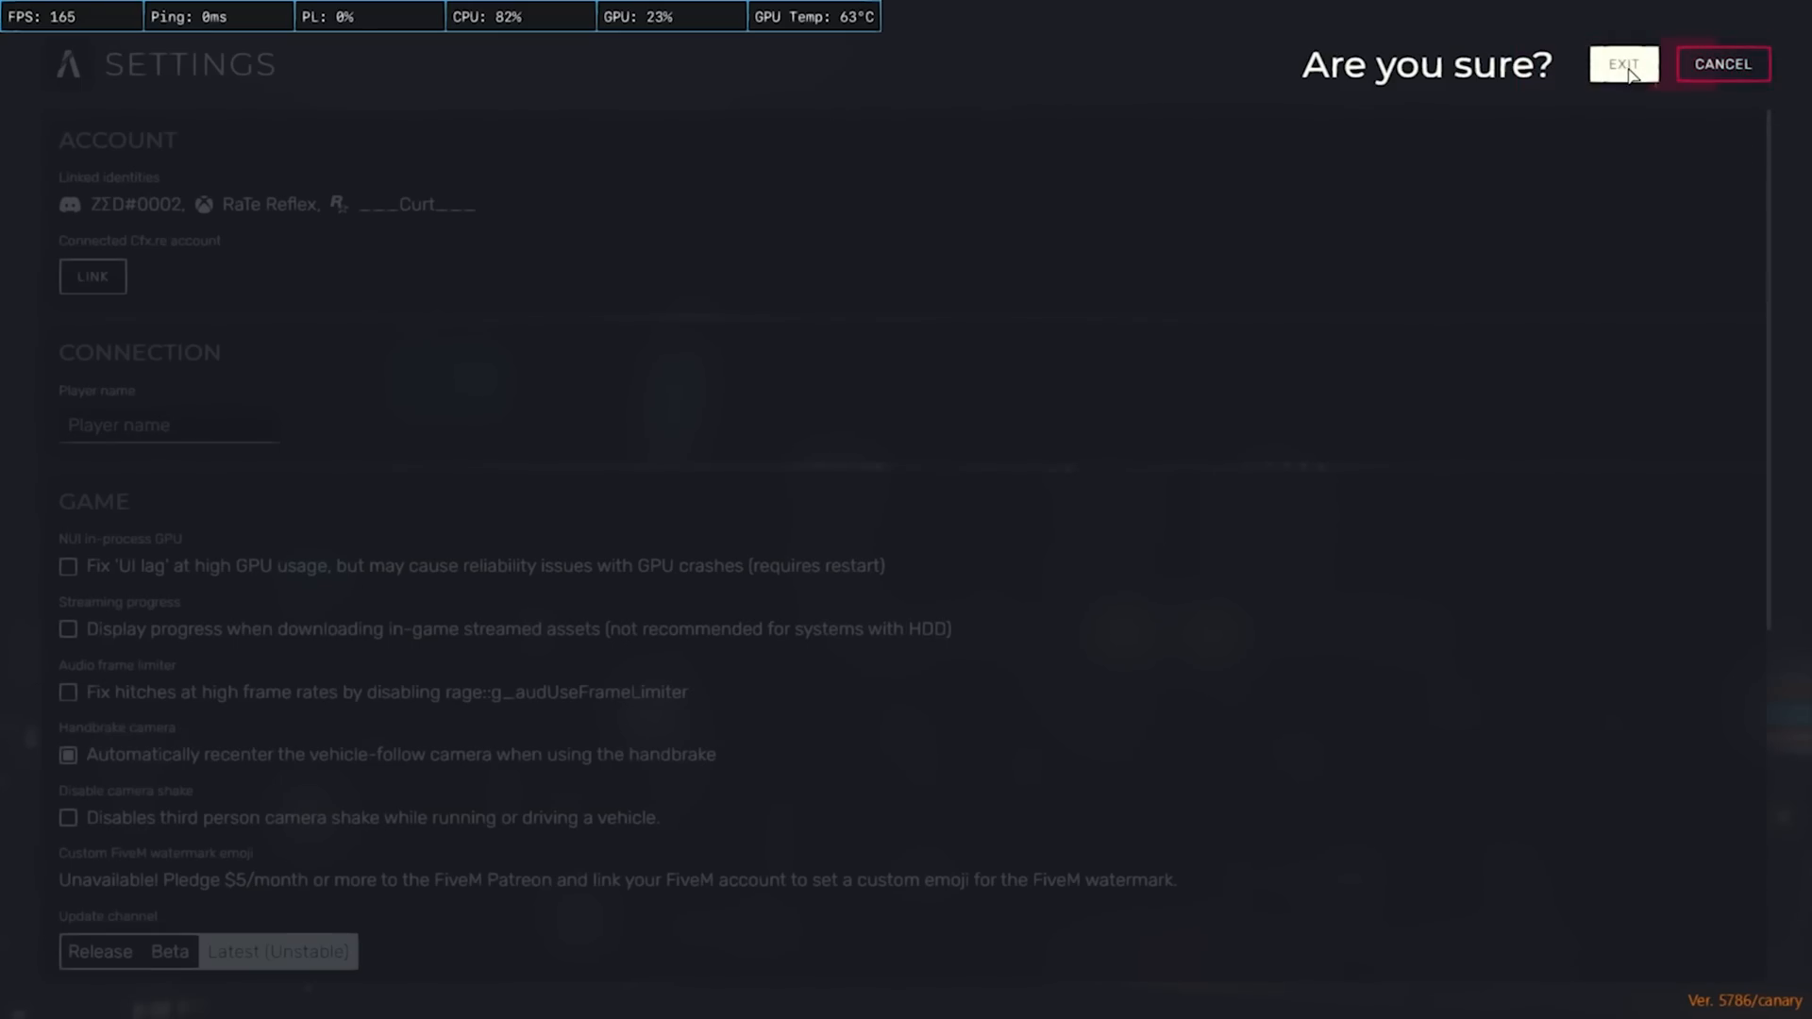
pyautogui.click(1623, 63)
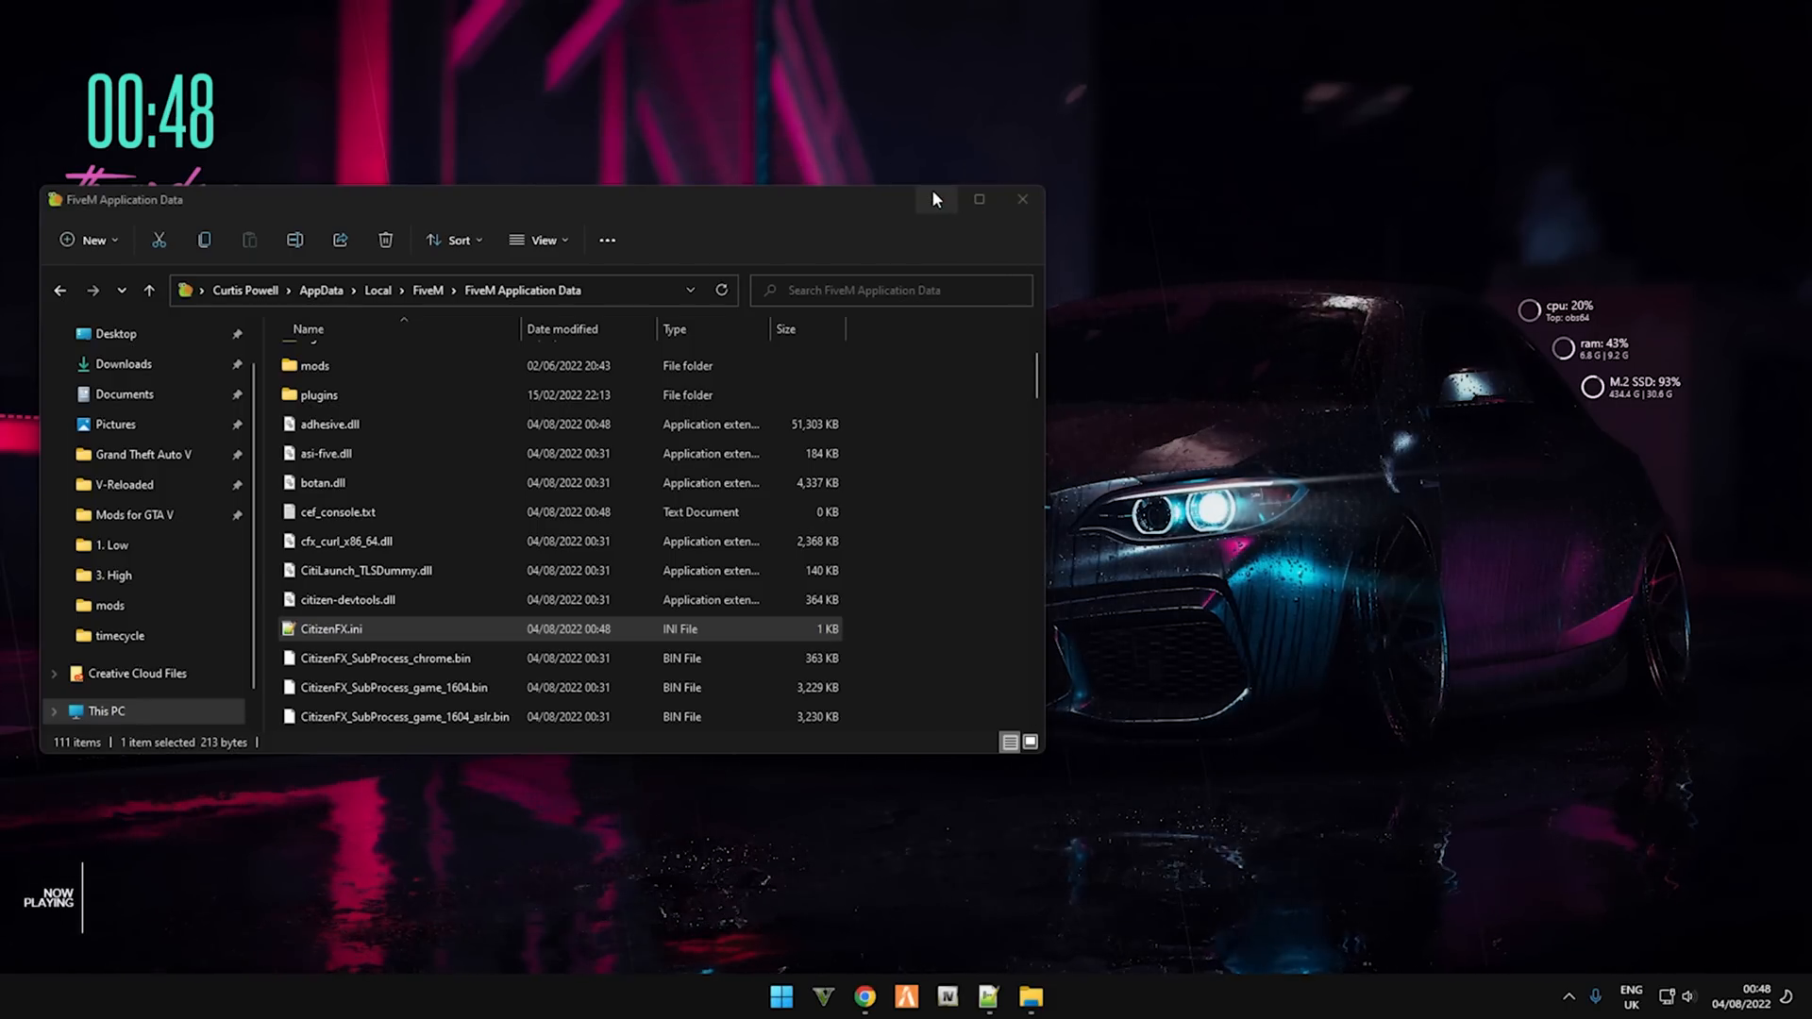
pyautogui.click(1020, 199)
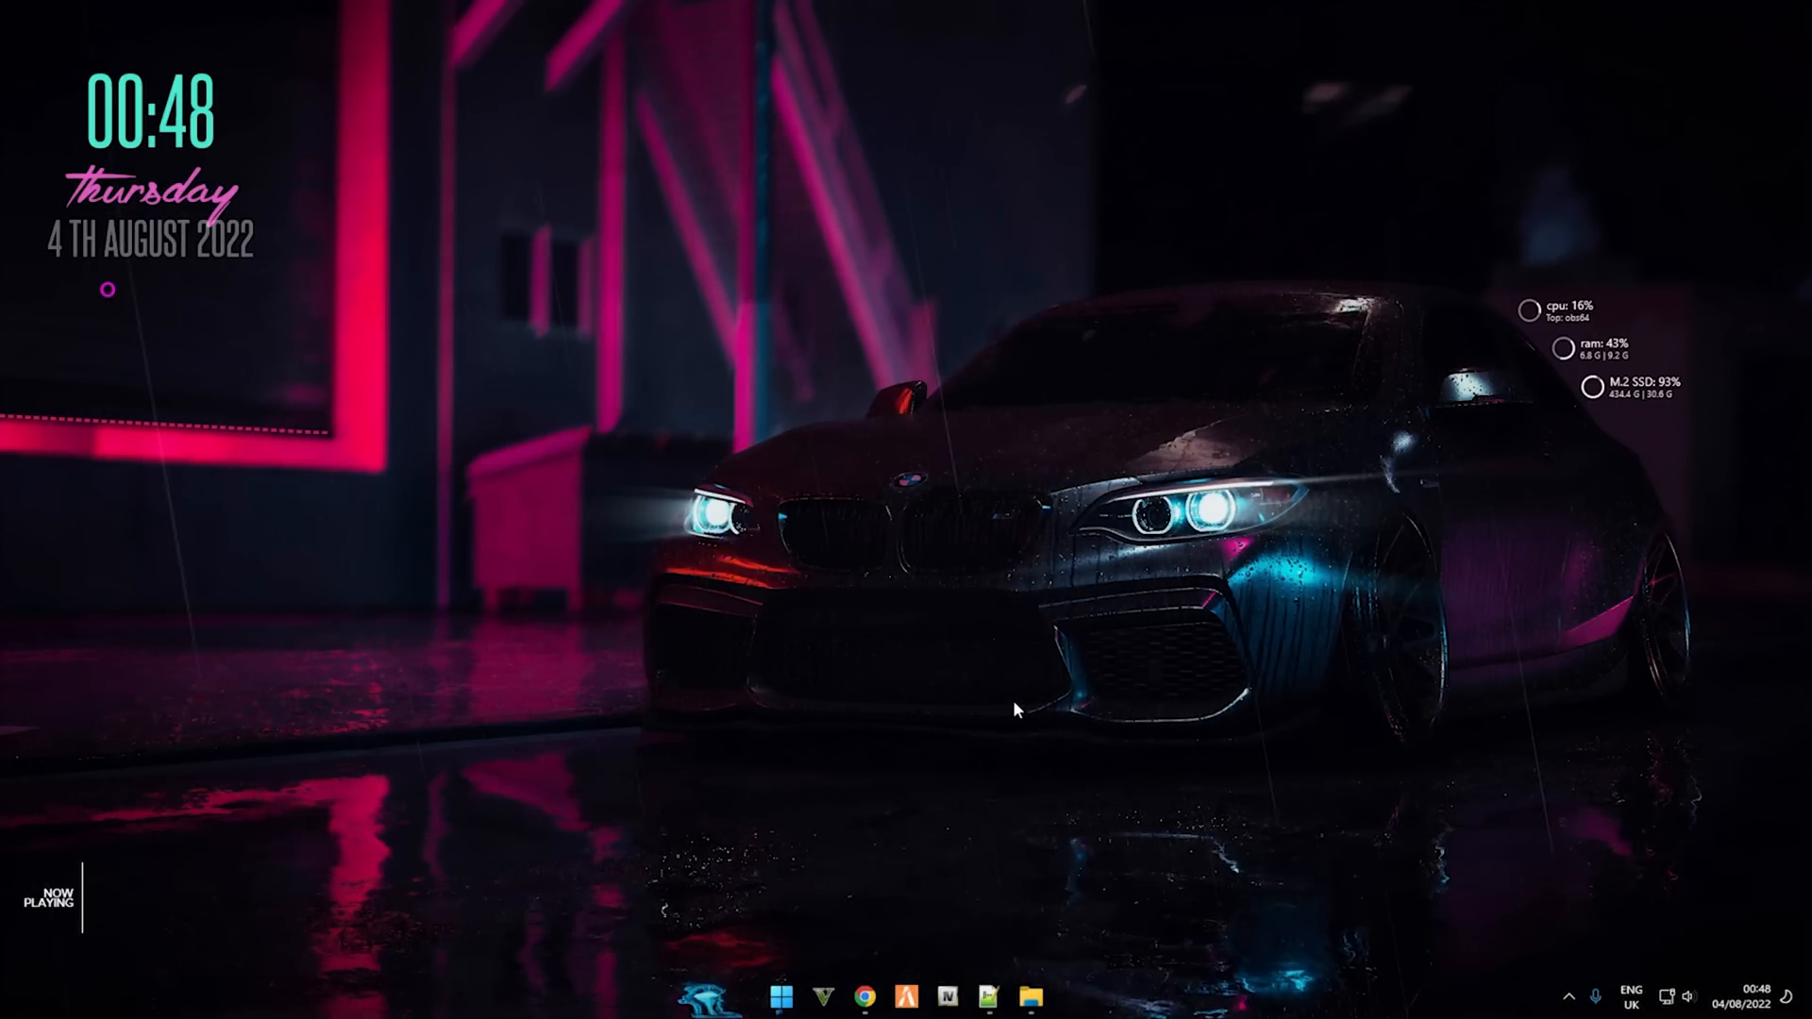
pyautogui.moveTo(1029, 680)
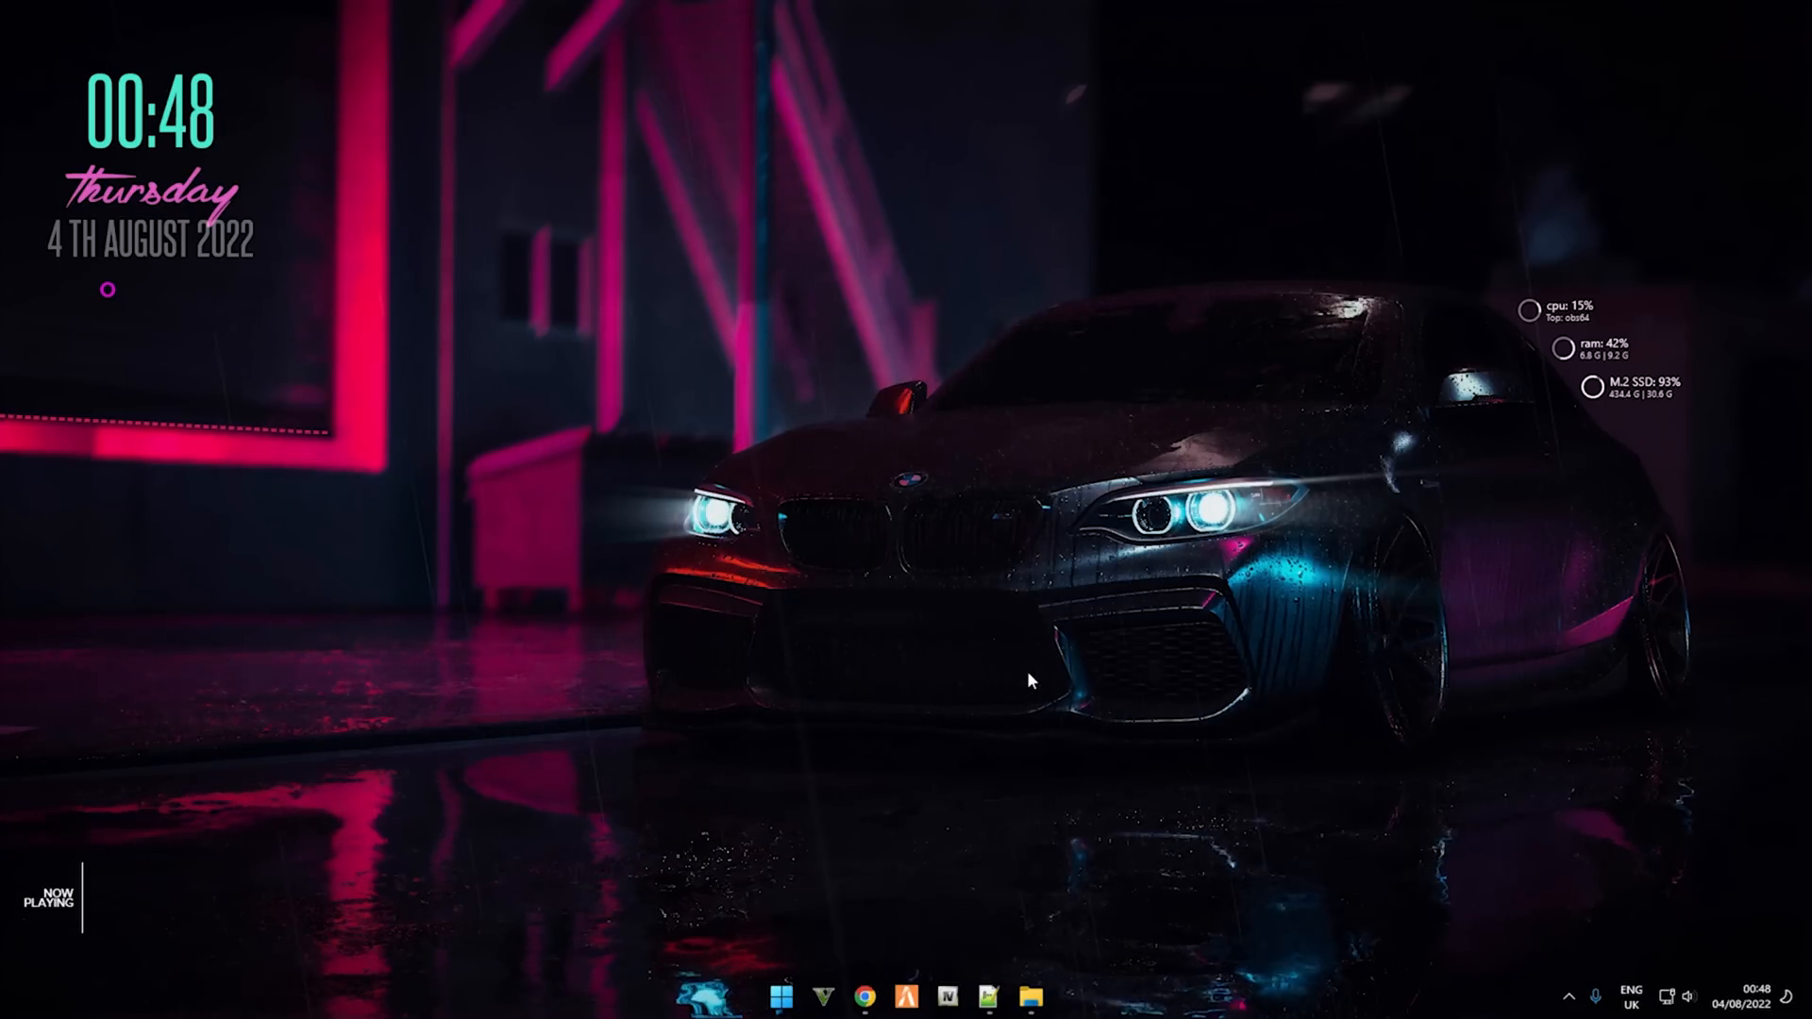